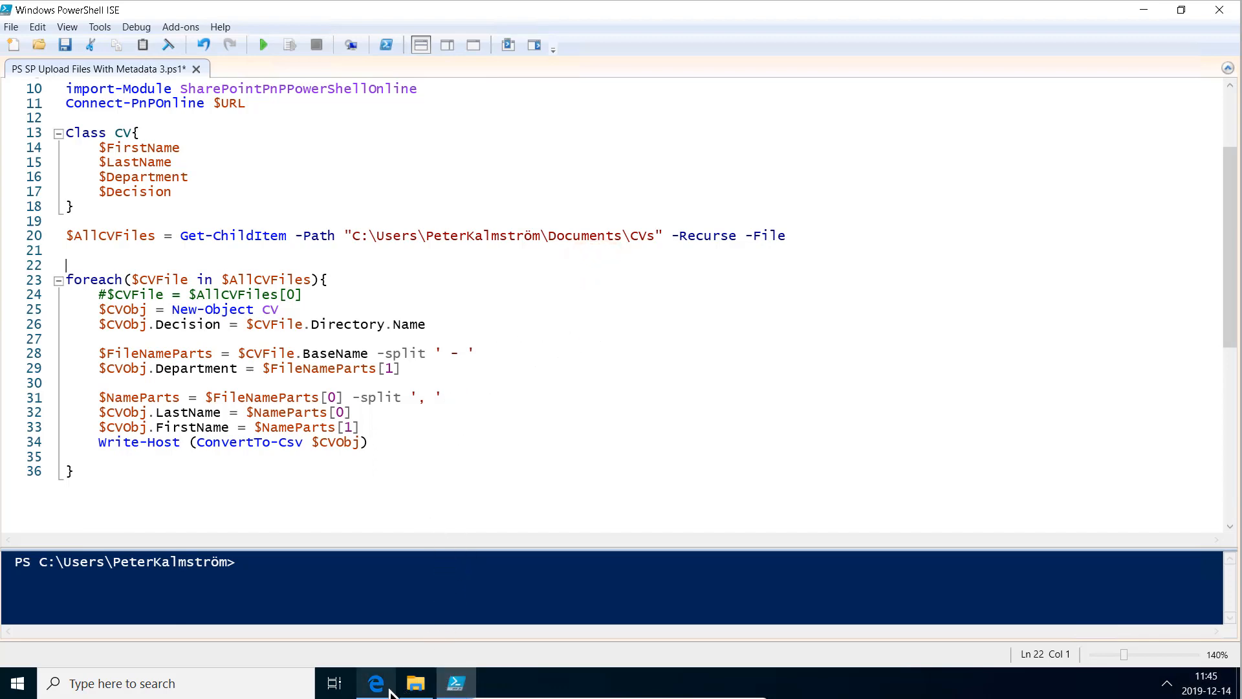
- Open the local CVs folder in File Explorer and look inside the No decision subfolder
{"action": "left_click", "coordinate": [374, 683]}
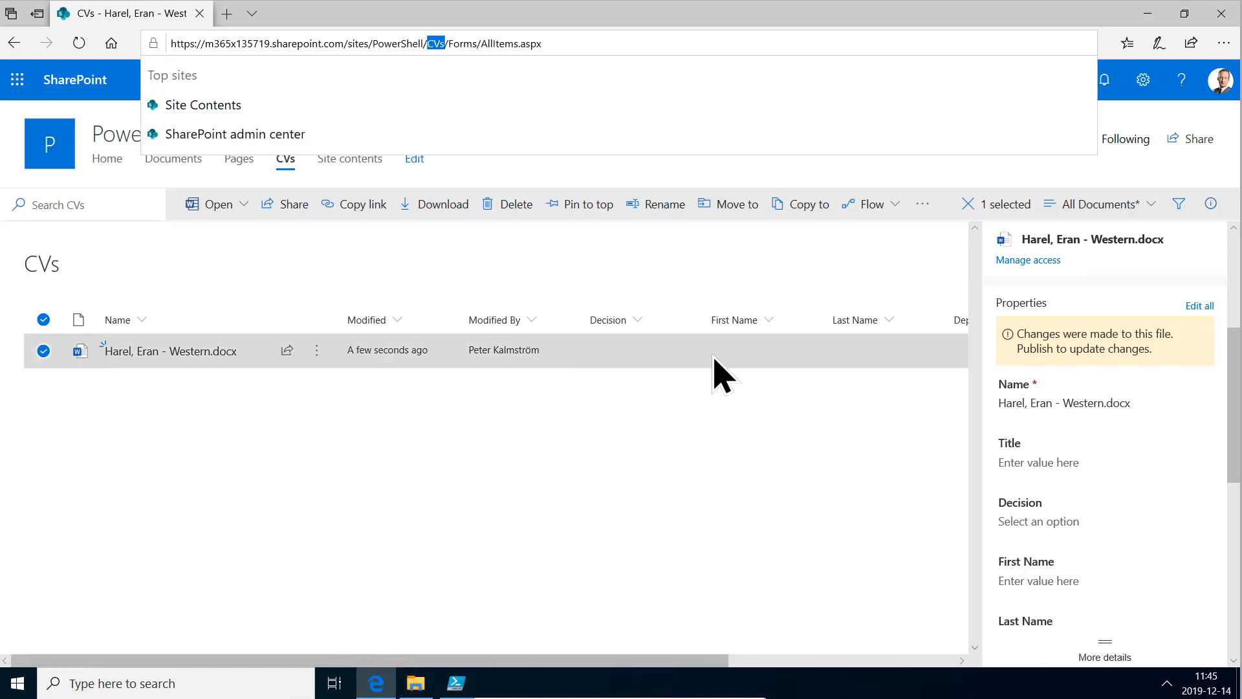
{"action": "mouse_move", "coordinate": [143, 377]}
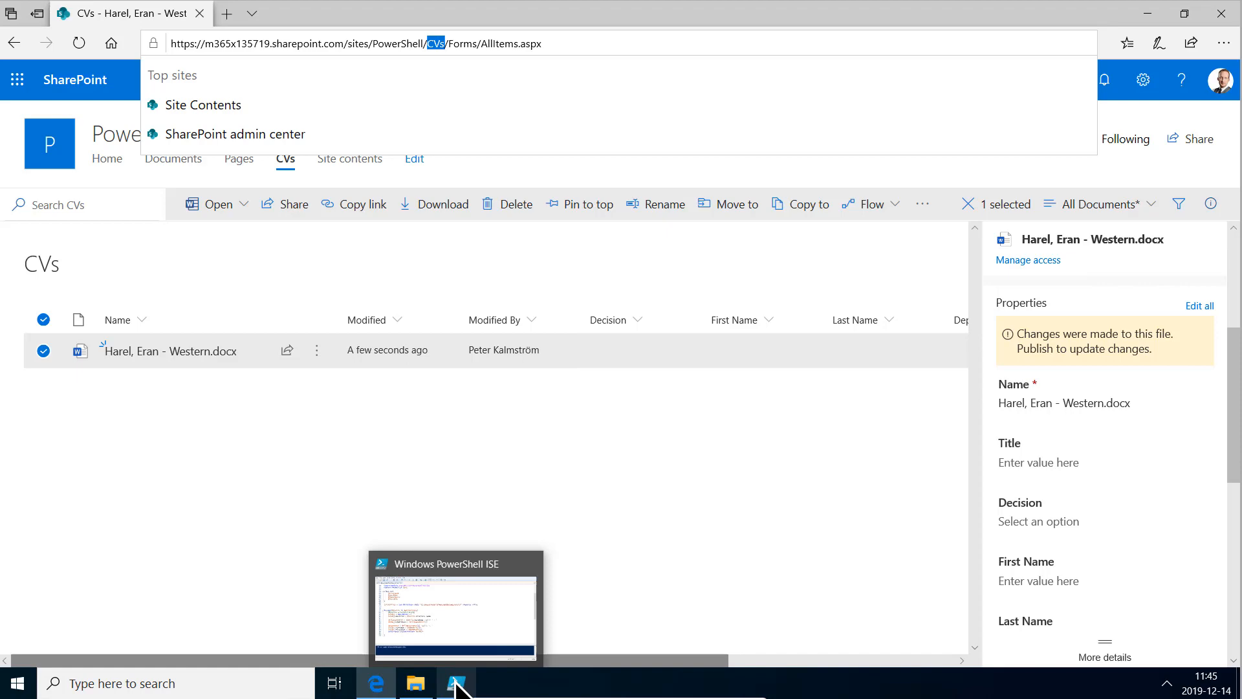
{"action": "left_click", "coordinate": [455, 681]}
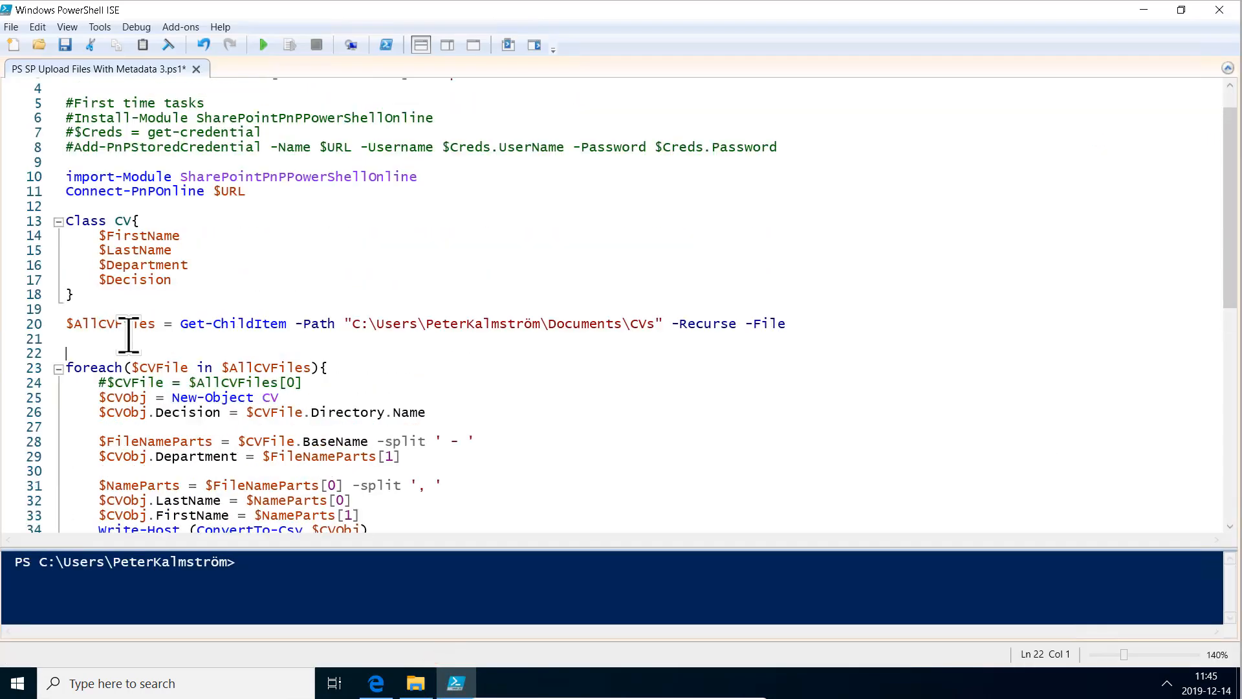
{"action": "scroll", "scroll_direction": "down", "scroll_amount": 3}
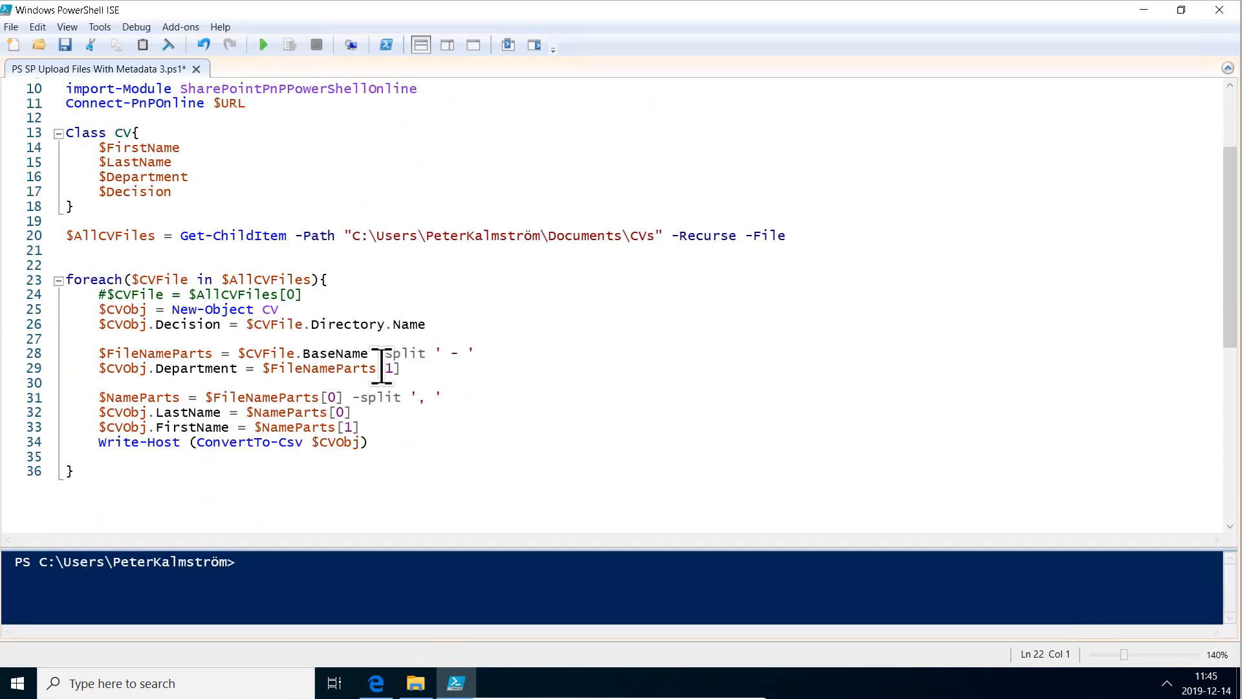
{"action": "left_click", "coordinate": [415, 682]}
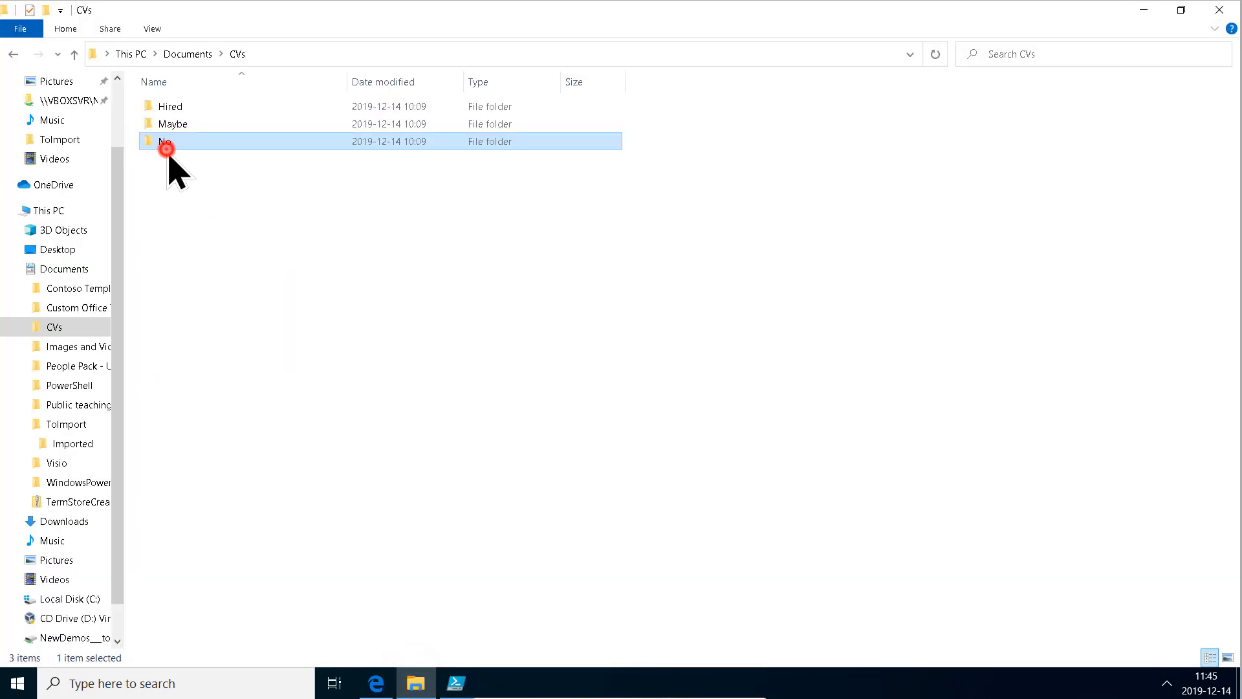
{"action": "double_click", "coordinate": [164, 141]}
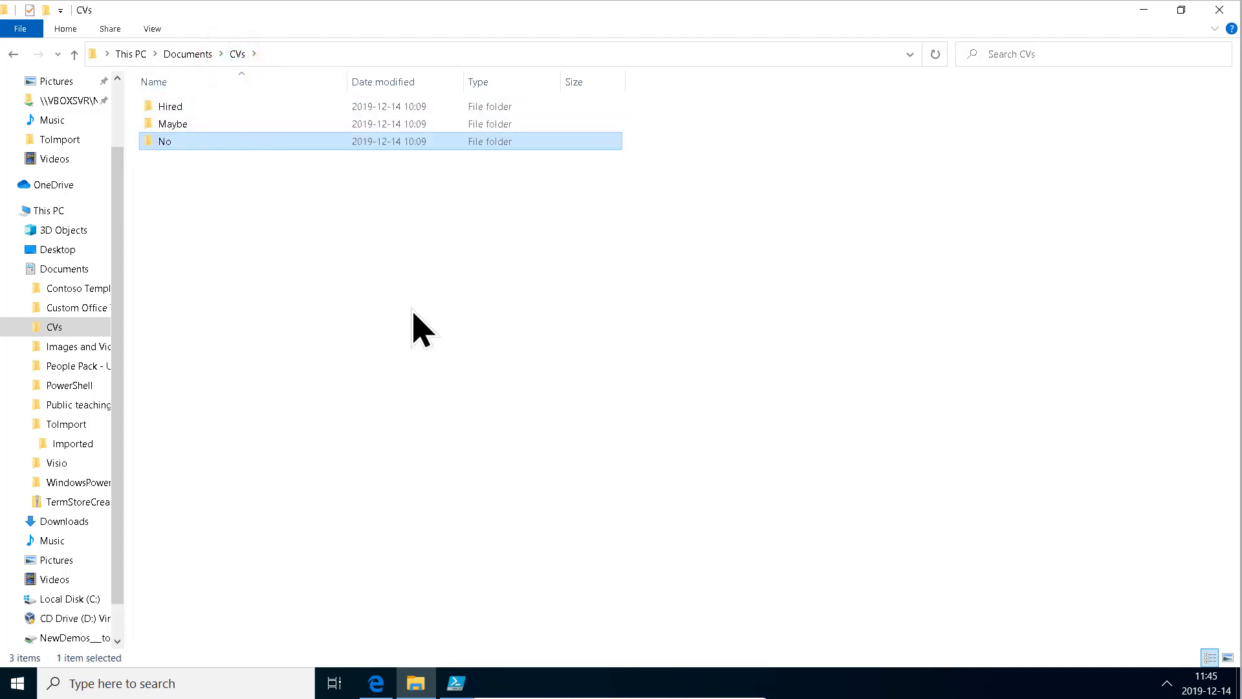
- Add a new loop line starting Add-PnPFile -Path $CVFile.FullName
{"action": "left_click", "coordinate": [455, 684]}
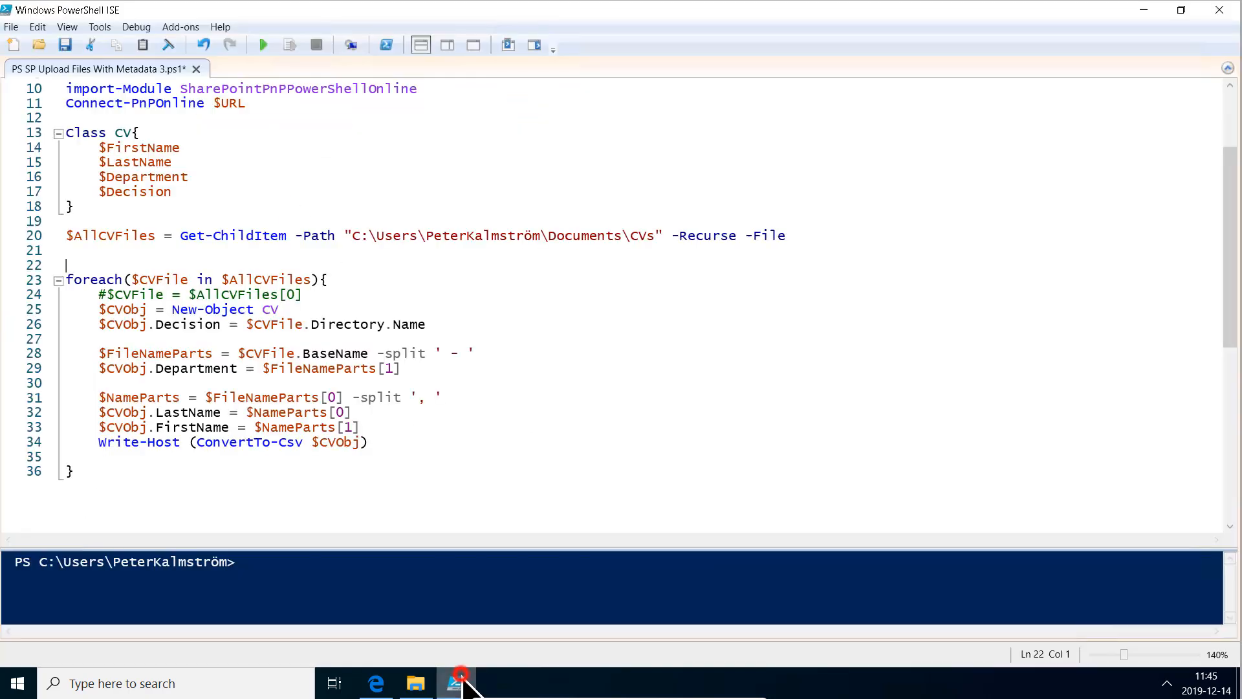
{"action": "left_click", "coordinate": [238, 456]}
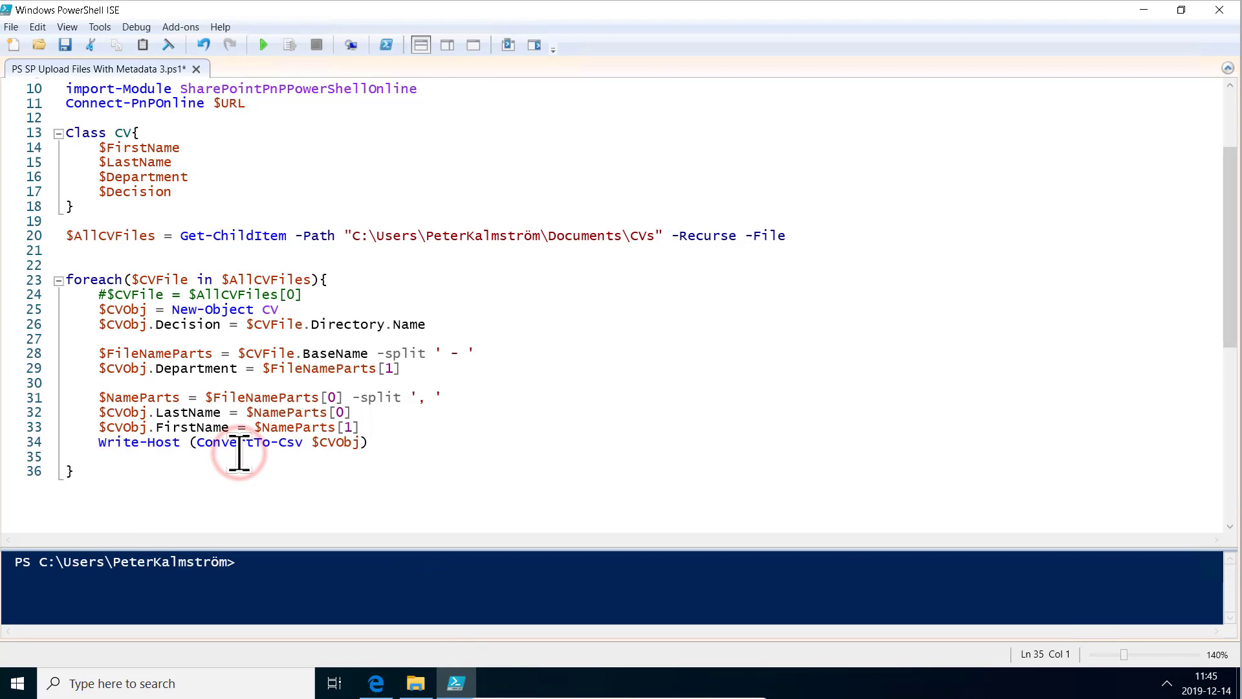
{"action": "key", "text": "Enter"}
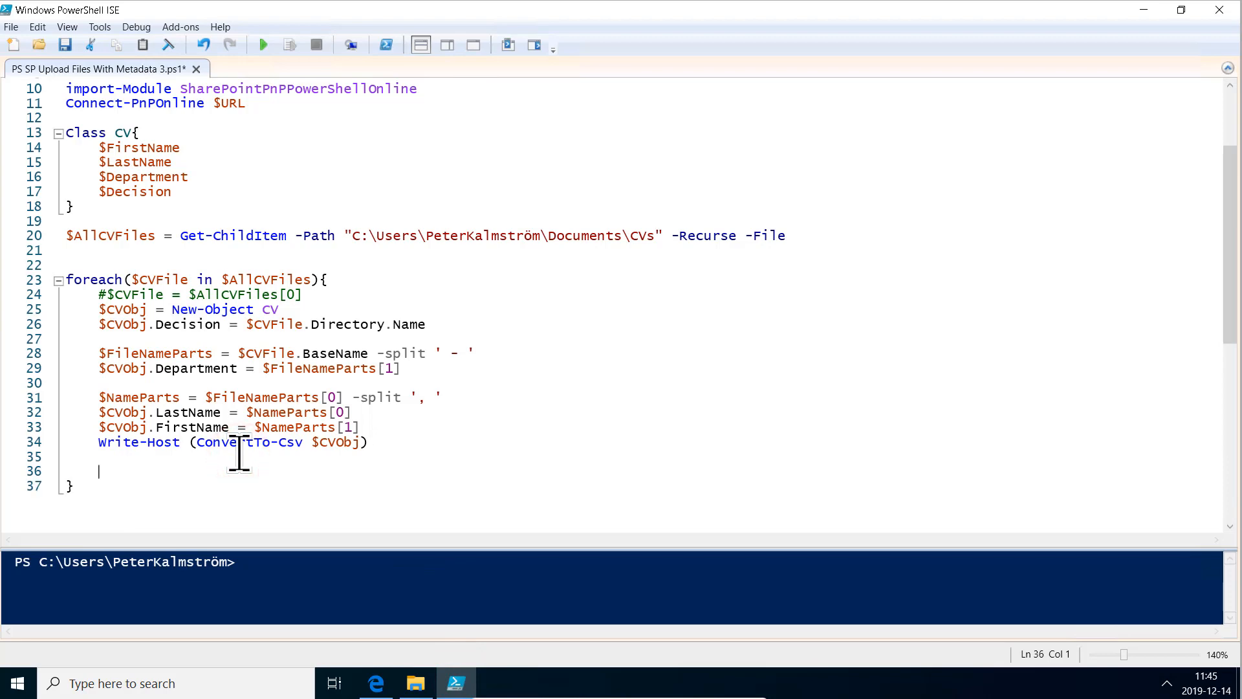
{"action": "type", "text": "add-pnp"}
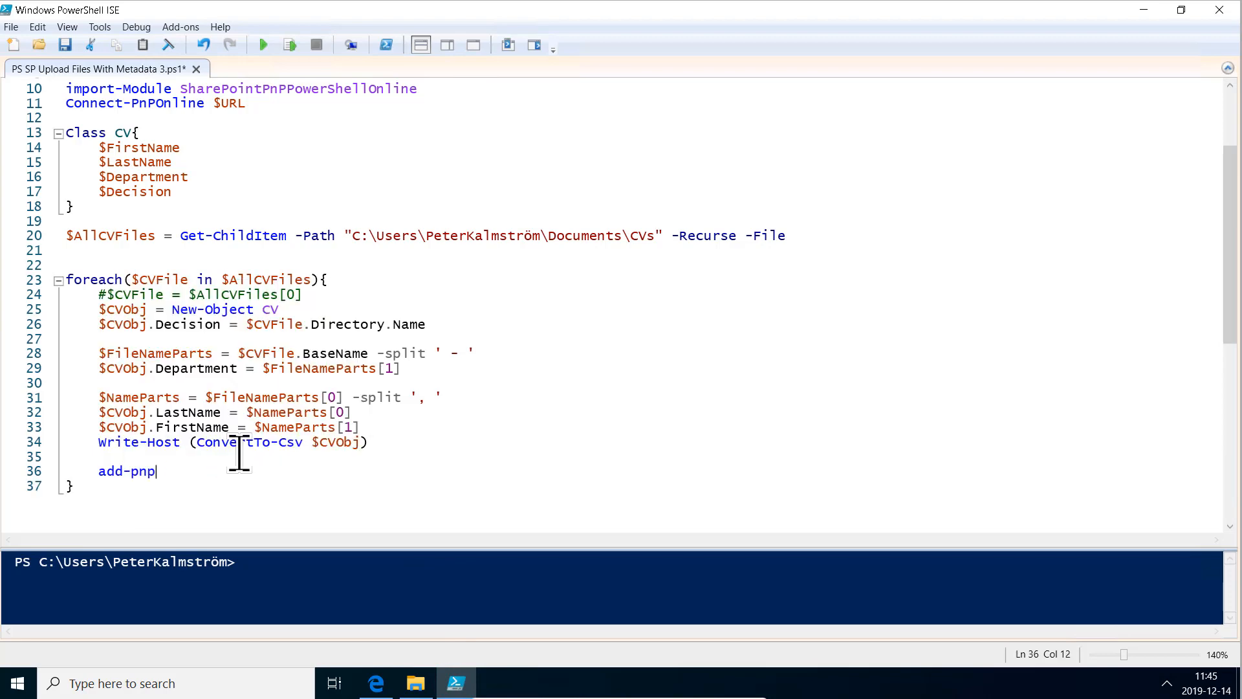
{"action": "type", "text": "fi"}
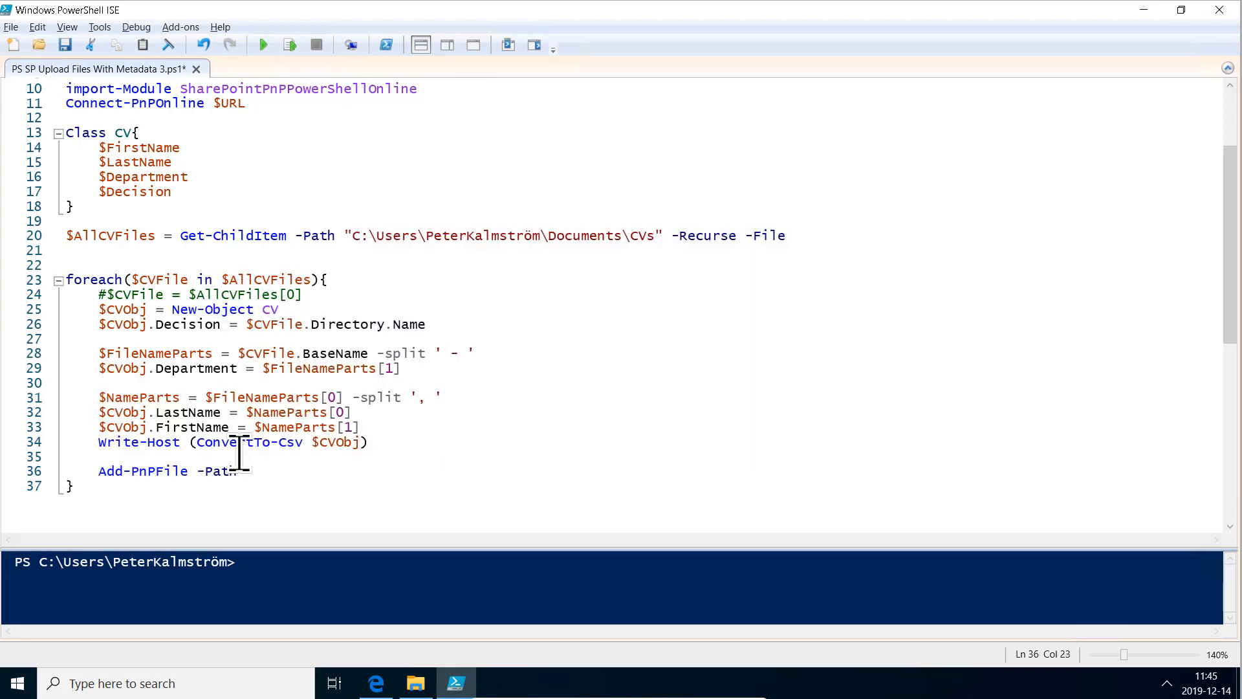
{"action": "type", "text": "$CVFile"}
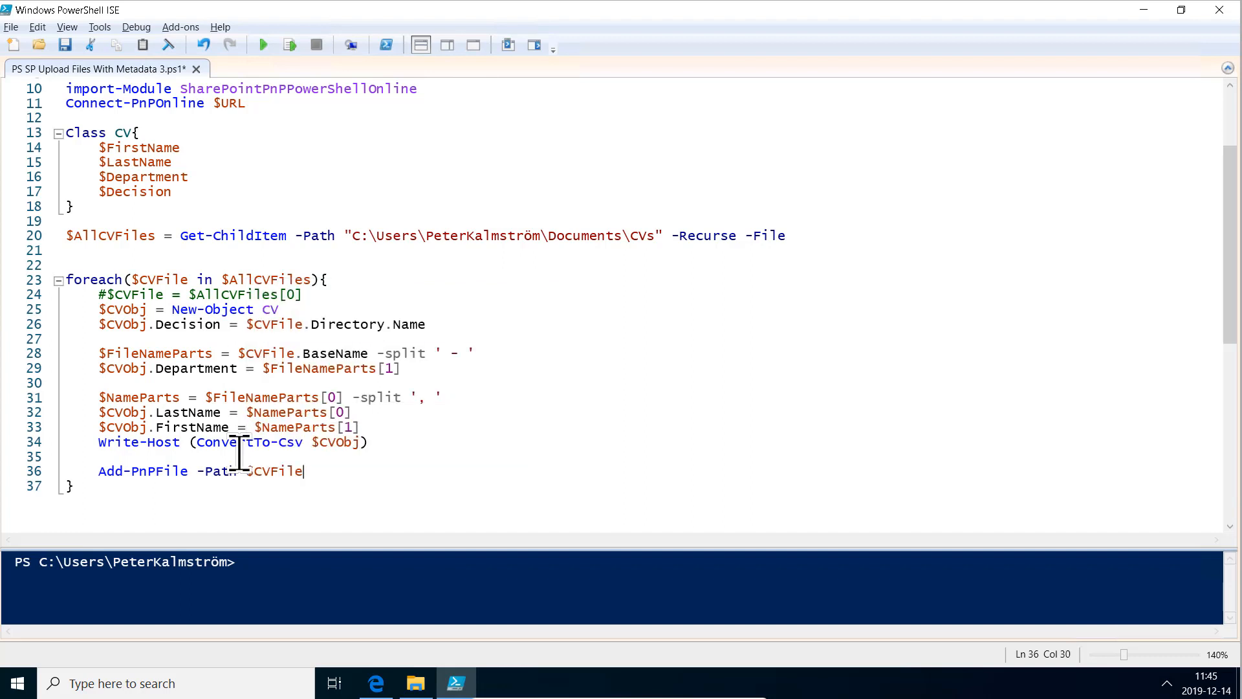
{"action": "type", "text": ".FullName"}
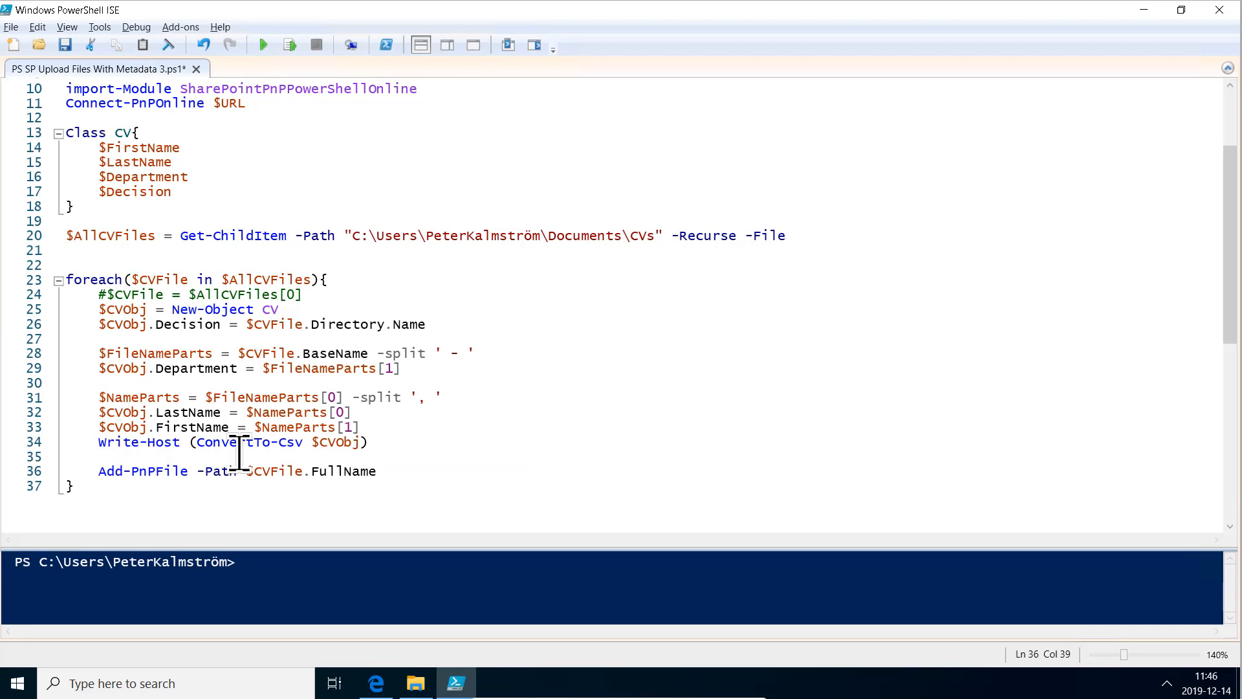
- Append -Folder "CVs" and begin the -Values @{ argument
{"action": "type", "text": "-Folder"}
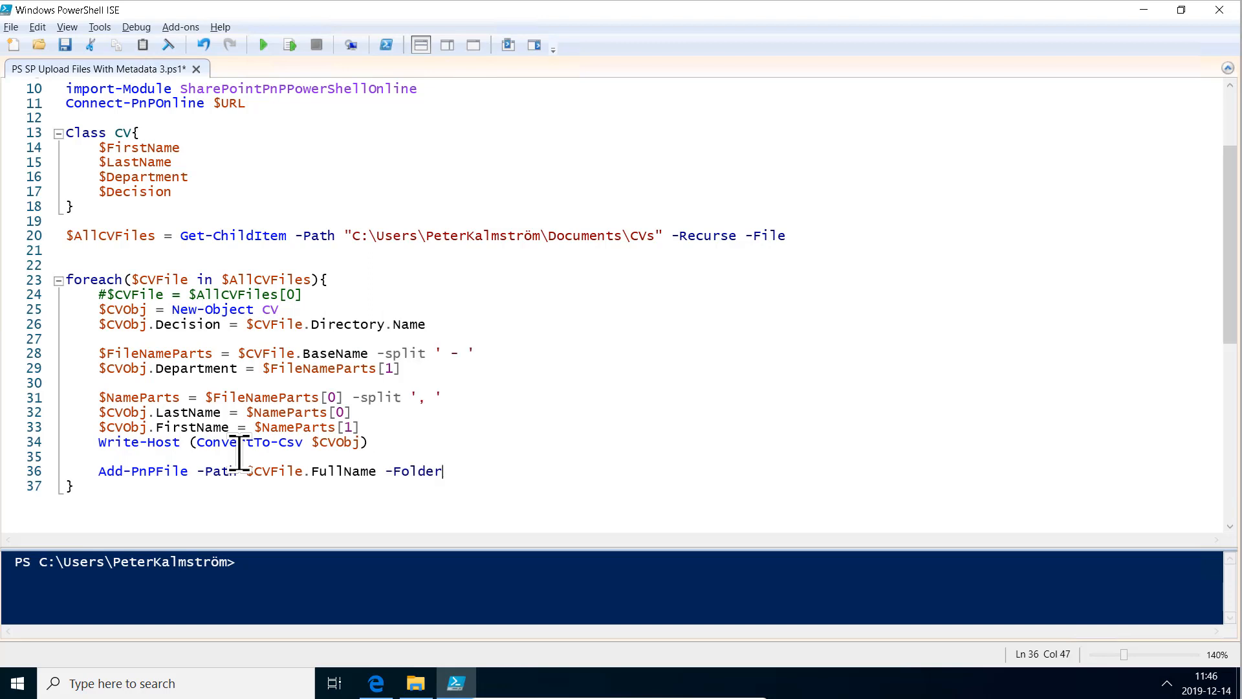
{"action": "type", "text": "\"C"}
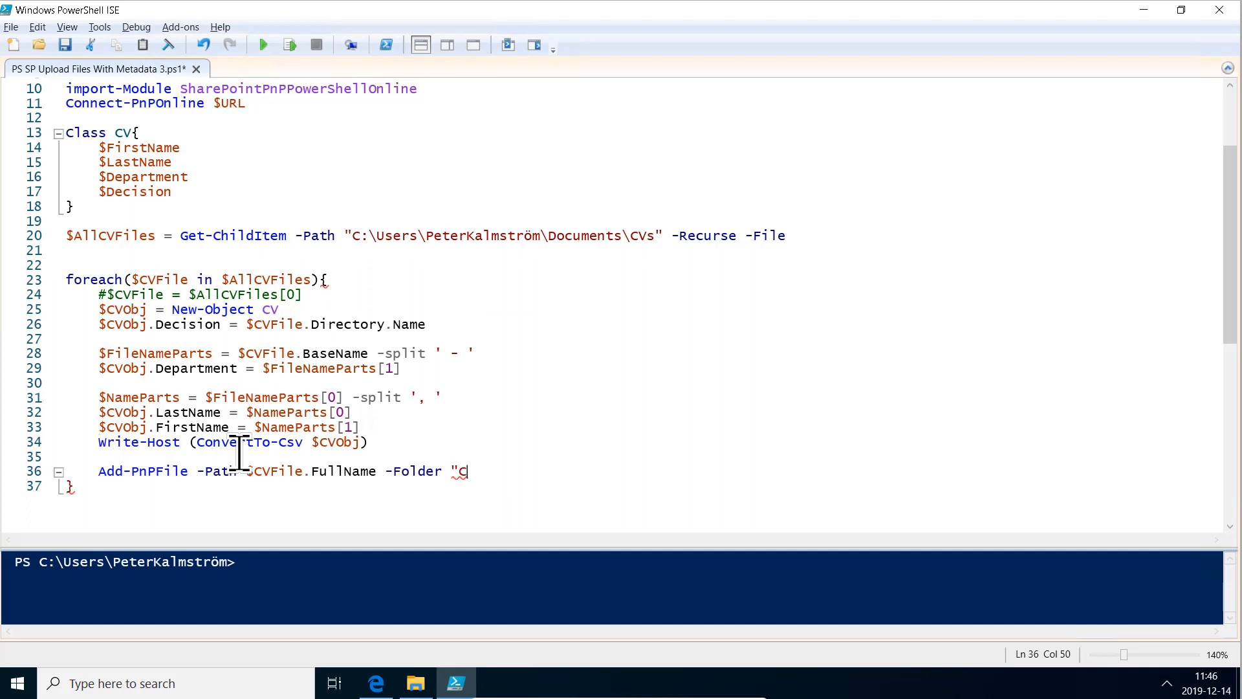
{"action": "type", "text": "Vs\""}
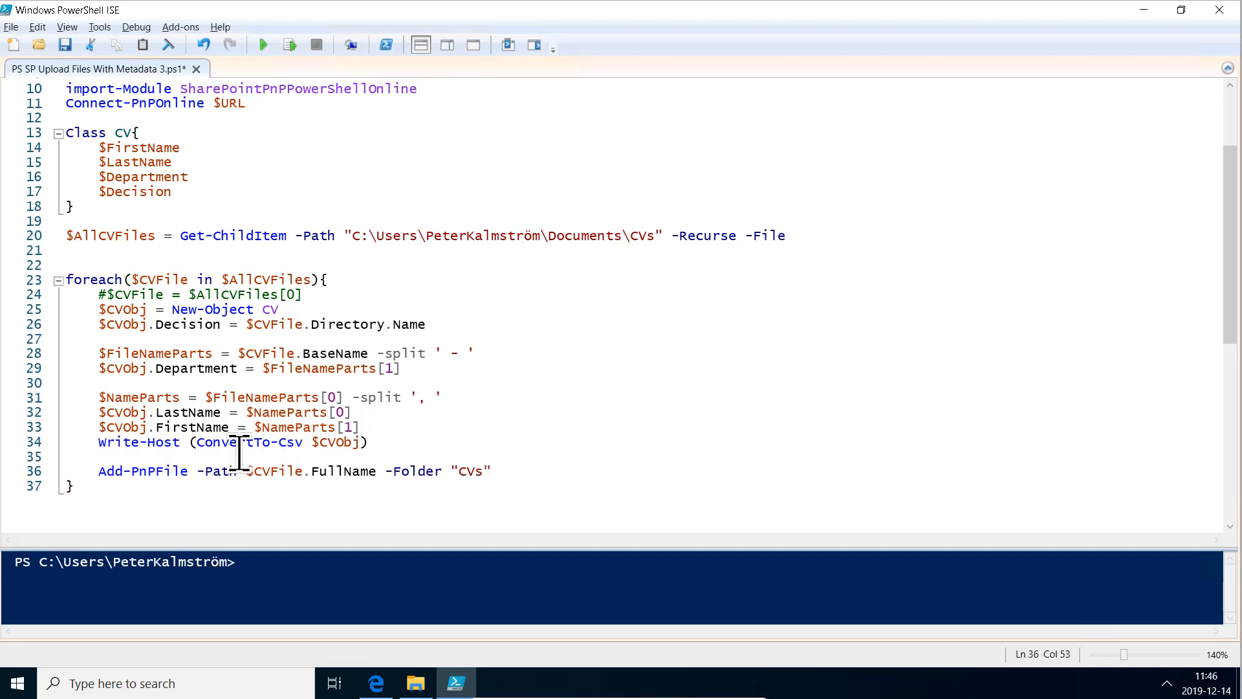
{"action": "left_click", "coordinate": [490, 471]}
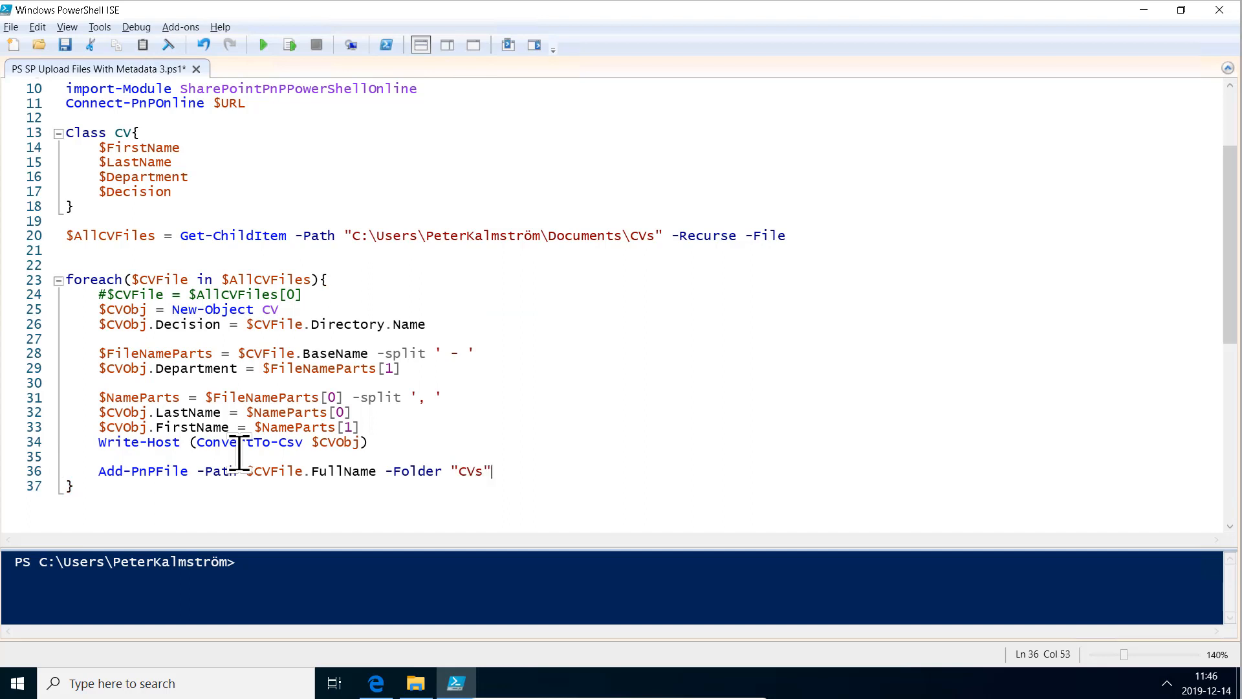
{"action": "type", "text": "-Values"}
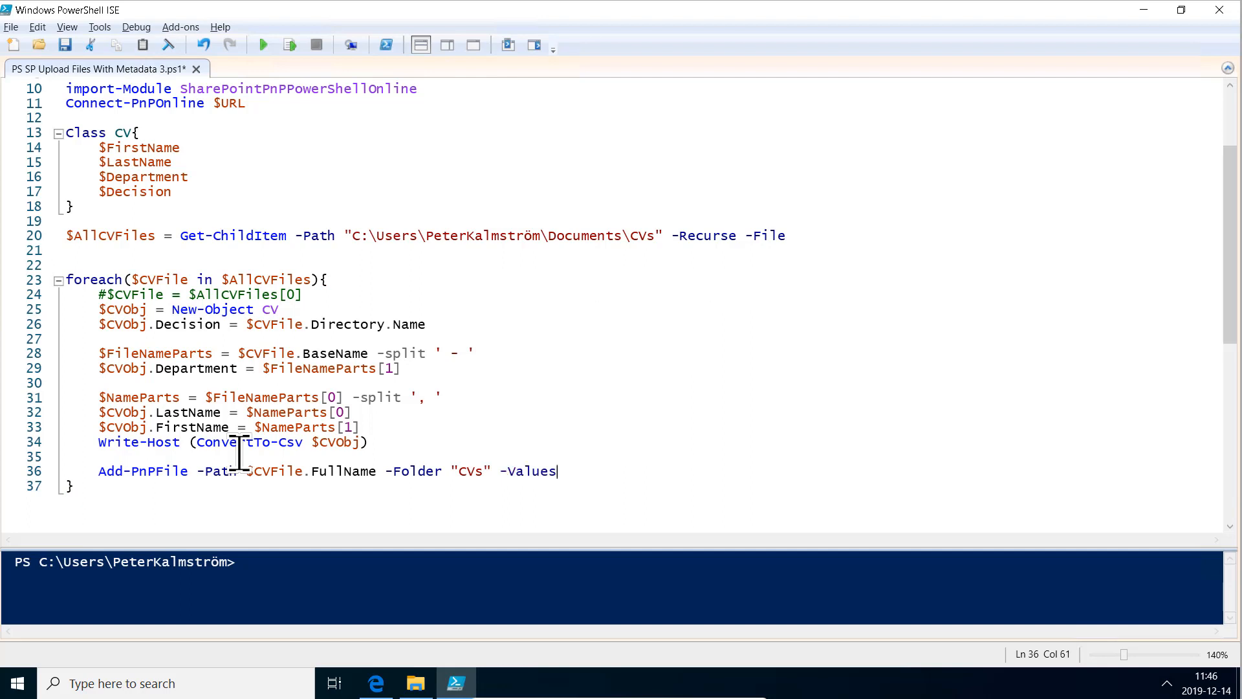
{"action": "type", "text": "@"}
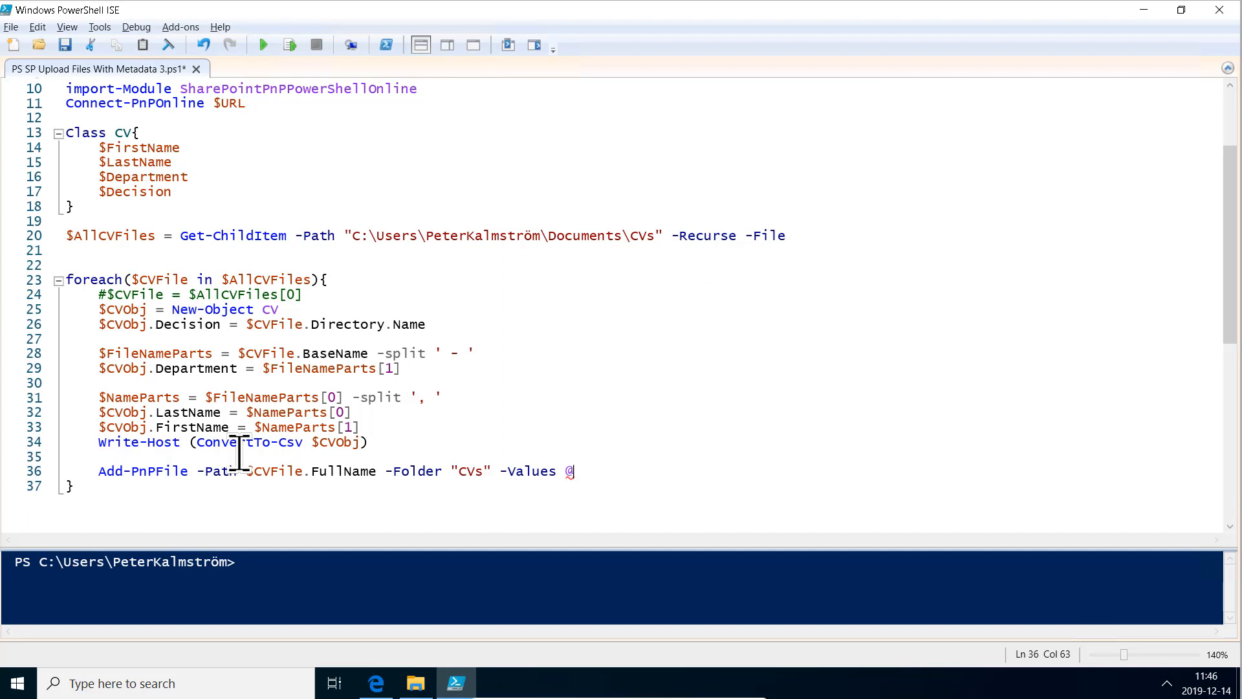
{"action": "type", "text": "{"}
{"action": "type", "text": "$CVValues"}
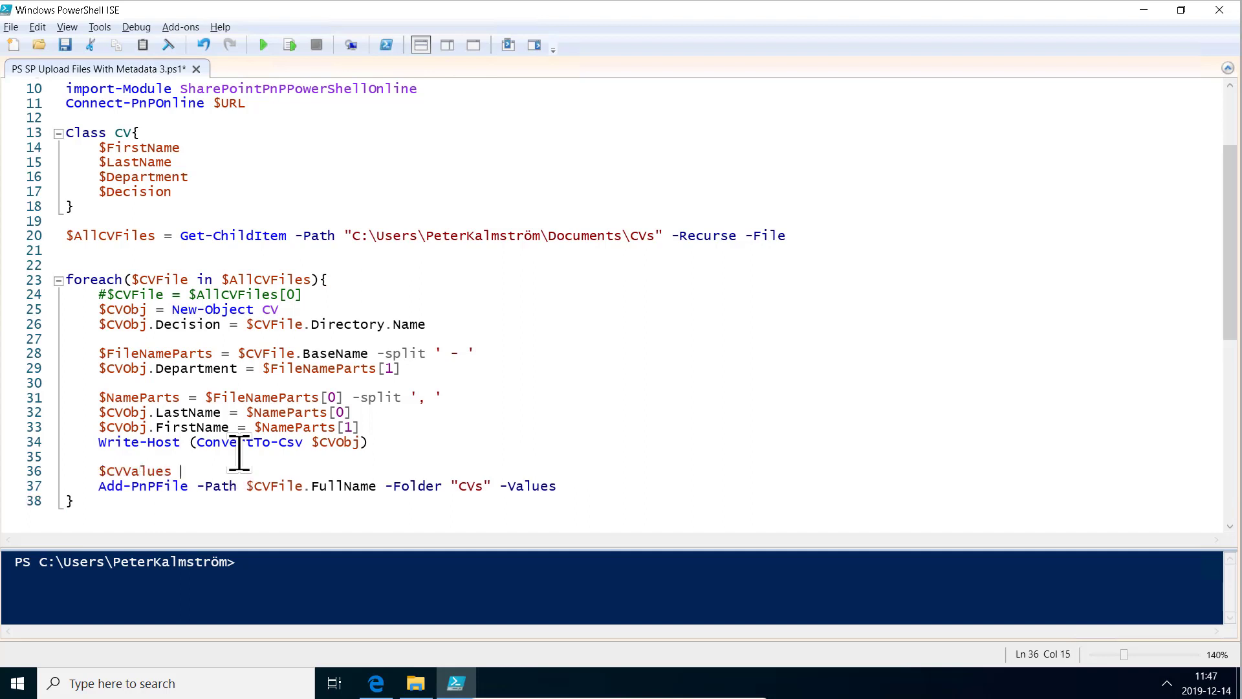
- Initialise $CVValues = @{} and start a $CVValues += @{'Title'...} entry line
{"action": "type", "text": "= @{}"}
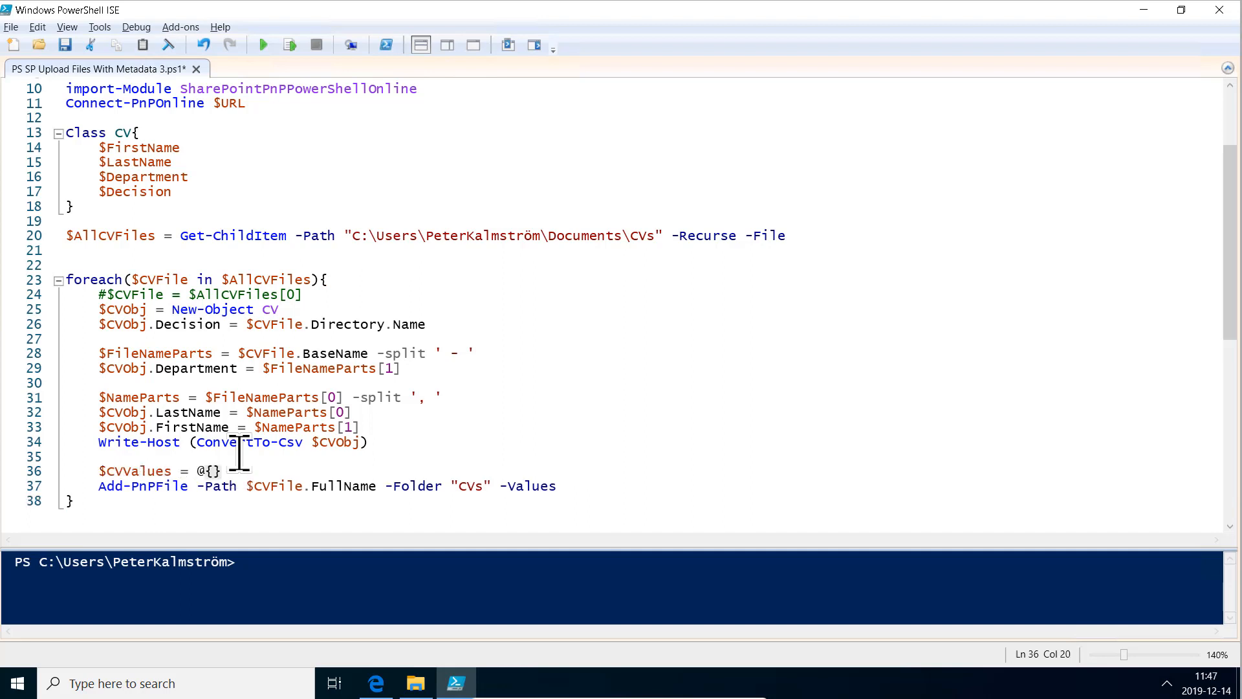
{"action": "key", "text": "Enter"}
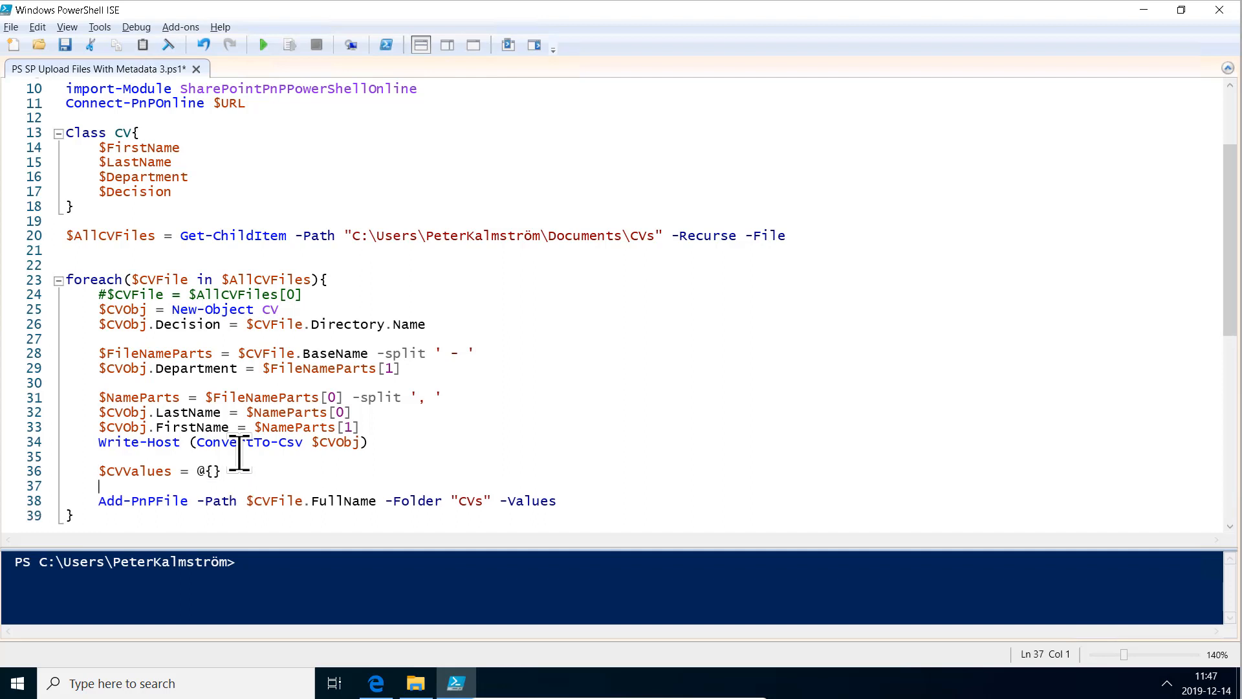
{"action": "type", "text": "$"}
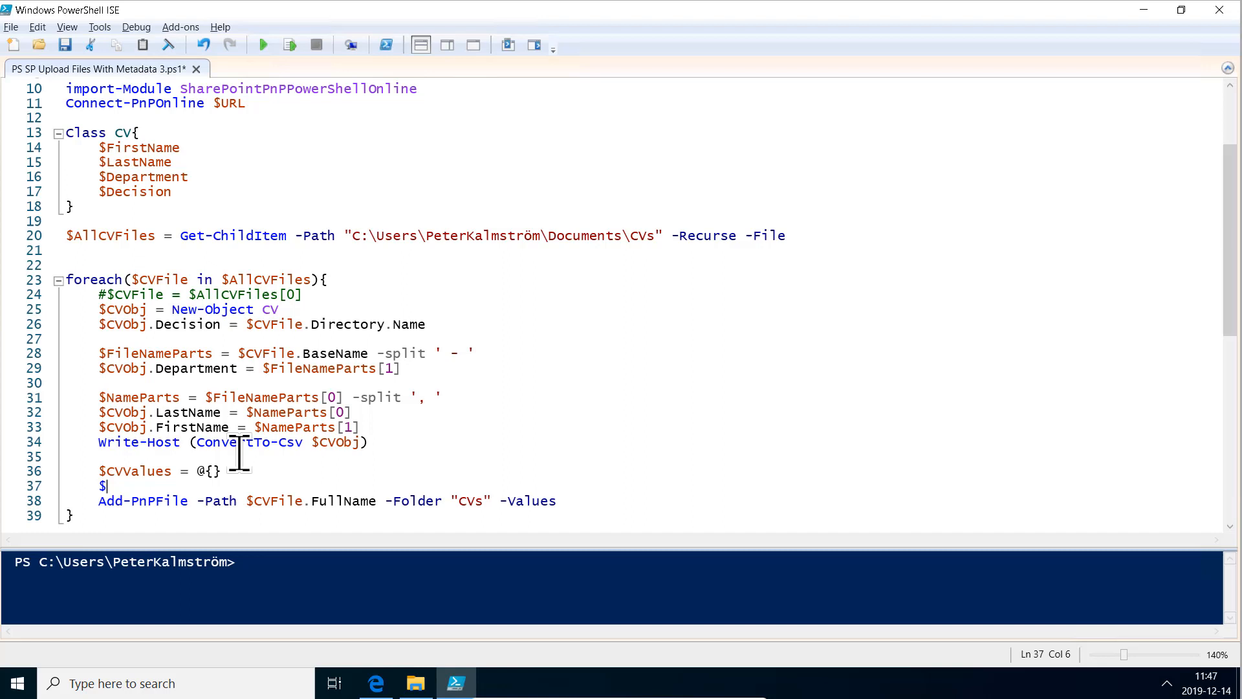
{"action": "type", "text": "C"}
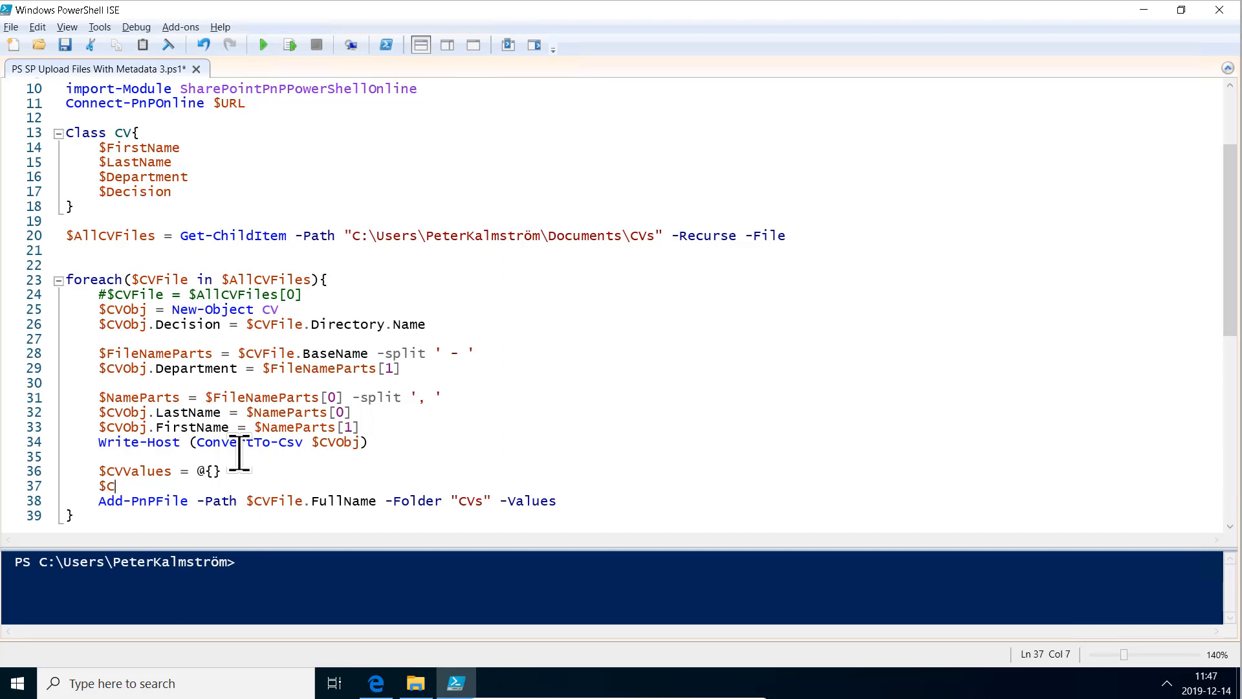
{"action": "type", "text": "VValues"}
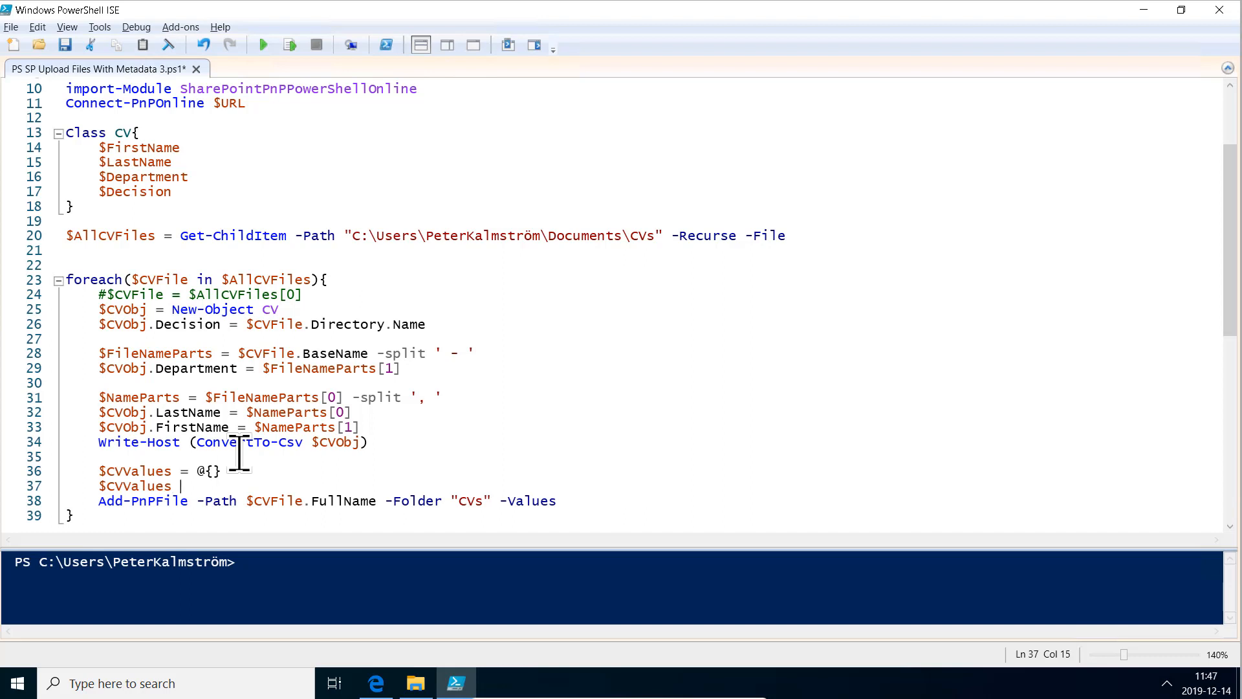
{"action": "type", "text": "+="}
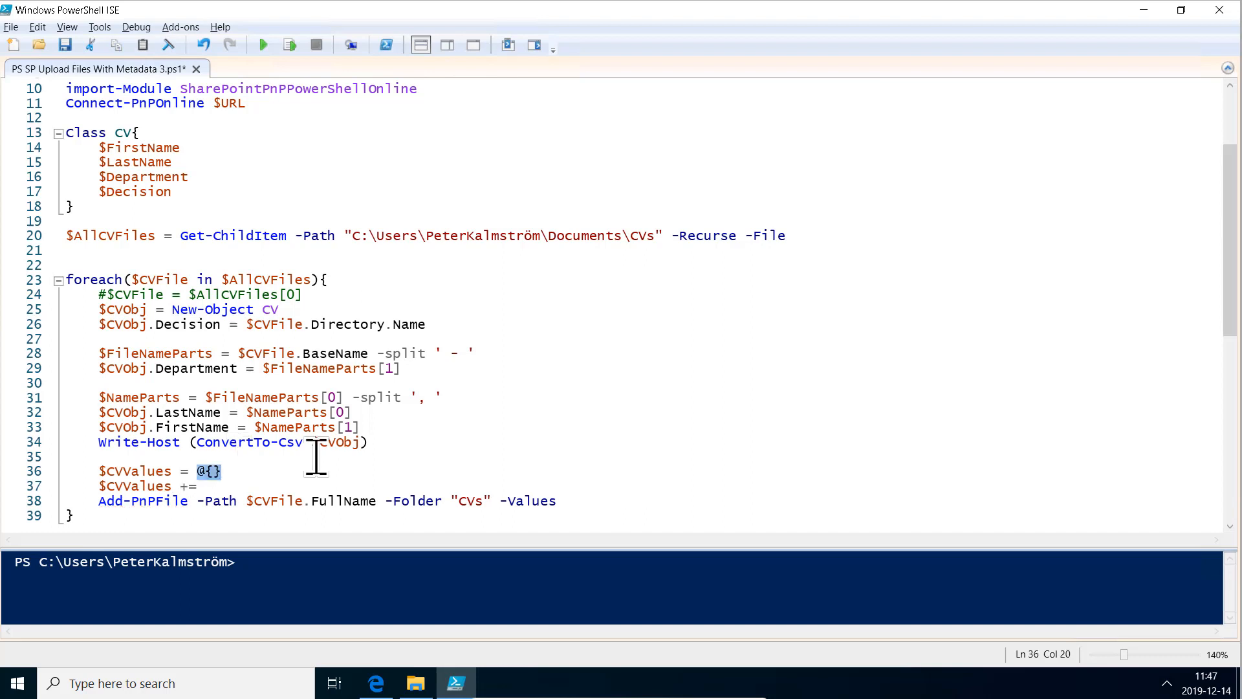
{"action": "type", "text": "@{}"}
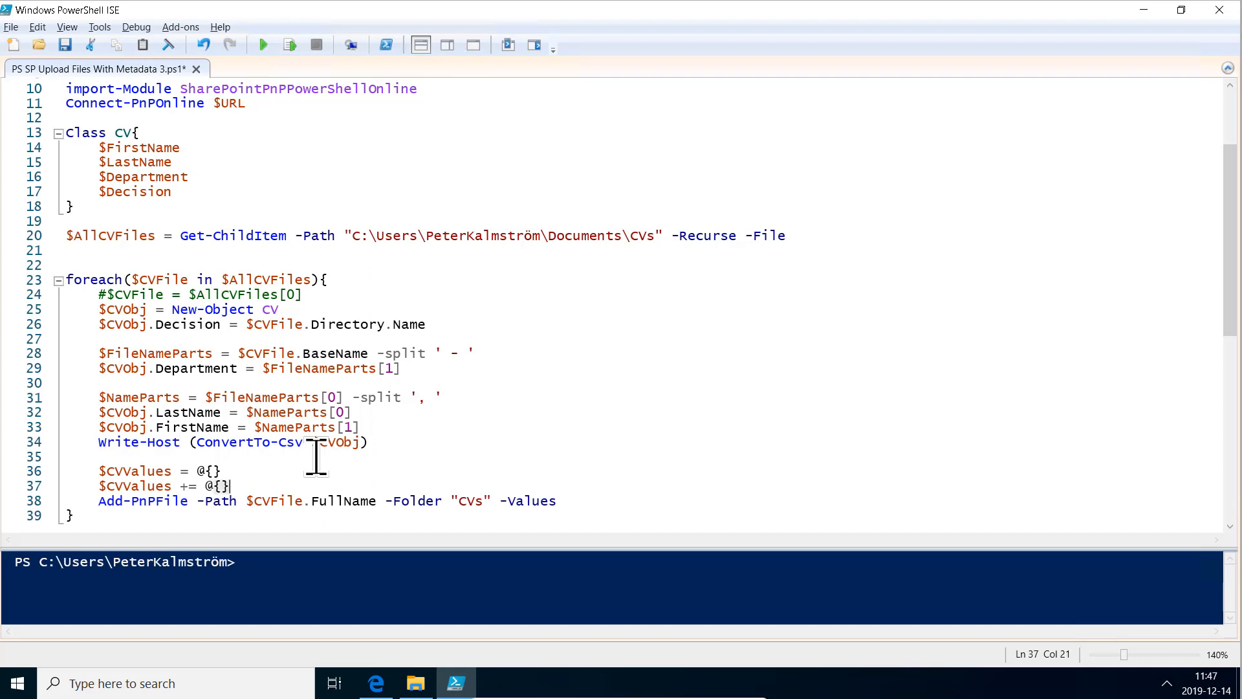
{"action": "key", "text": "Left"}
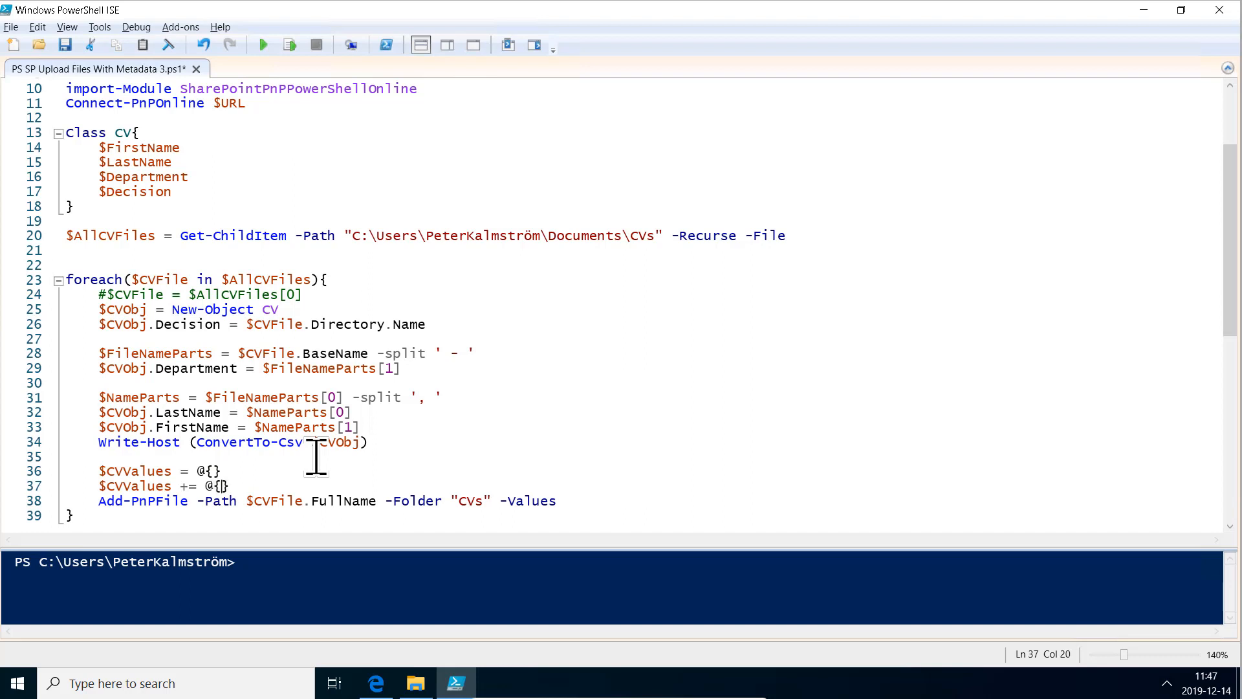
{"action": "type", "text": "'Title'="}
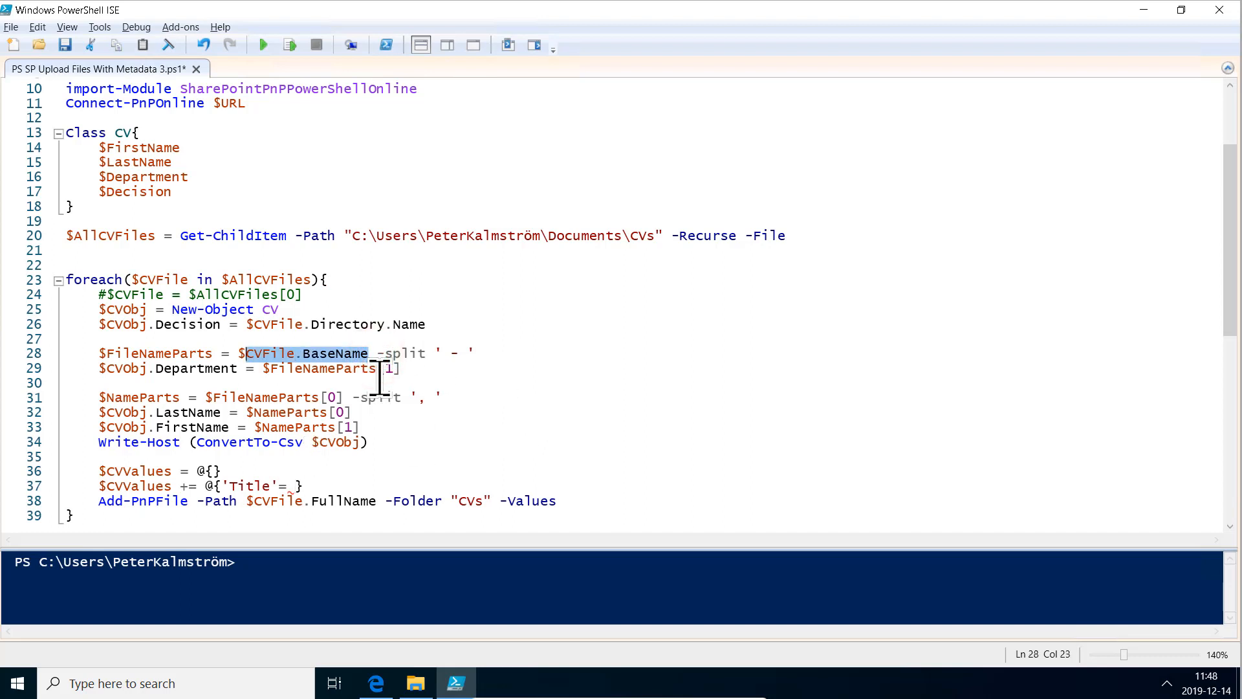
{"action": "left_click", "coordinate": [241, 413]}
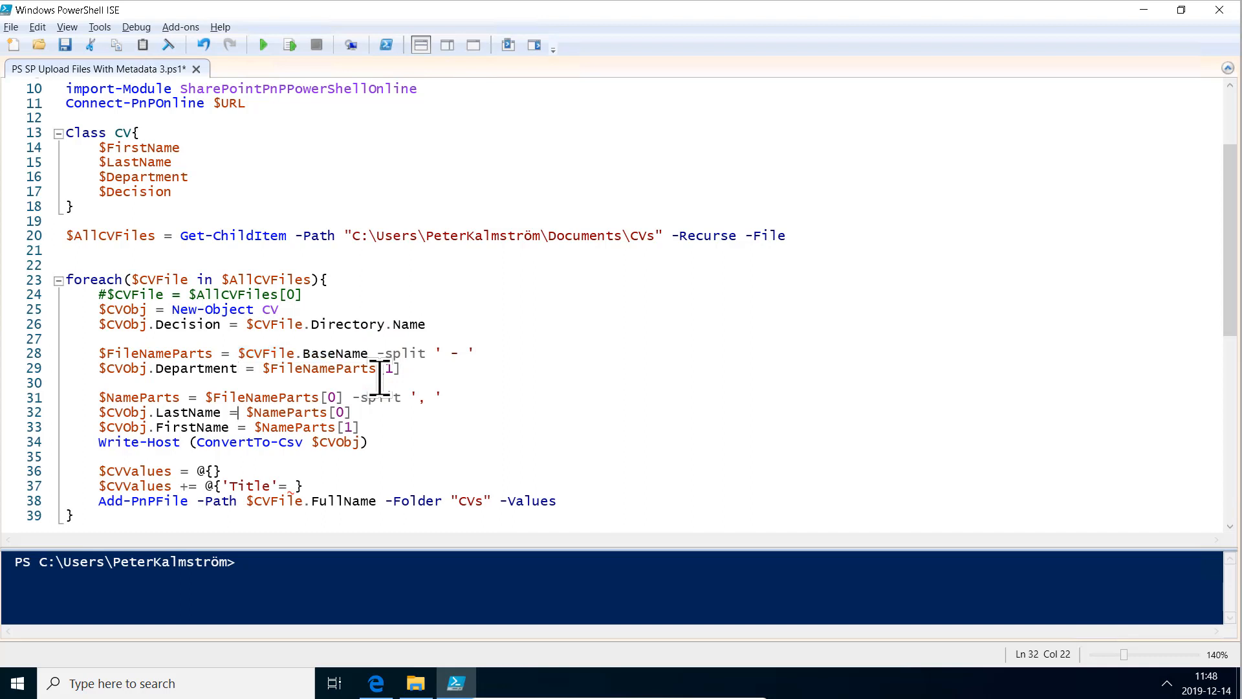
- Set Title to $CVFile.BaseName, duplicate the entry line, and rename a copy's key to CVDecision
{"action": "type", "text": "$CVFile.BaseName"}
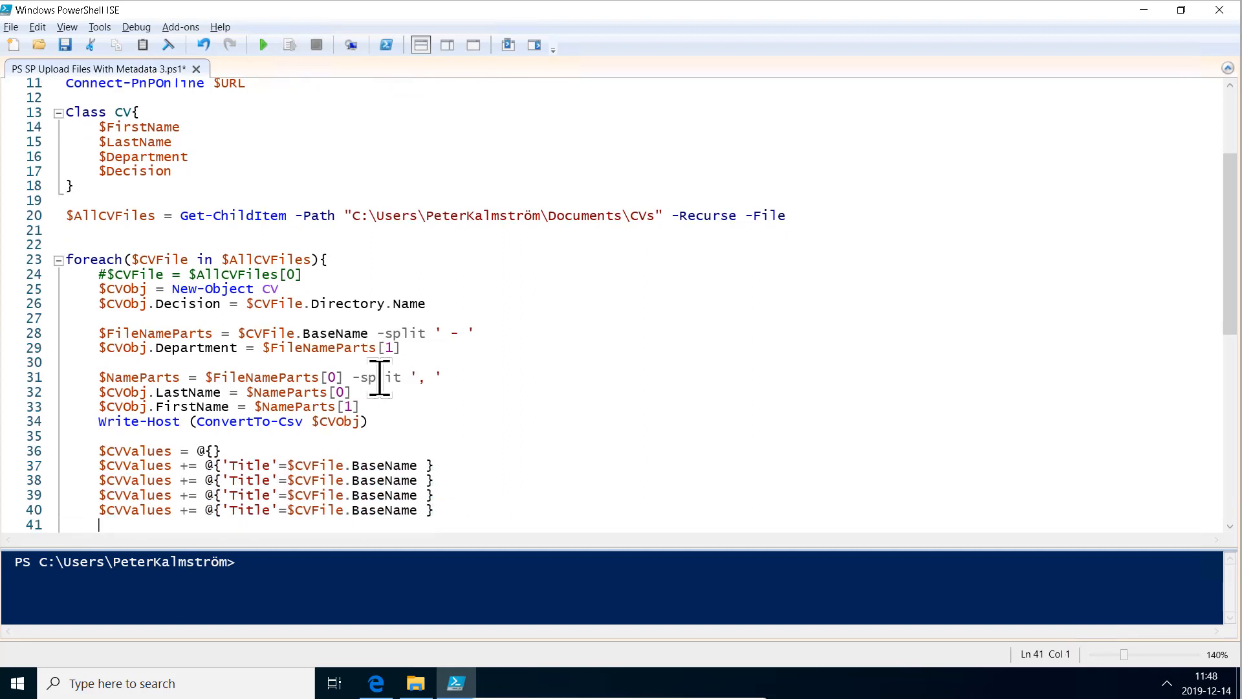
{"action": "type", "text": "$CVValues += @{'Title'=$CVFile.BaseName }"}
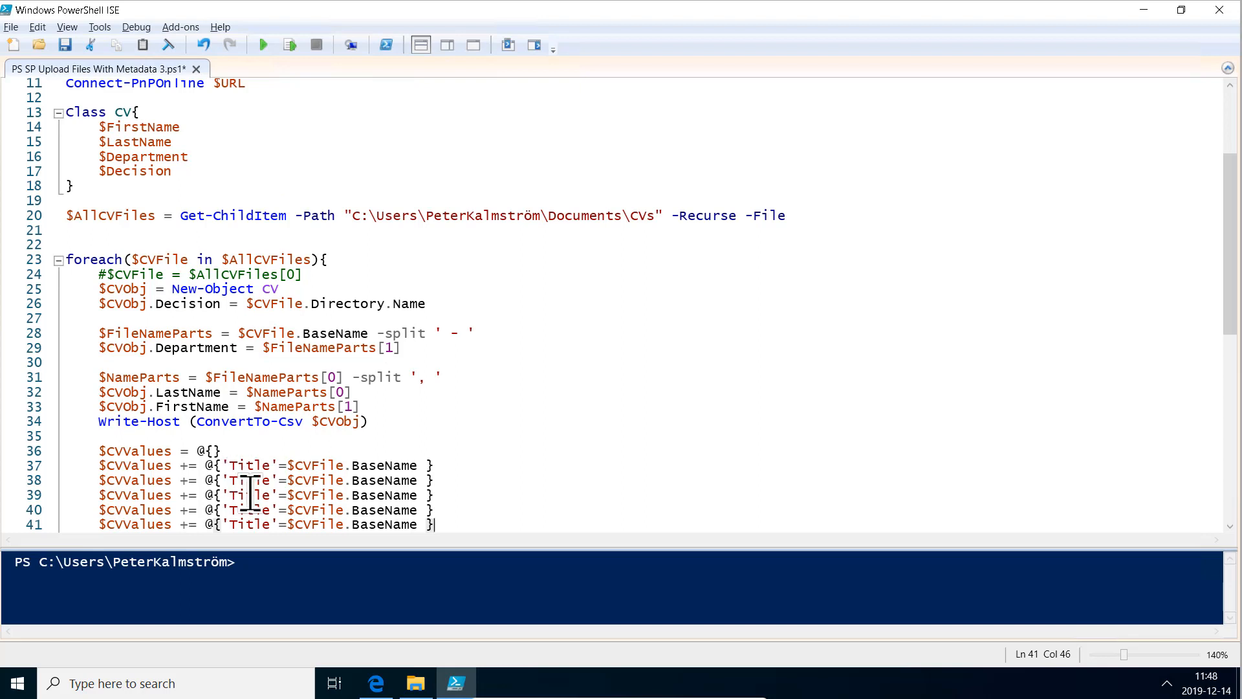
{"action": "type", "text": "CVDecision"}
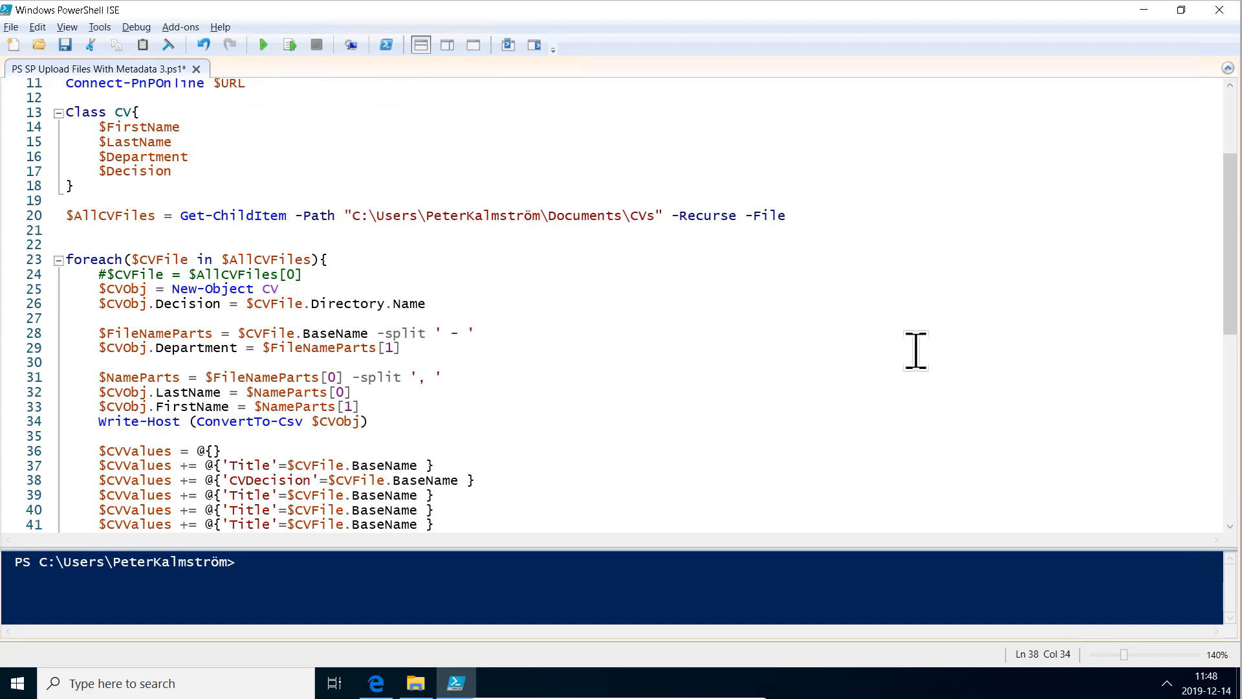
- Set the CVDecision value to $CVObj.Decision and rename the next key to CVFirstName
{"action": "left_click_drag", "start_coordinate": [329, 480], "coordinate": [458, 480]}
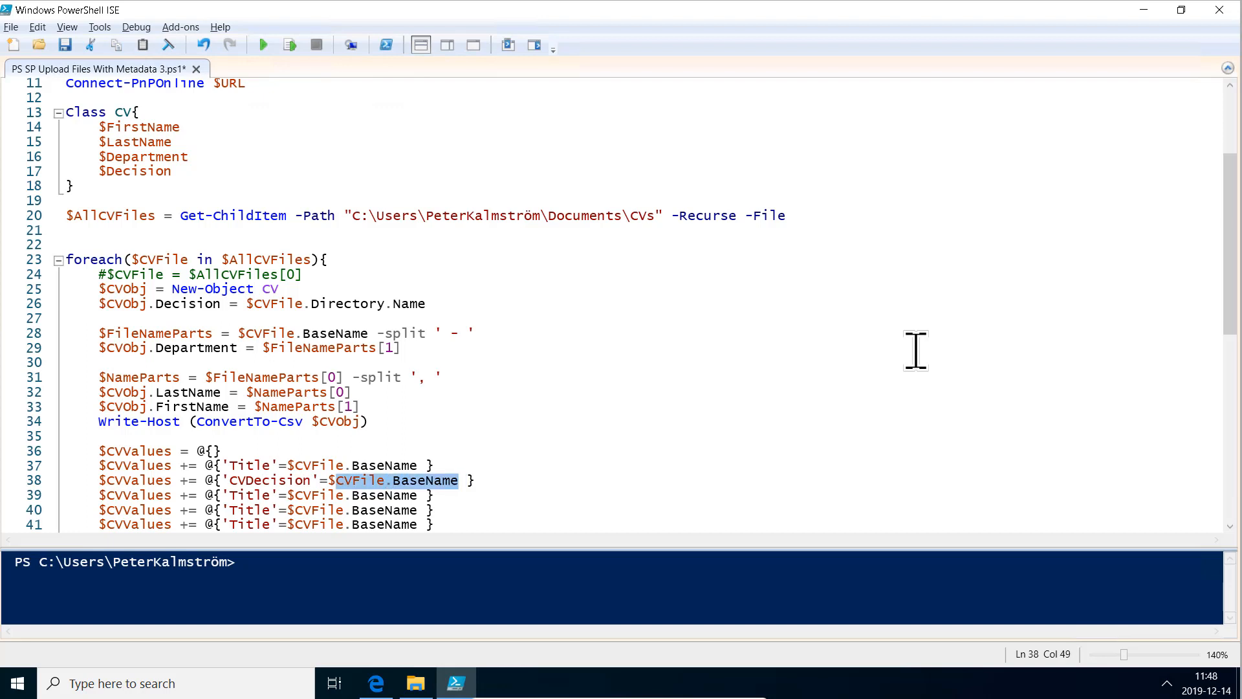
{"action": "key", "text": "Delete"}
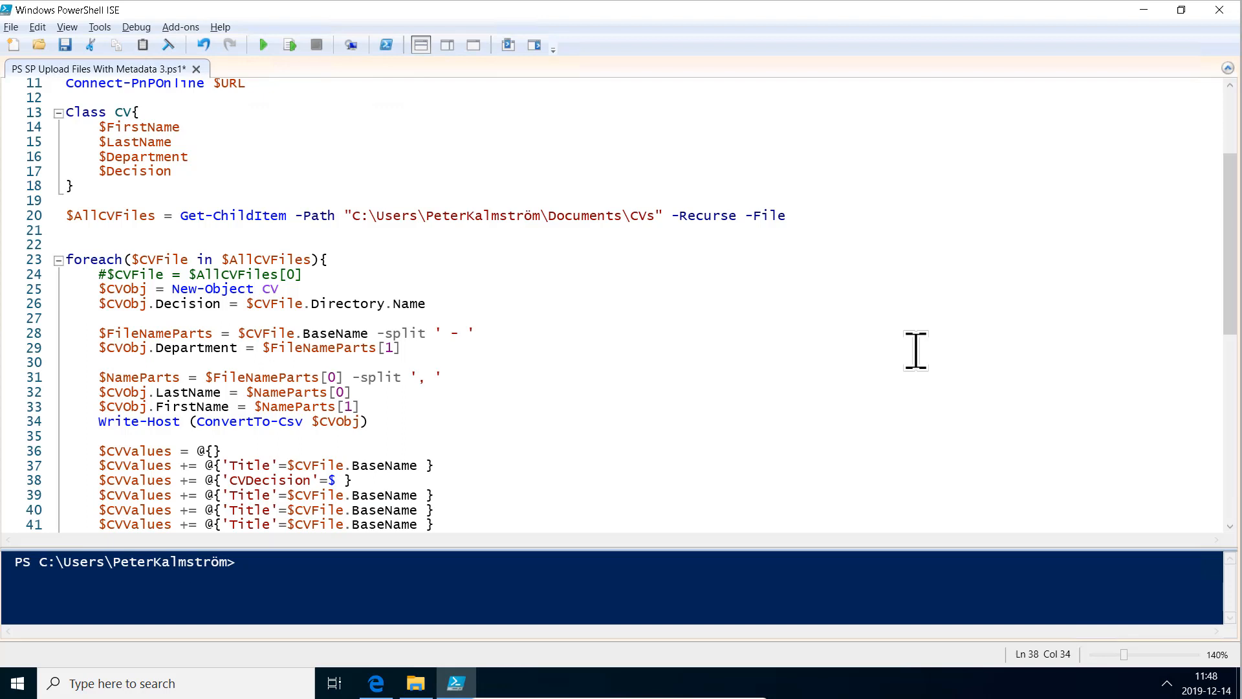
{"action": "type", "text": "cvob"}
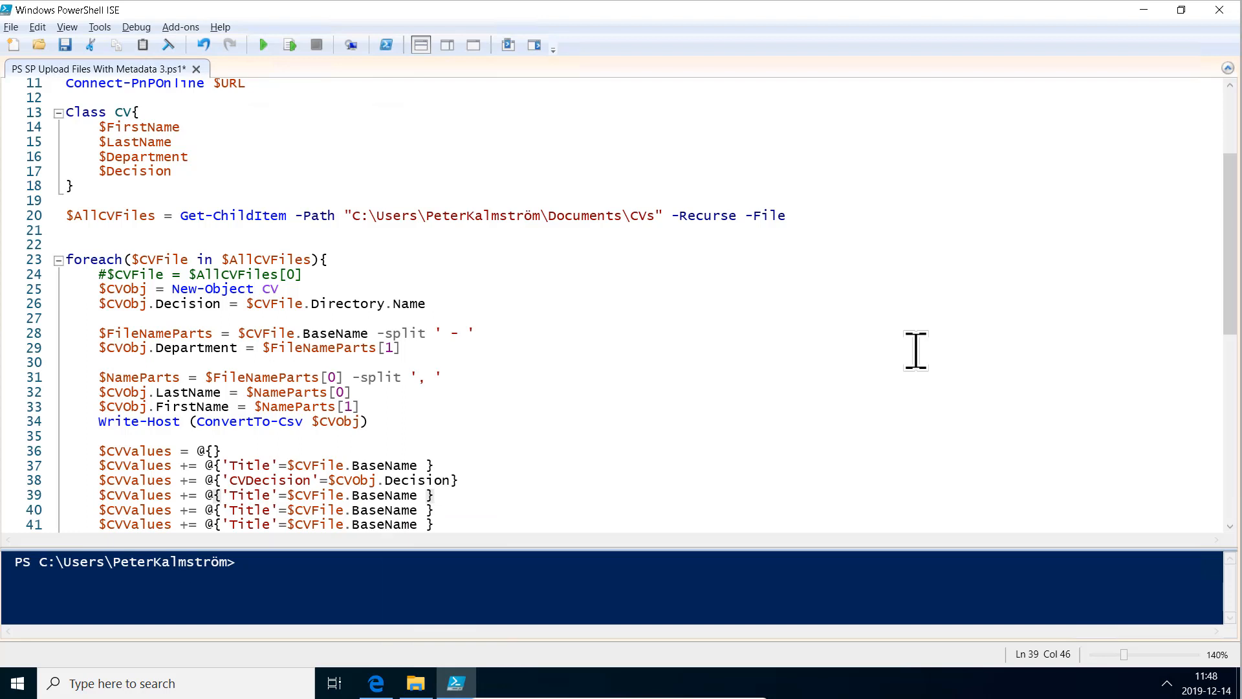
{"action": "double_click", "coordinate": [250, 495]}
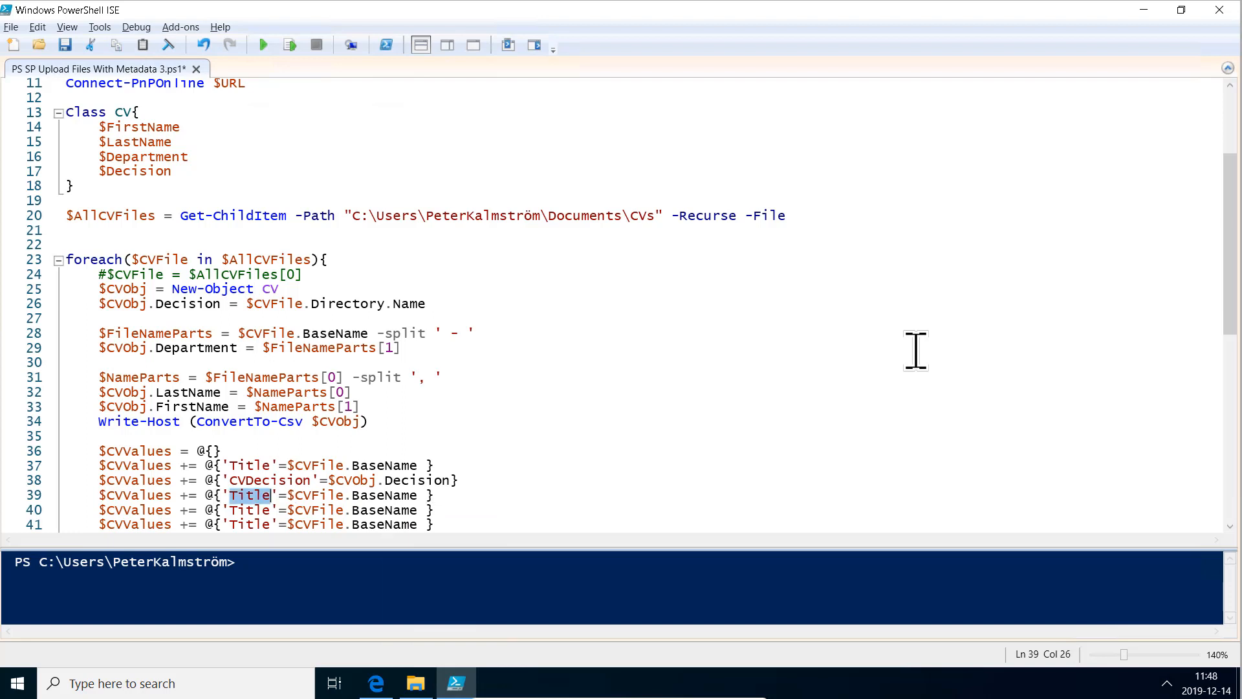
{"action": "type", "text": "CV"}
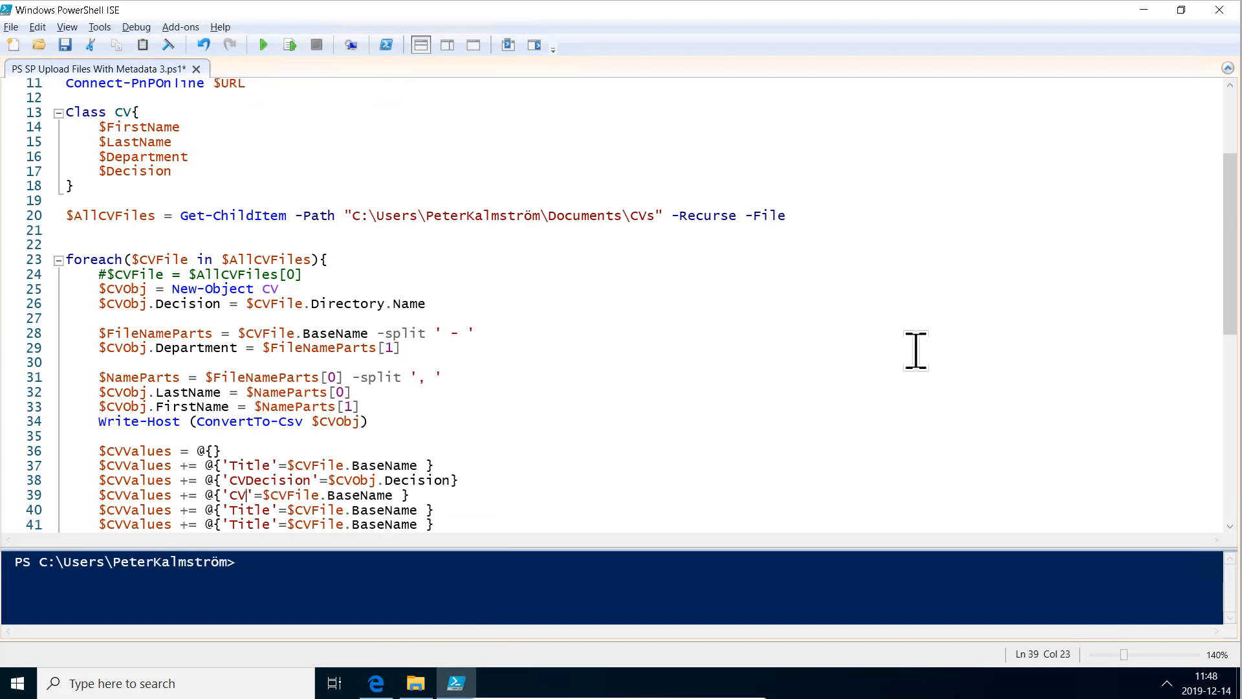
{"action": "type", "text": "FirstName"}
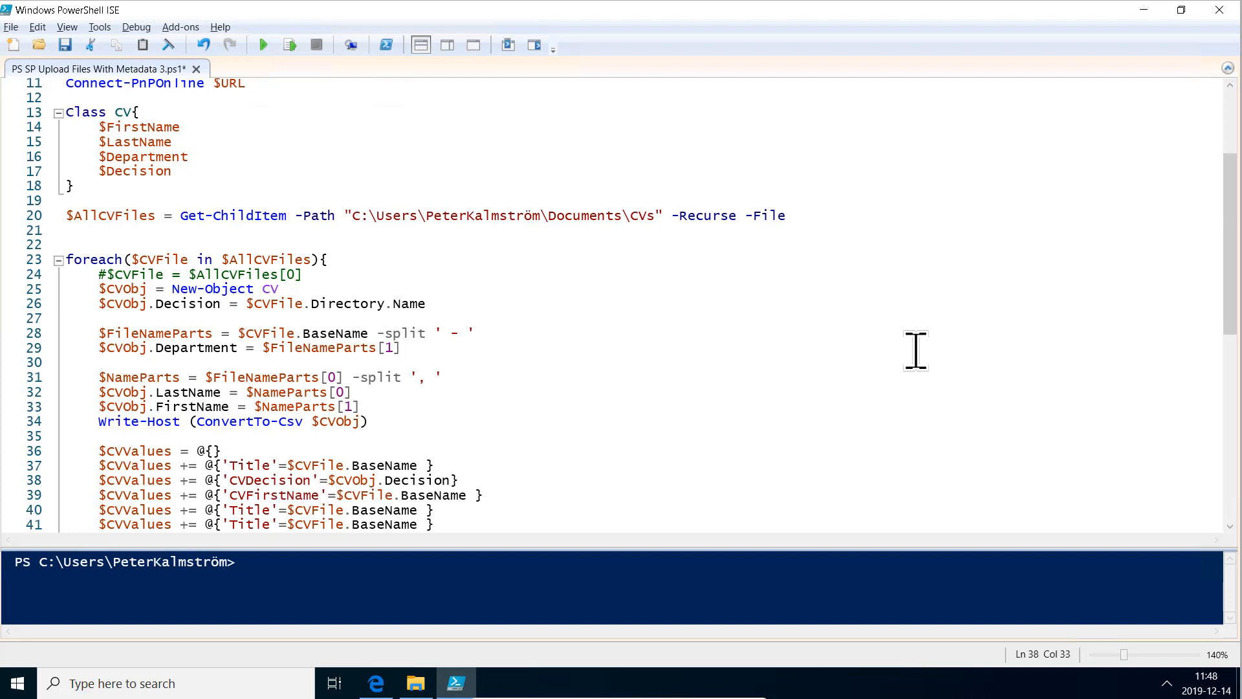
- Point CVFirstName at the CV object's FirstName and rename the next key to CVLastName
{"action": "double_click", "coordinate": [354, 481]}
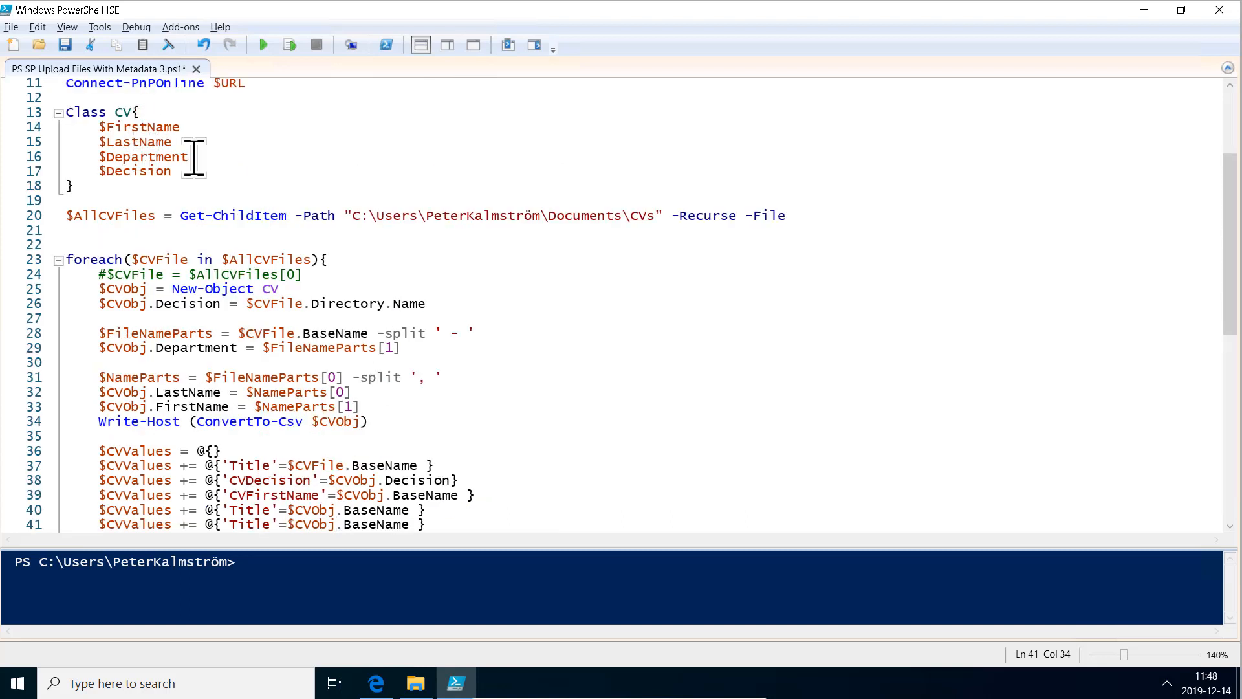
{"action": "mouse_move", "coordinate": [133, 187]}
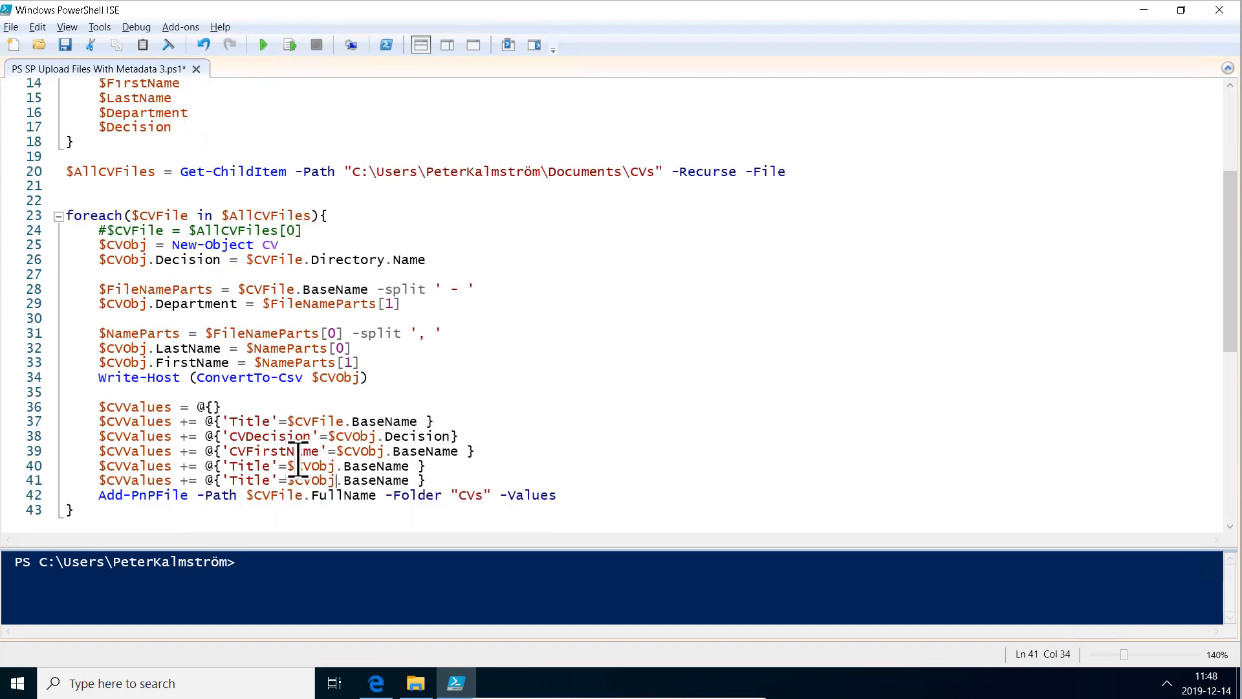
{"action": "double_click", "coordinate": [250, 466]}
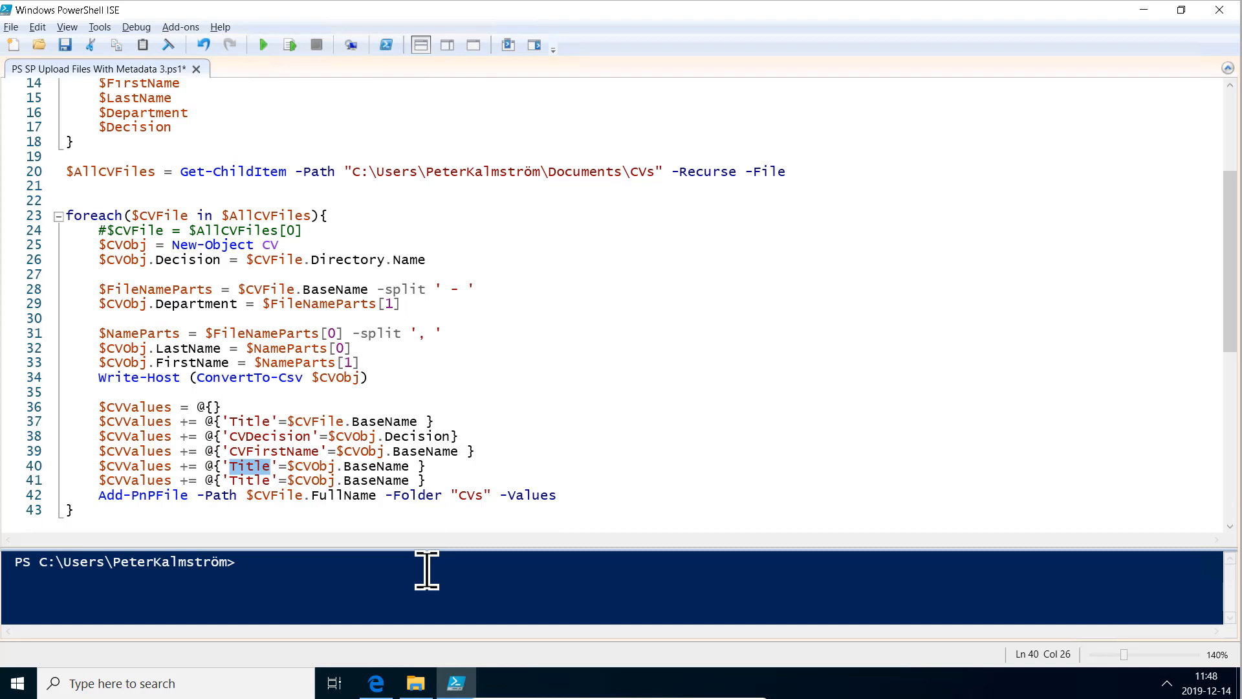
{"action": "type", "text": "CVLastNam"}
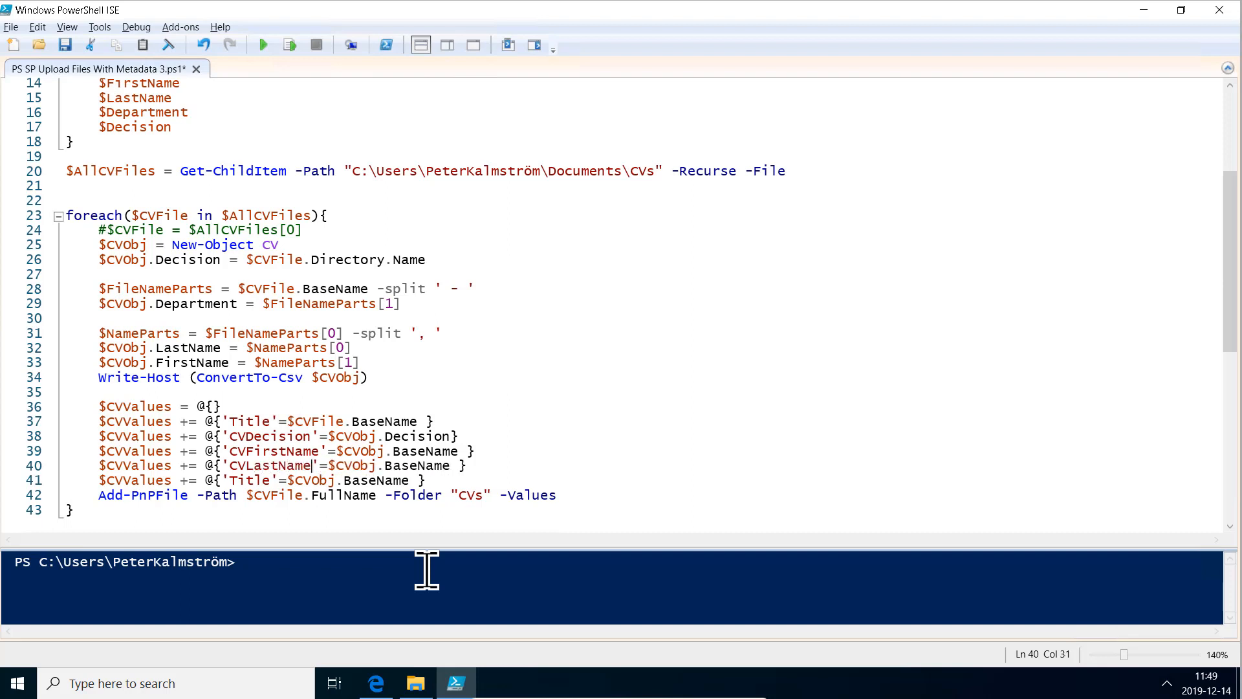
{"action": "mouse_move", "coordinate": [425, 465]}
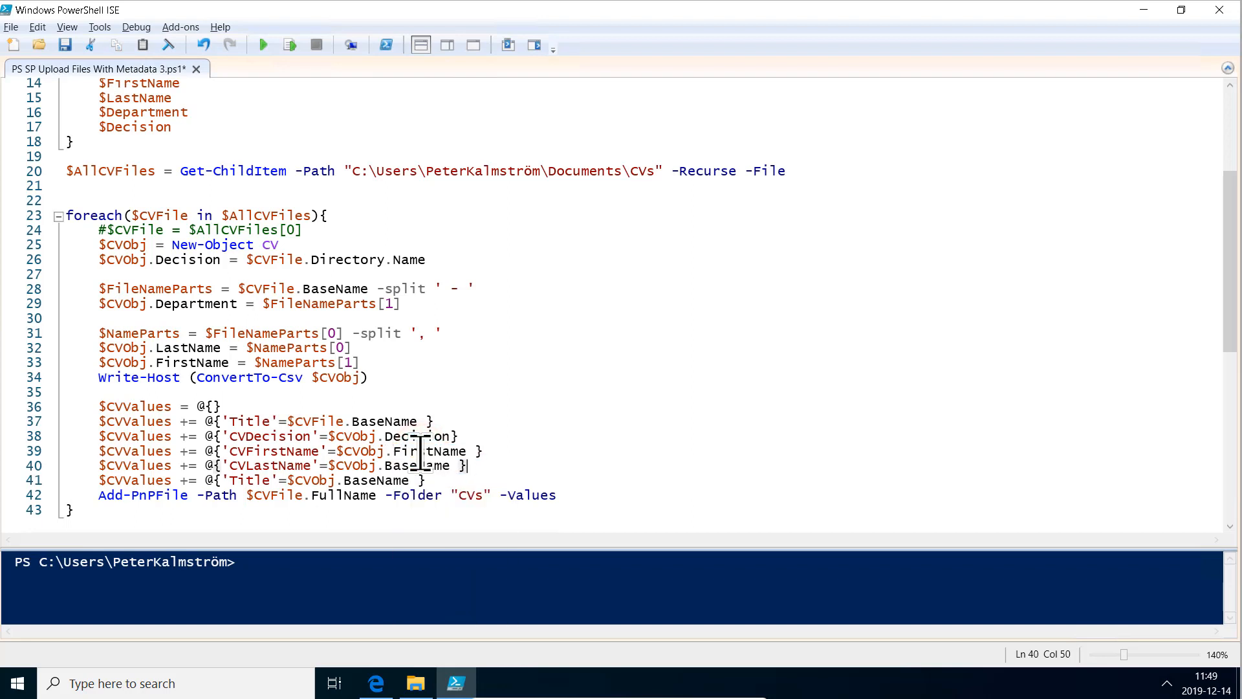
- Set the last entry's value to Department and its key to CFDepartment
{"action": "double_click", "coordinate": [416, 466]}
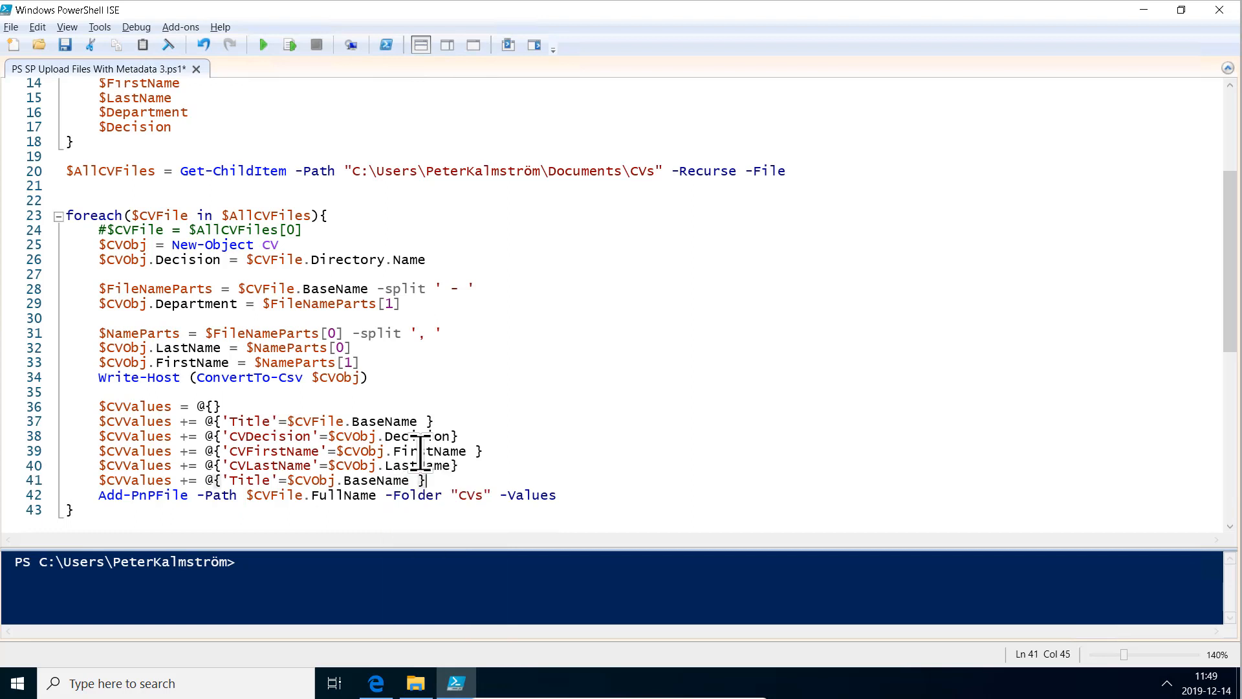
{"action": "key", "text": "BackSpace"}
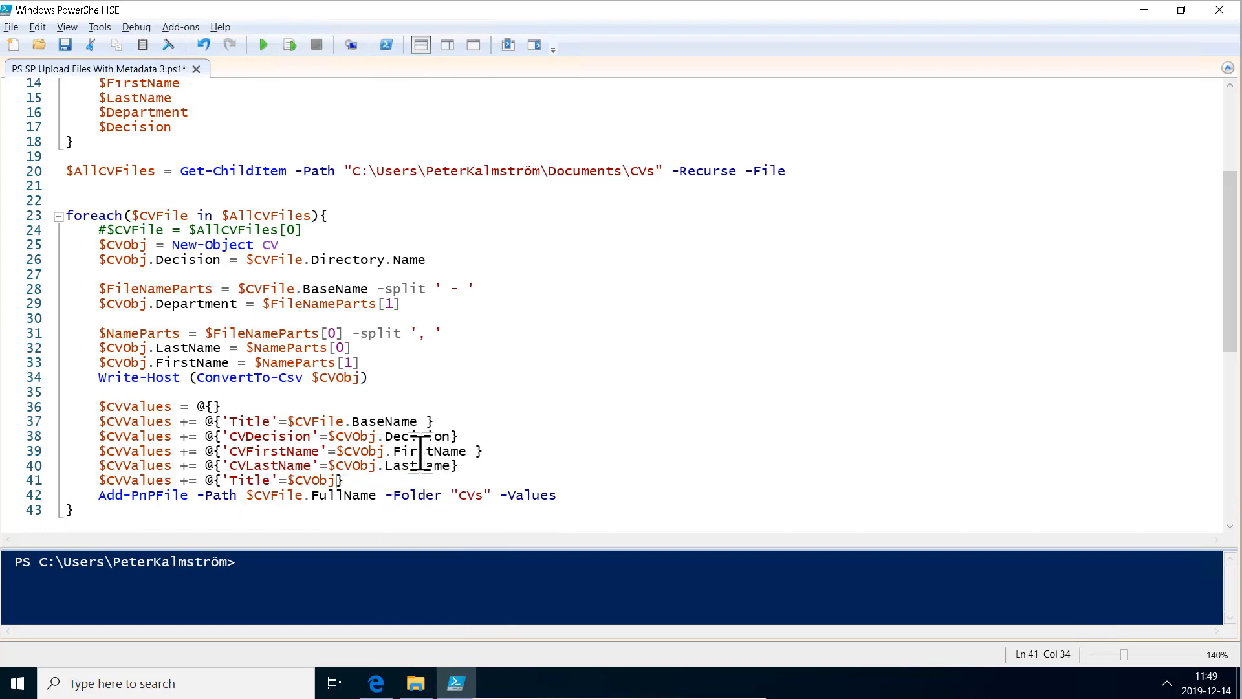
{"action": "type", "text": "Department"}
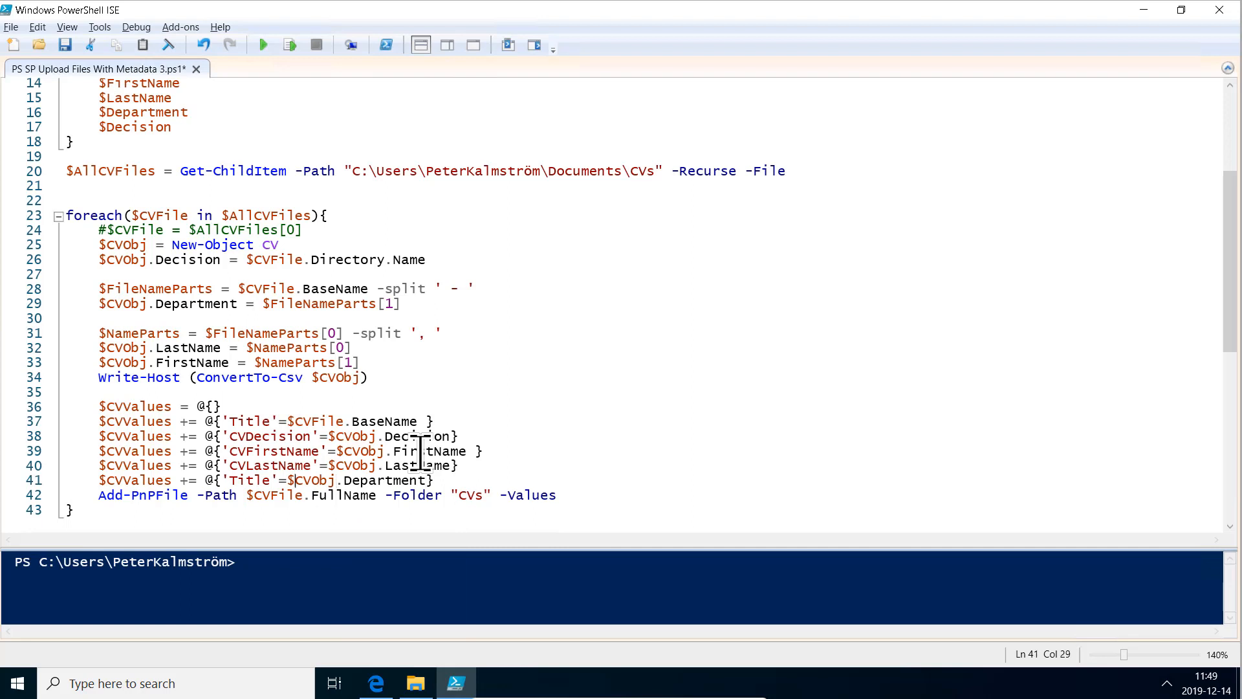
{"action": "type", "text": "C"}
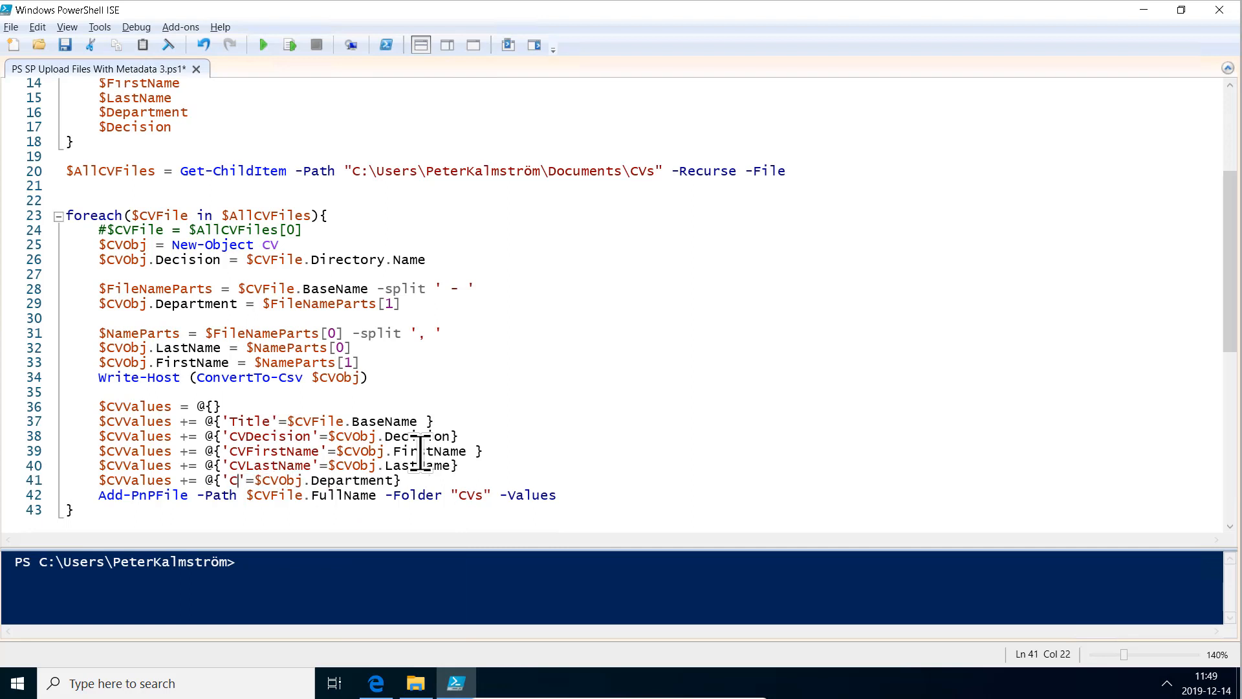
{"action": "type", "text": "FDepart"}
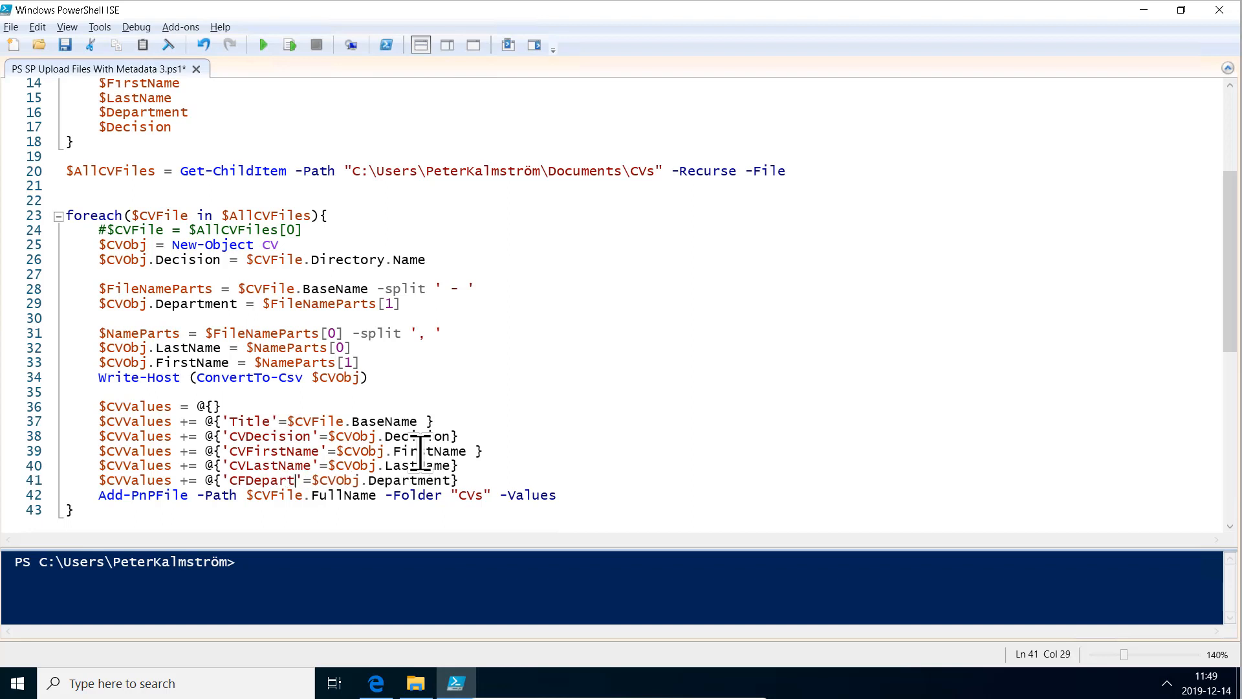
{"action": "type", "text": "ment"}
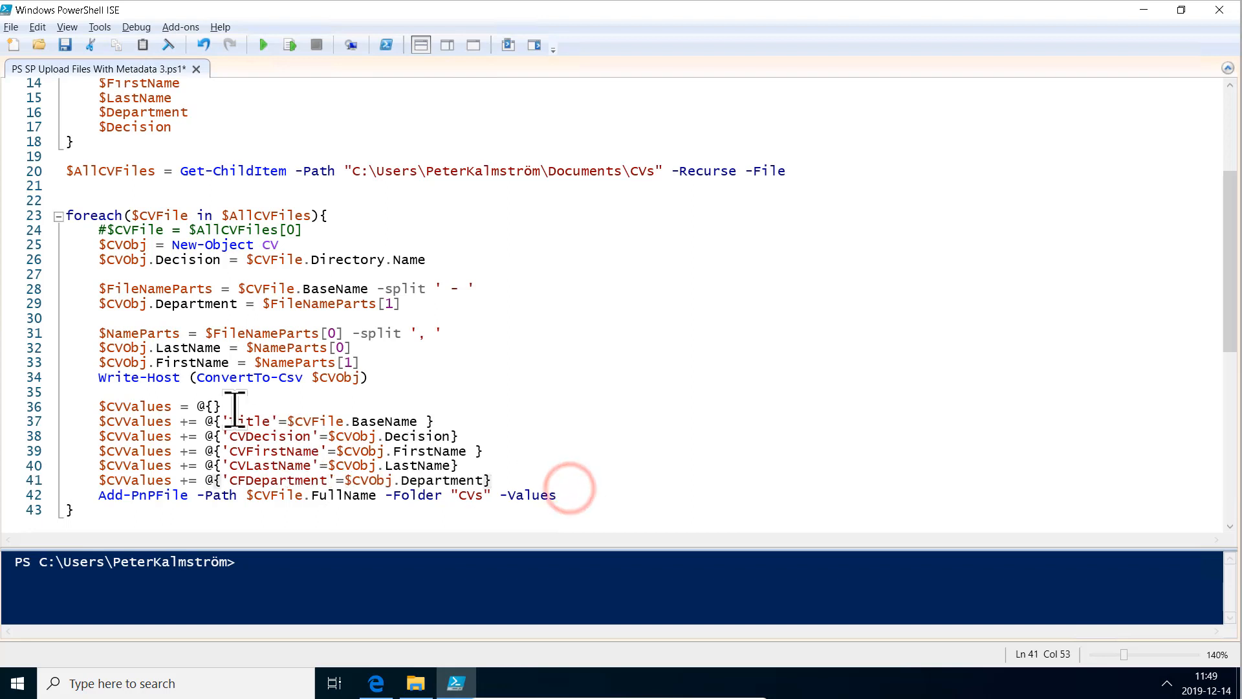
- View the CVs library's Department column settings, confirming internal name CVDepartment
{"action": "left_click", "coordinate": [375, 683]}
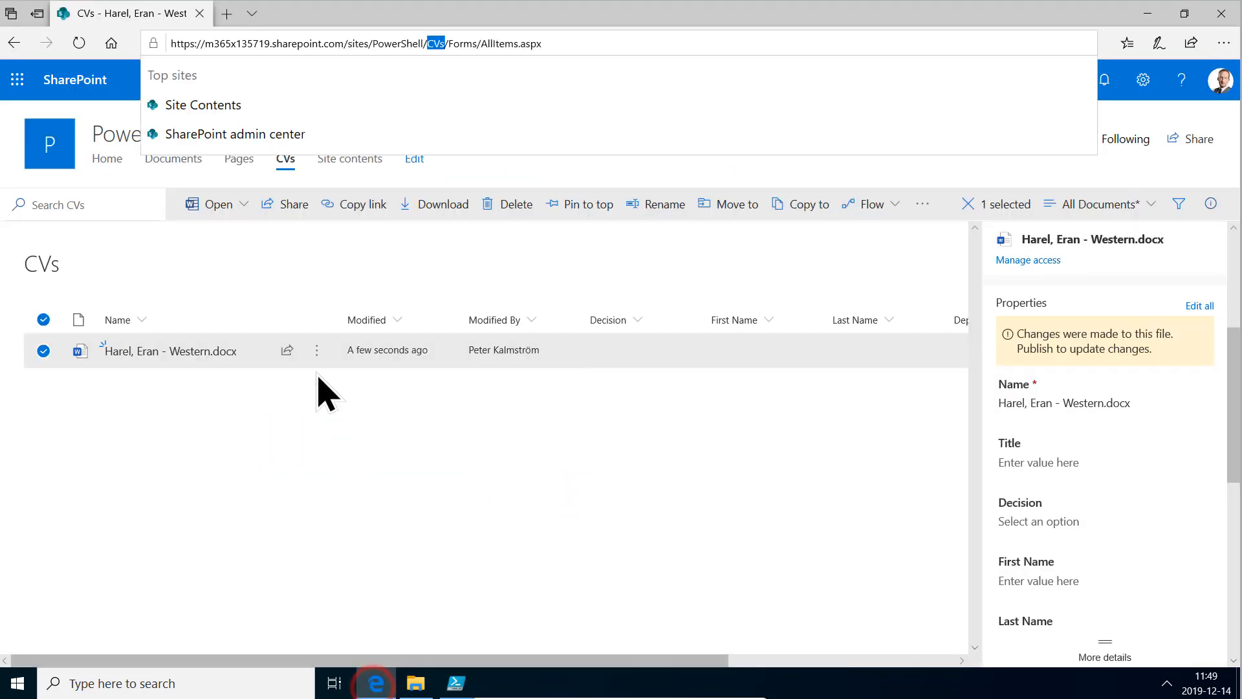
{"action": "left_click", "coordinate": [1142, 79]}
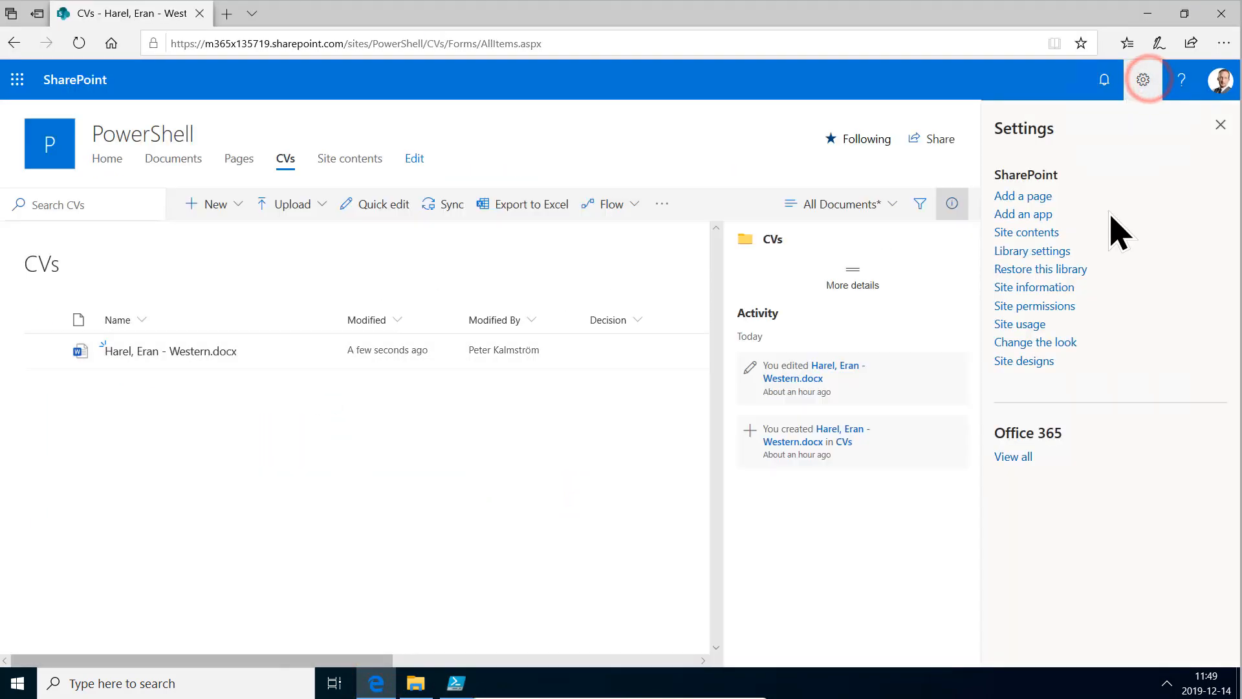
{"action": "left_click", "coordinate": [1032, 250]}
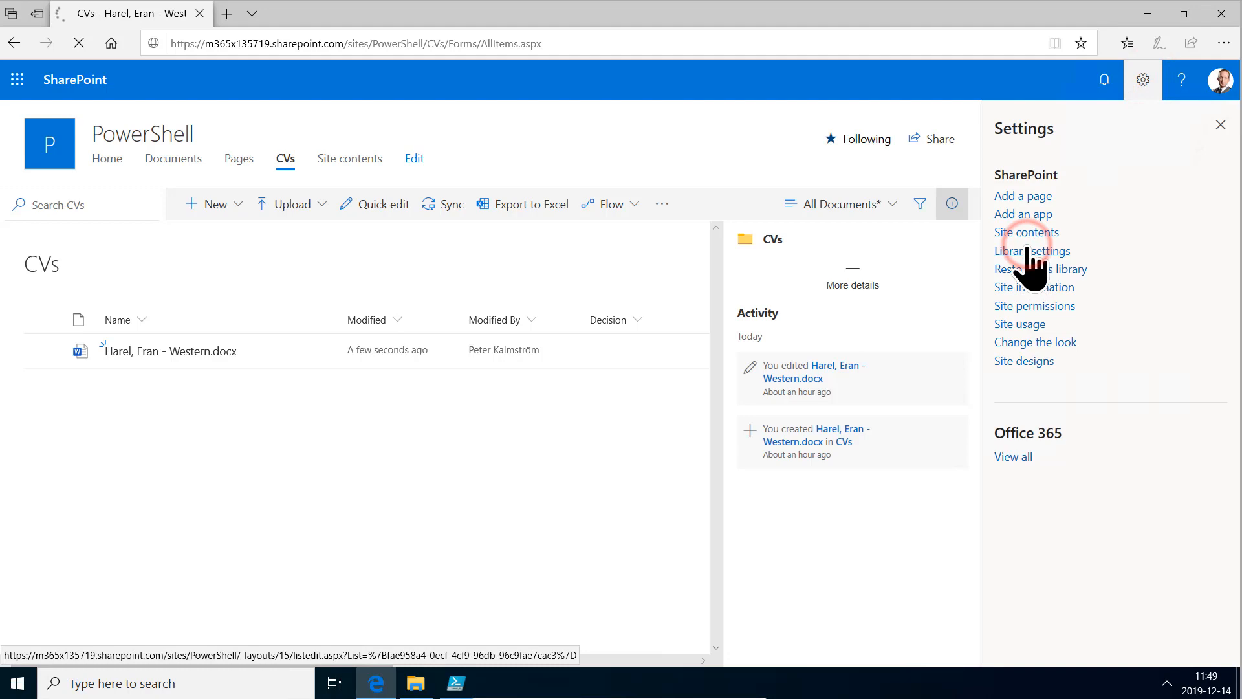
{"action": "left_click", "coordinate": [1019, 251]}
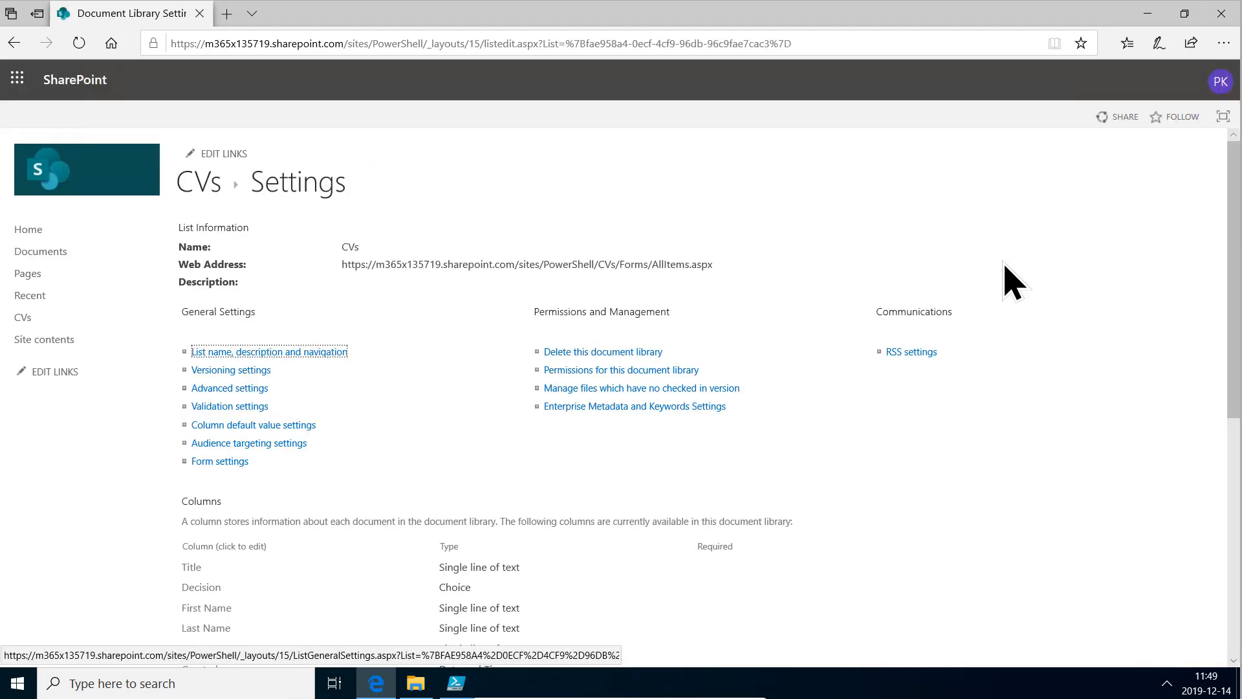
{"action": "scroll", "scroll_direction": "down", "scroll_amount": 3}
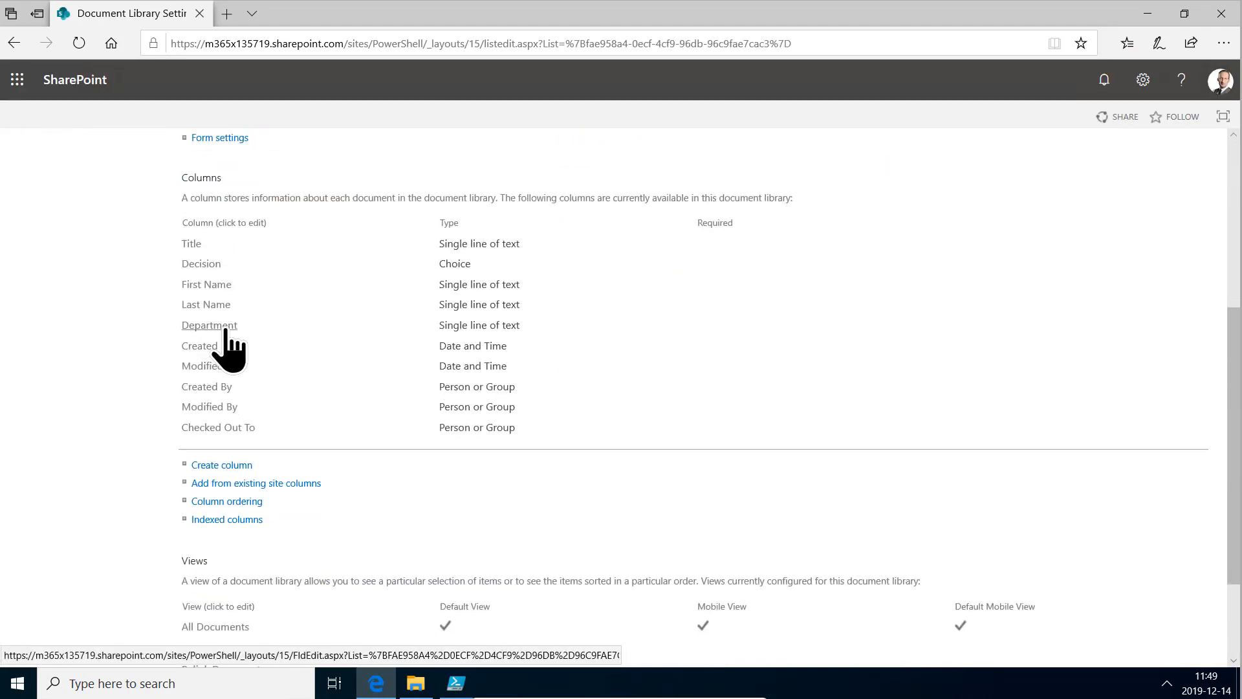
{"action": "left_click", "coordinate": [209, 325]}
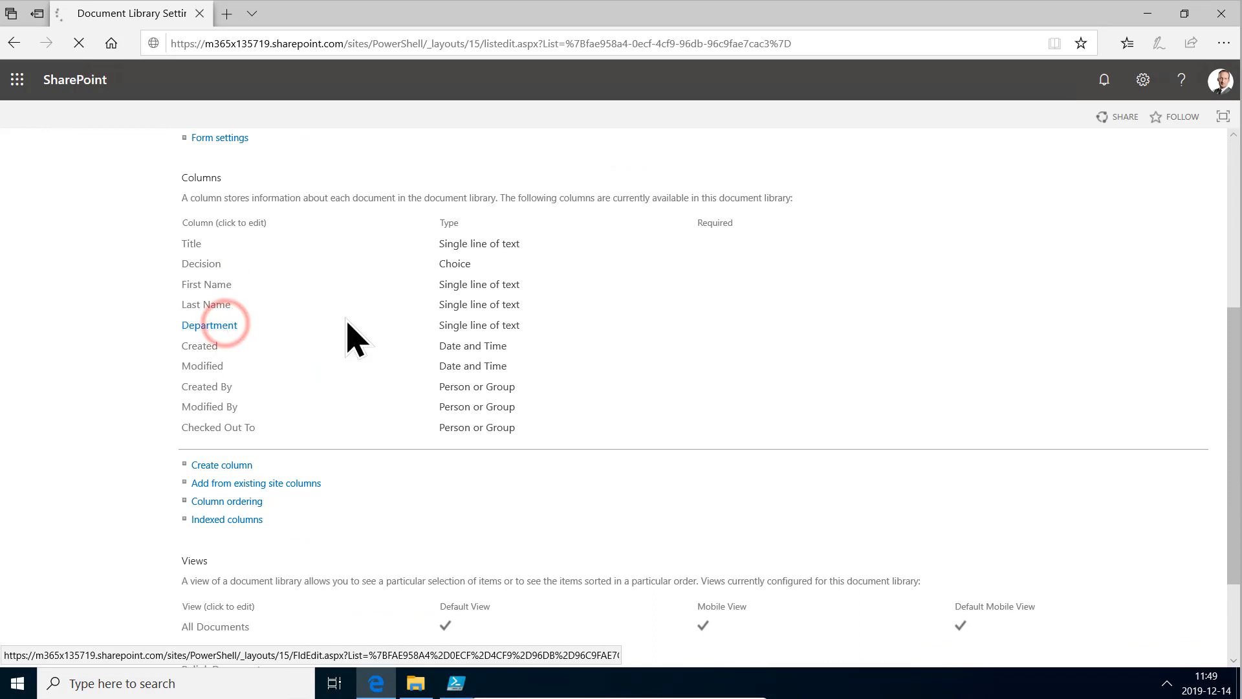
{"action": "left_click", "coordinate": [210, 325]}
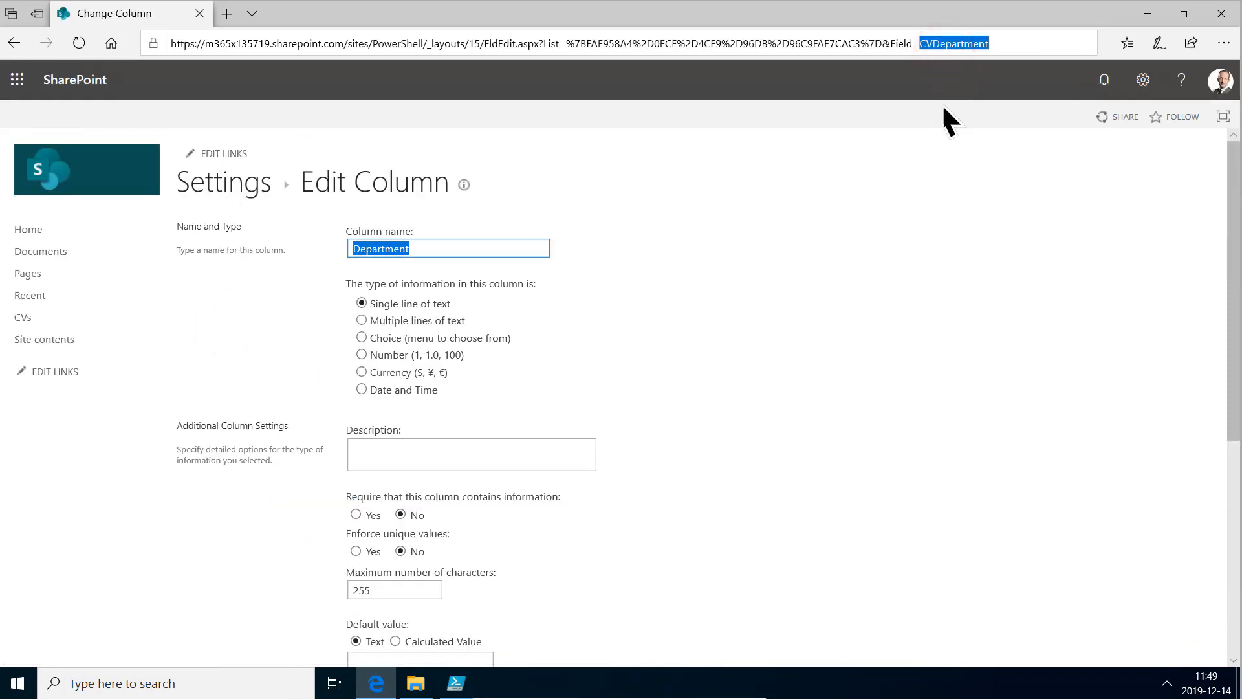
{"action": "left_click", "coordinate": [455, 683]}
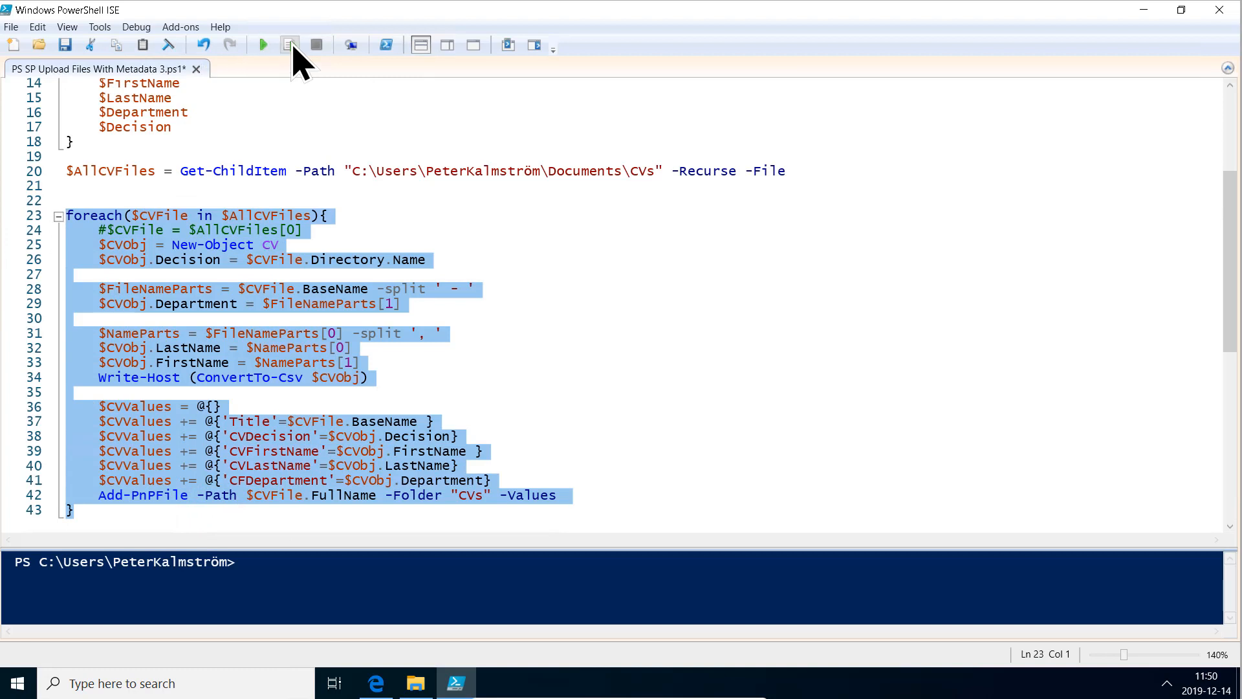
{"action": "mouse_move", "coordinate": [288, 44]}
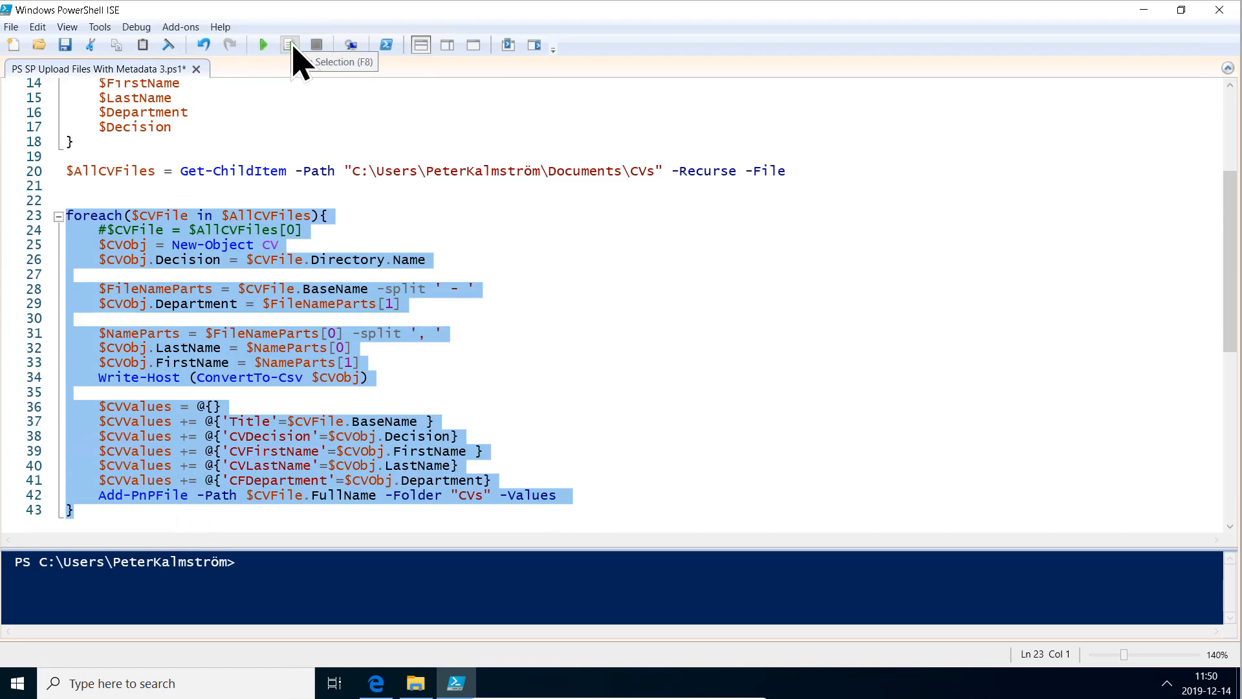
- Run the loop, hit the missing Values error, and complete -Values $CVValues
{"action": "left_click", "coordinate": [289, 44]}
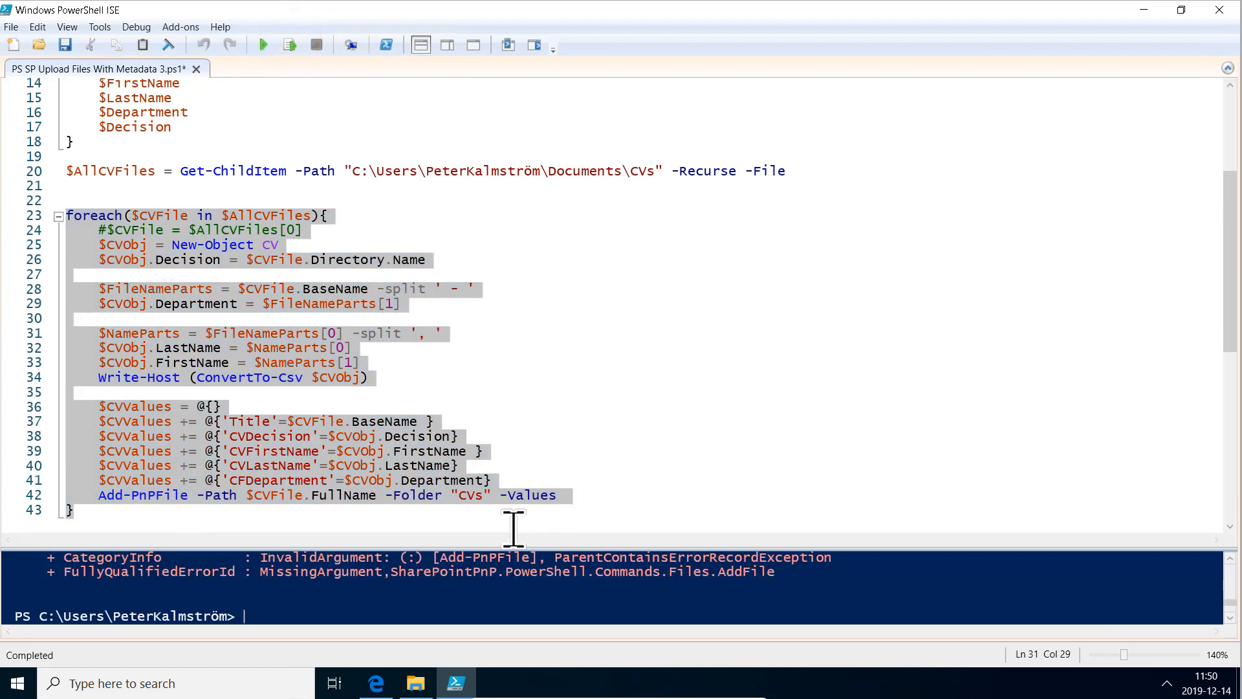
{"action": "mouse_move", "coordinate": [461, 548]}
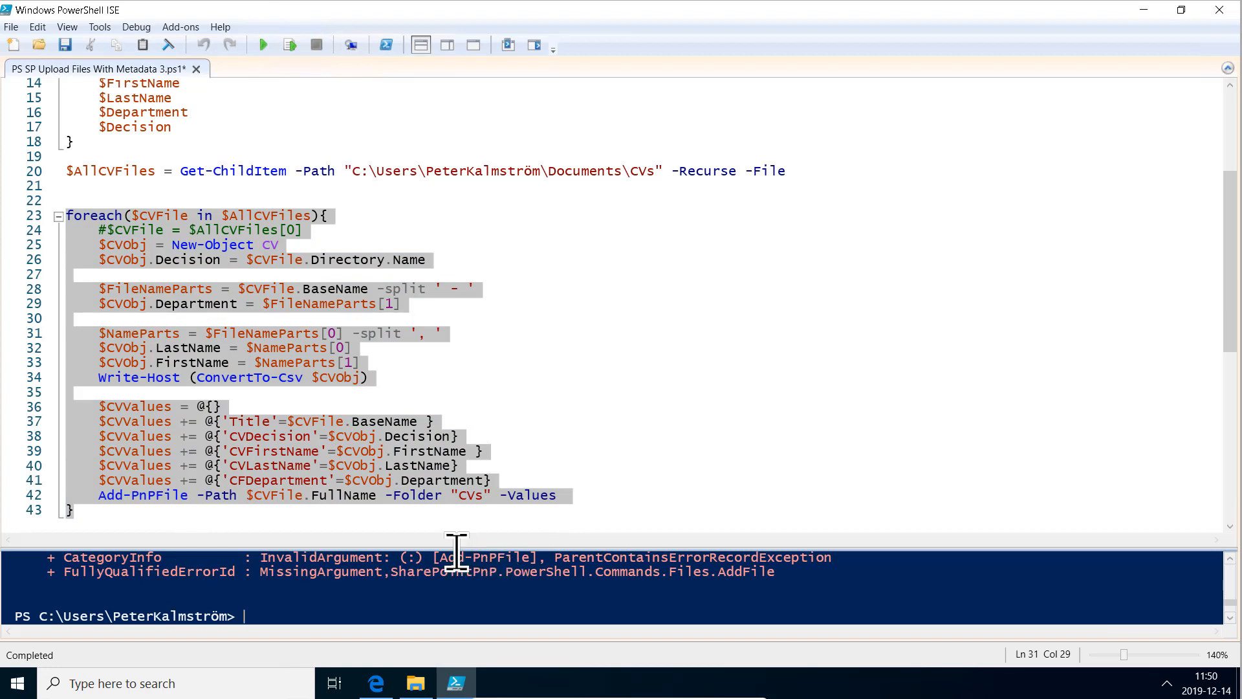
{"action": "mouse_move", "coordinate": [491, 523]}
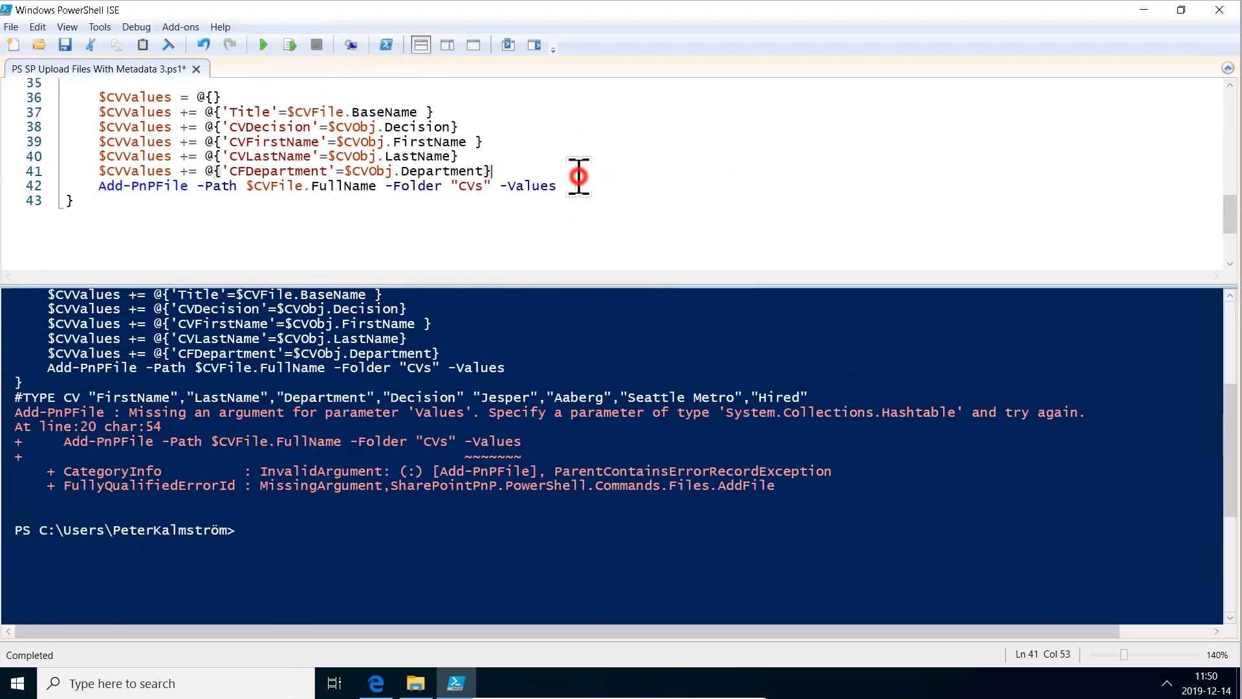
{"action": "left_click", "coordinate": [563, 186]}
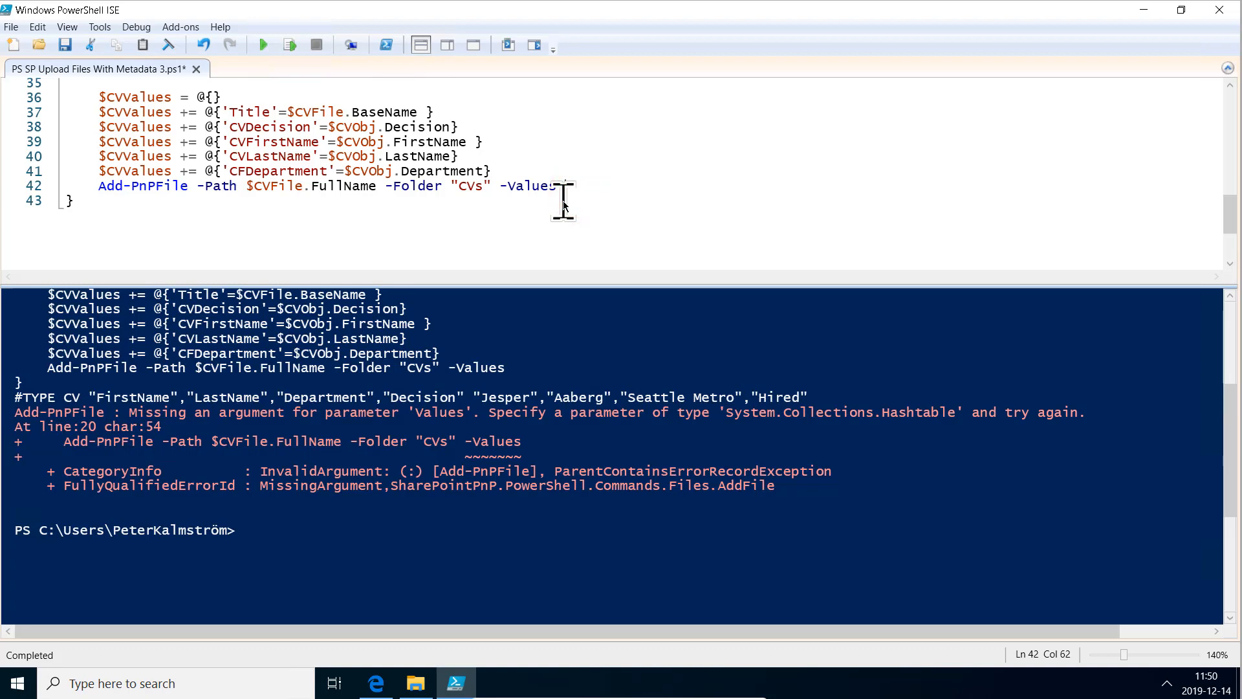
{"action": "type", "text": "CVValues"}
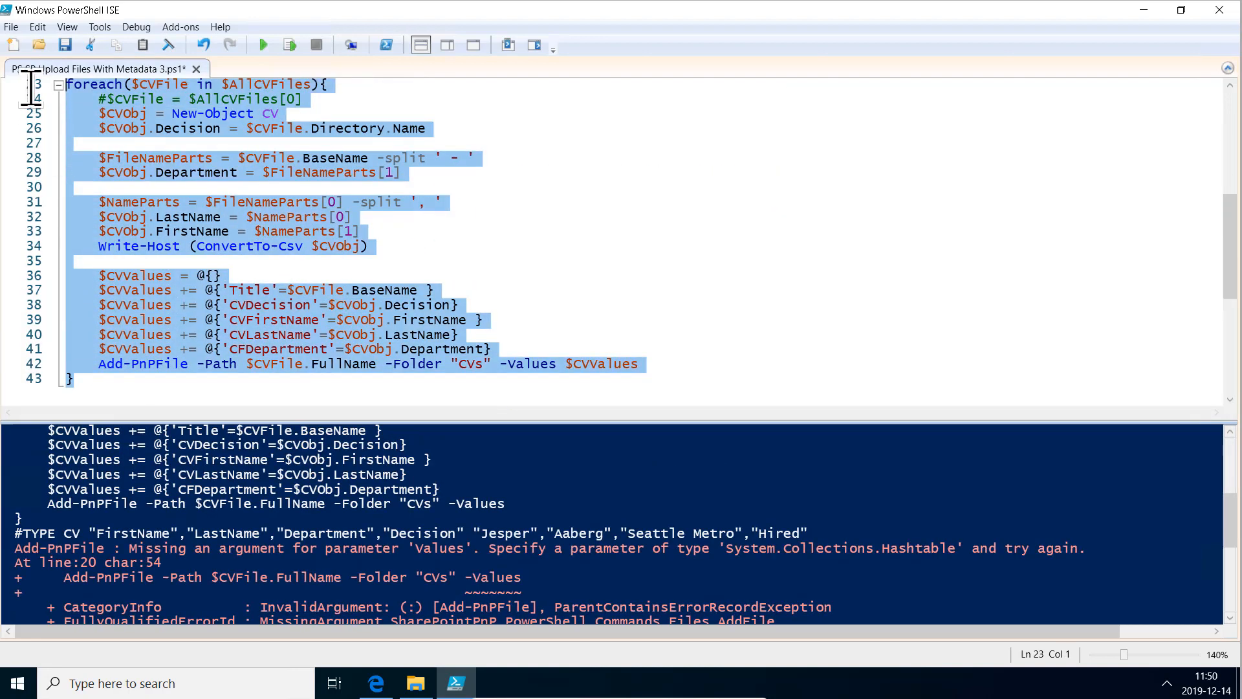
{"action": "mouse_move", "coordinate": [290, 45]}
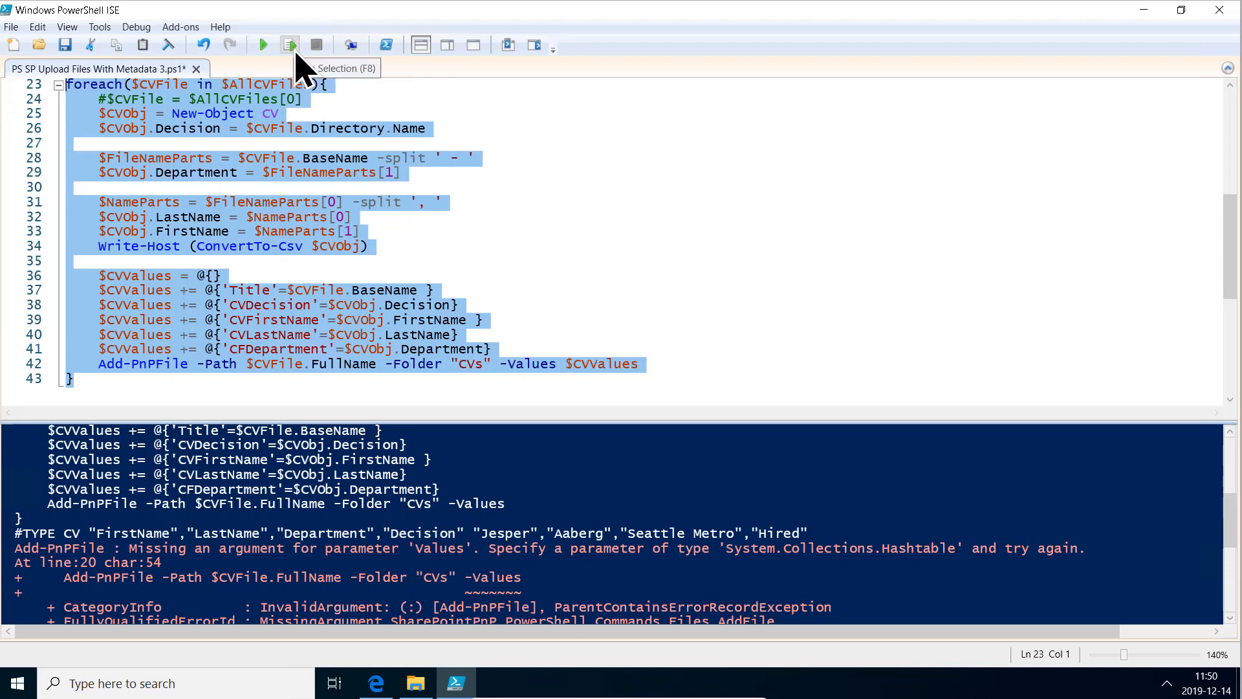
- Fix the key to CVDepartment, rerun the loop to upload five CVs, and comment out Write-Host
{"action": "left_click", "coordinate": [290, 45]}
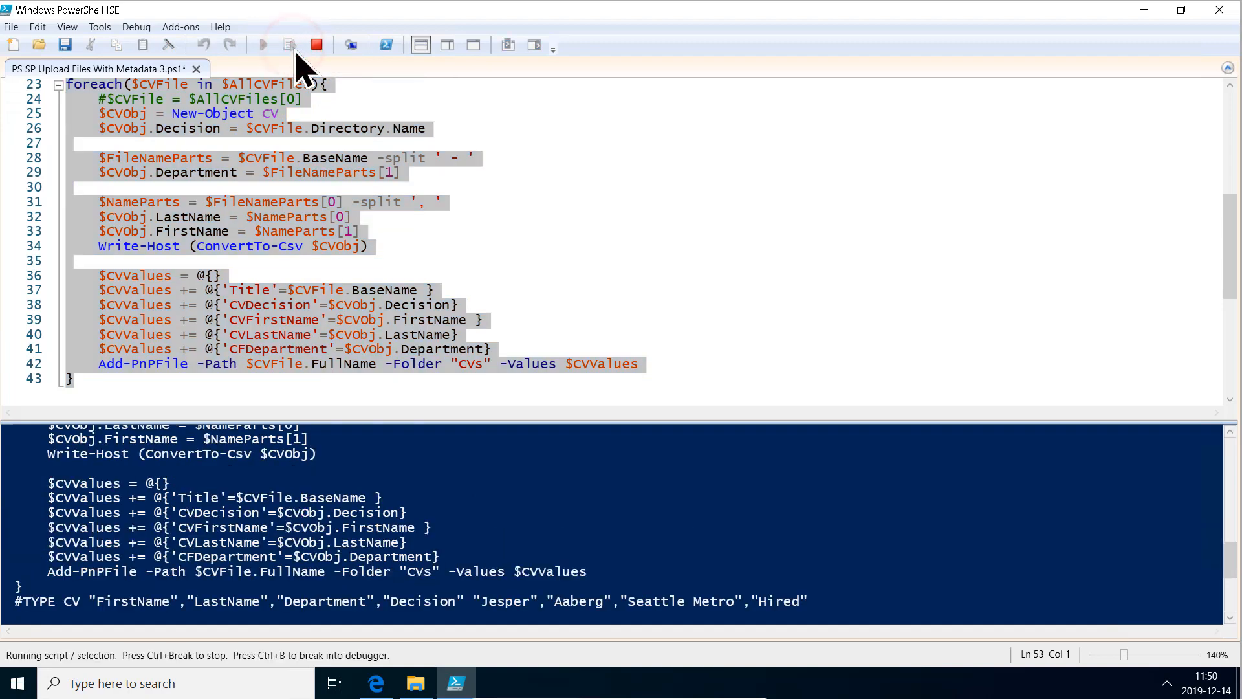
{"action": "left_click", "coordinate": [317, 44]}
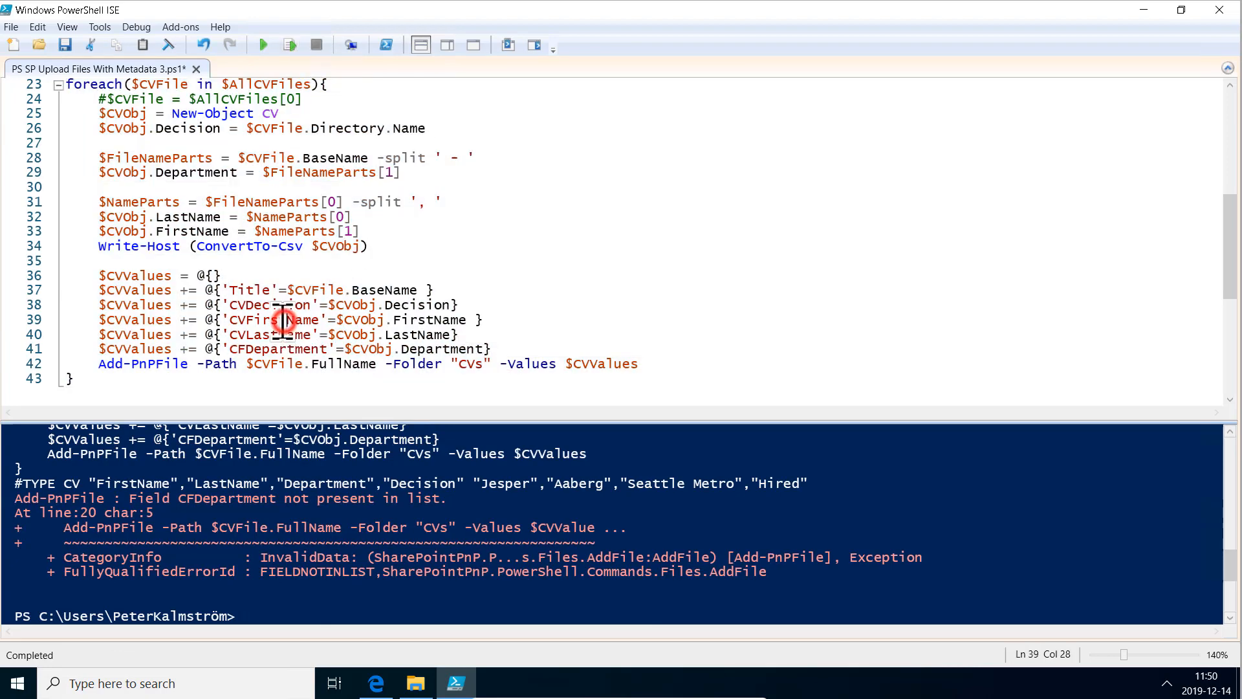
{"action": "left_click", "coordinate": [264, 348]}
{"action": "type", "text": "V"}
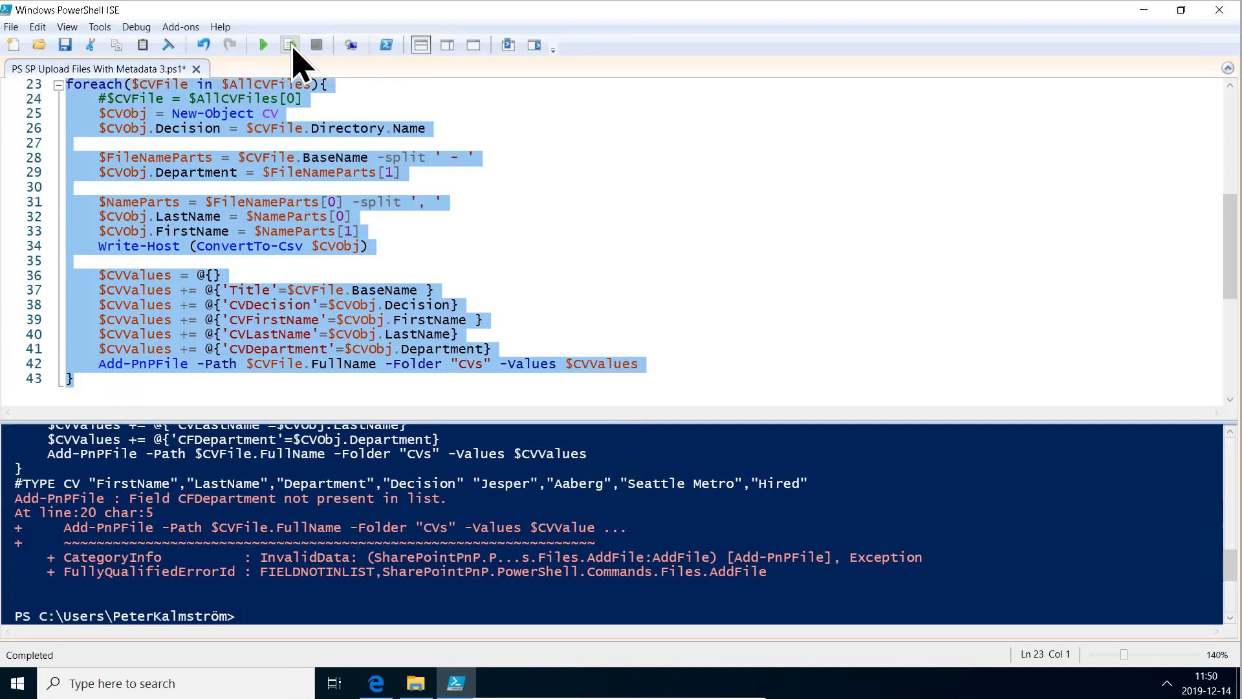
{"action": "left_click", "coordinate": [287, 45]}
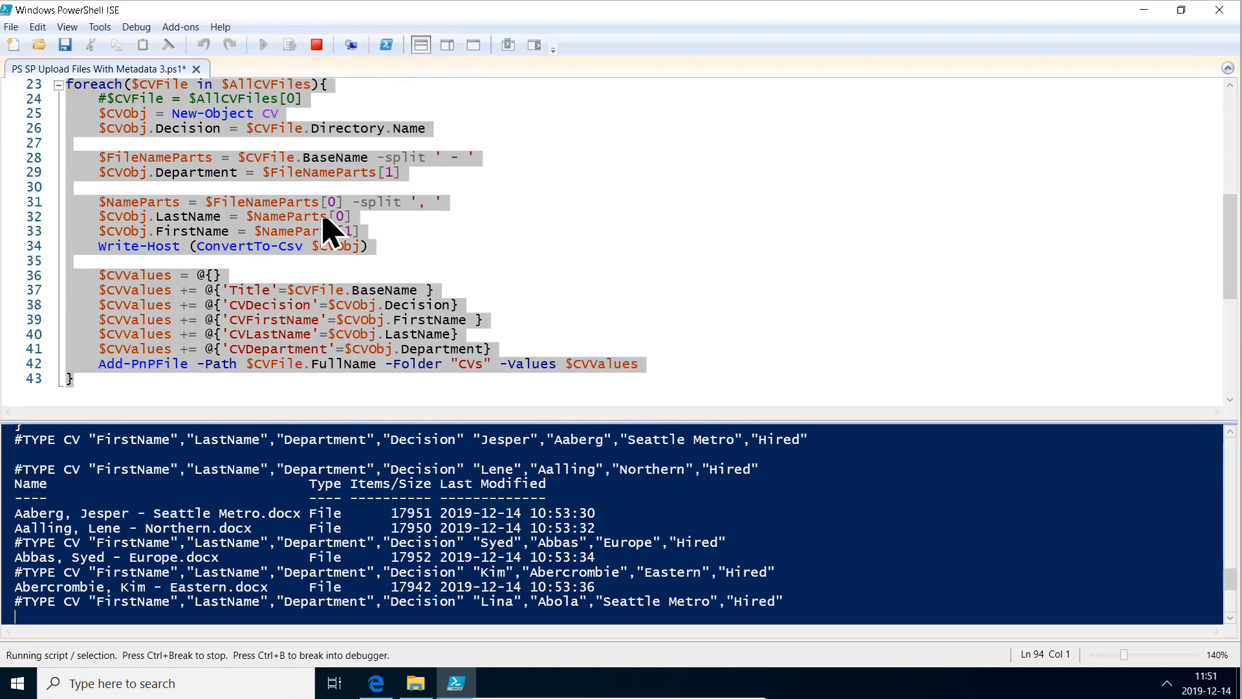
{"action": "left_click", "coordinate": [316, 45]}
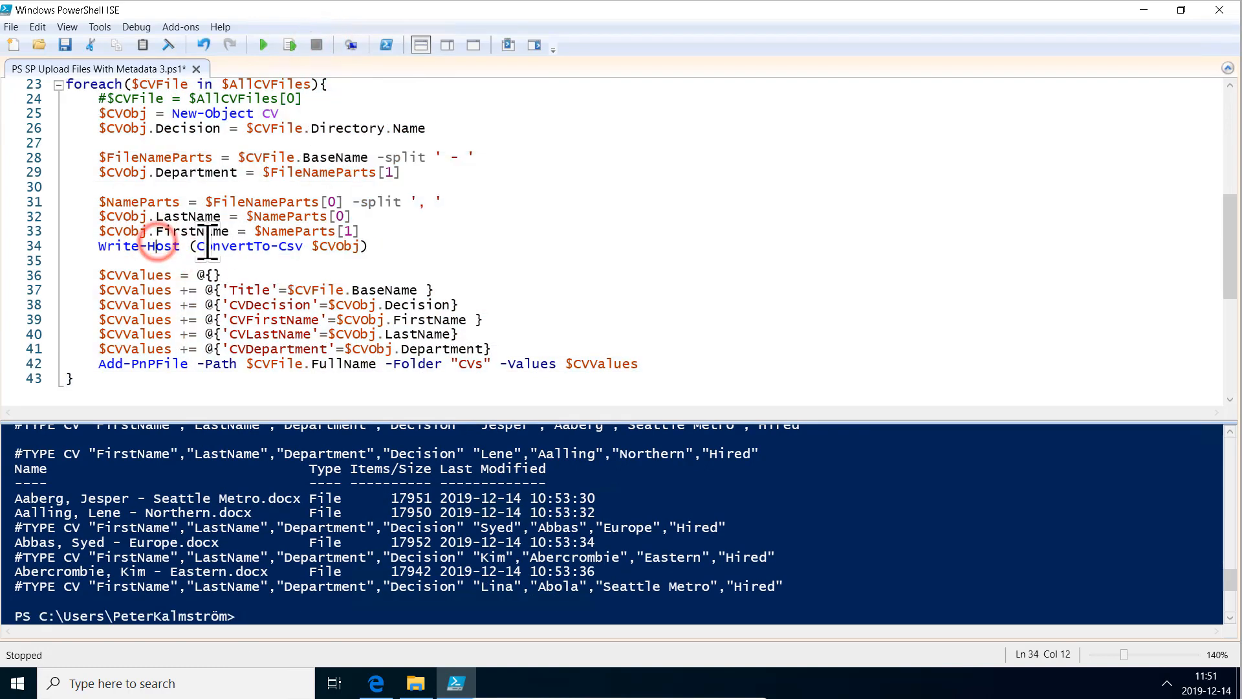
{"action": "type", "text": "#"}
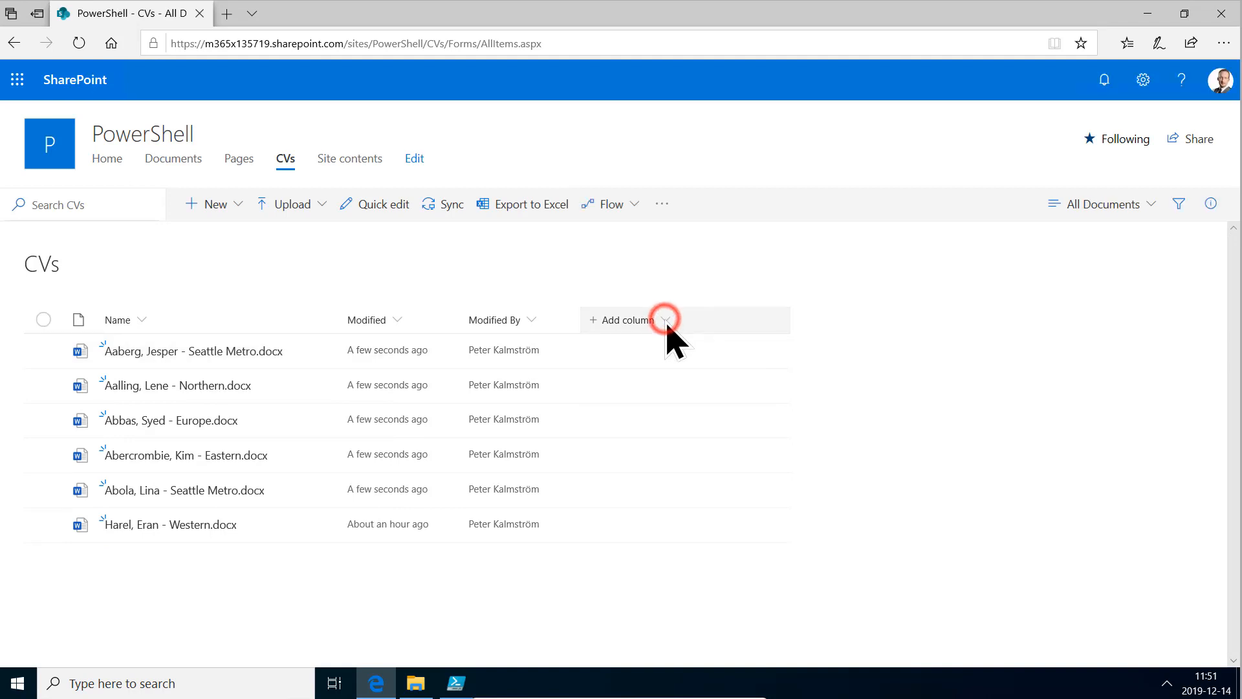
- Show Decision, First Name, Last Name and Department columns and hide Modified in the view
{"action": "left_click", "coordinate": [665, 320]}
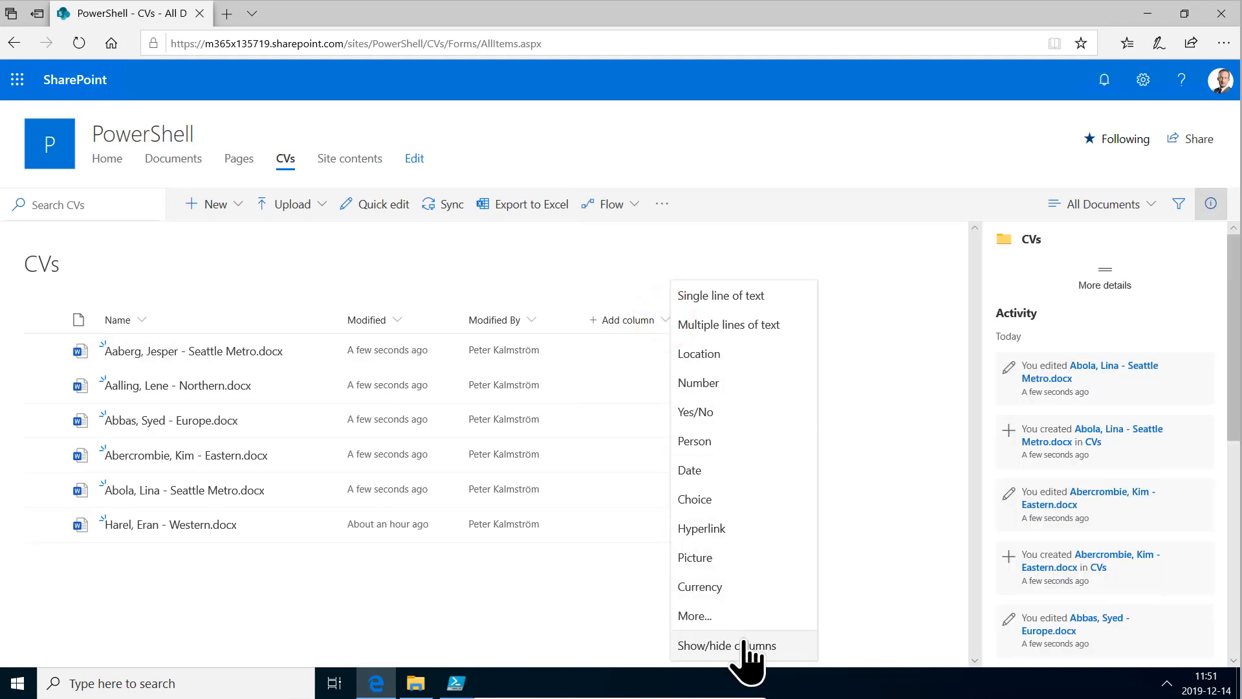
{"action": "left_click", "coordinate": [727, 646]}
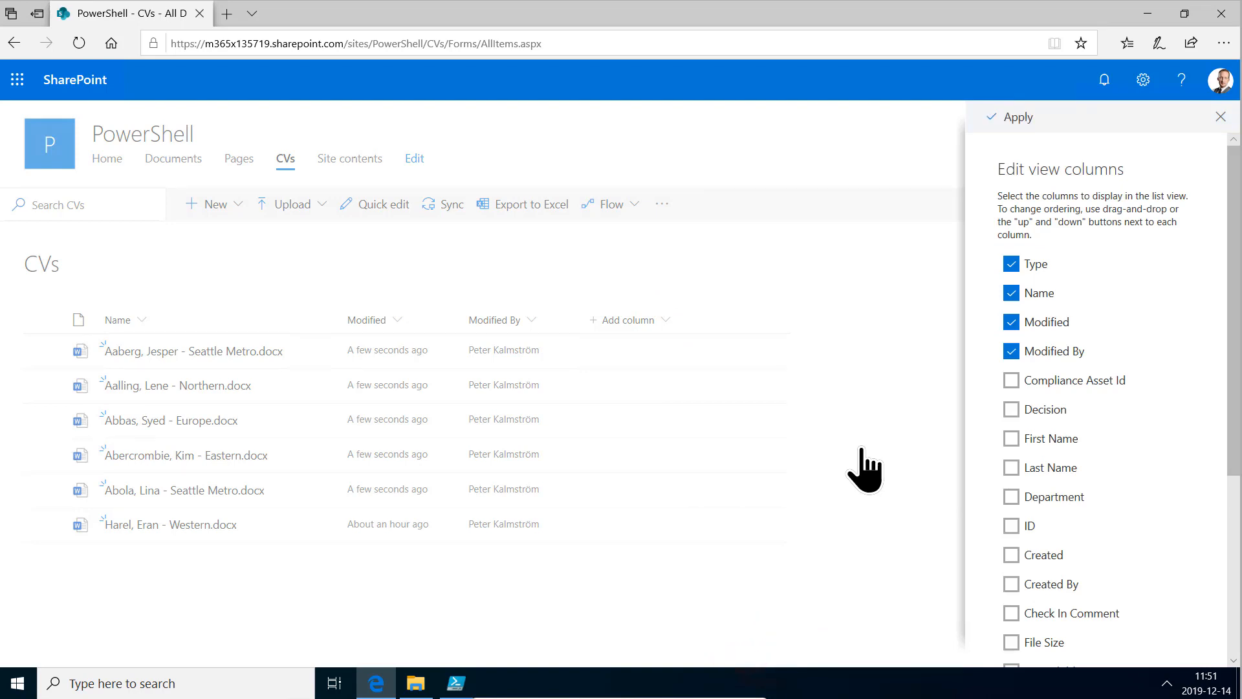
{"action": "left_click", "coordinate": [1012, 438]}
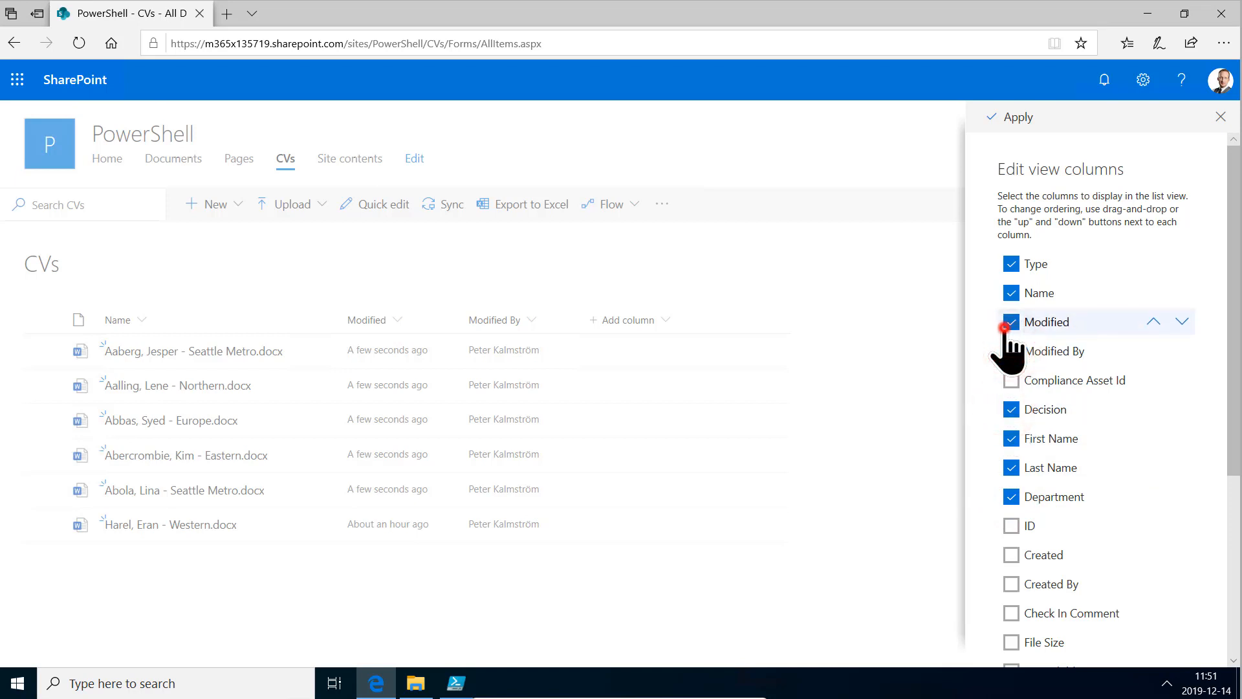
{"action": "left_click", "coordinate": [1010, 321]}
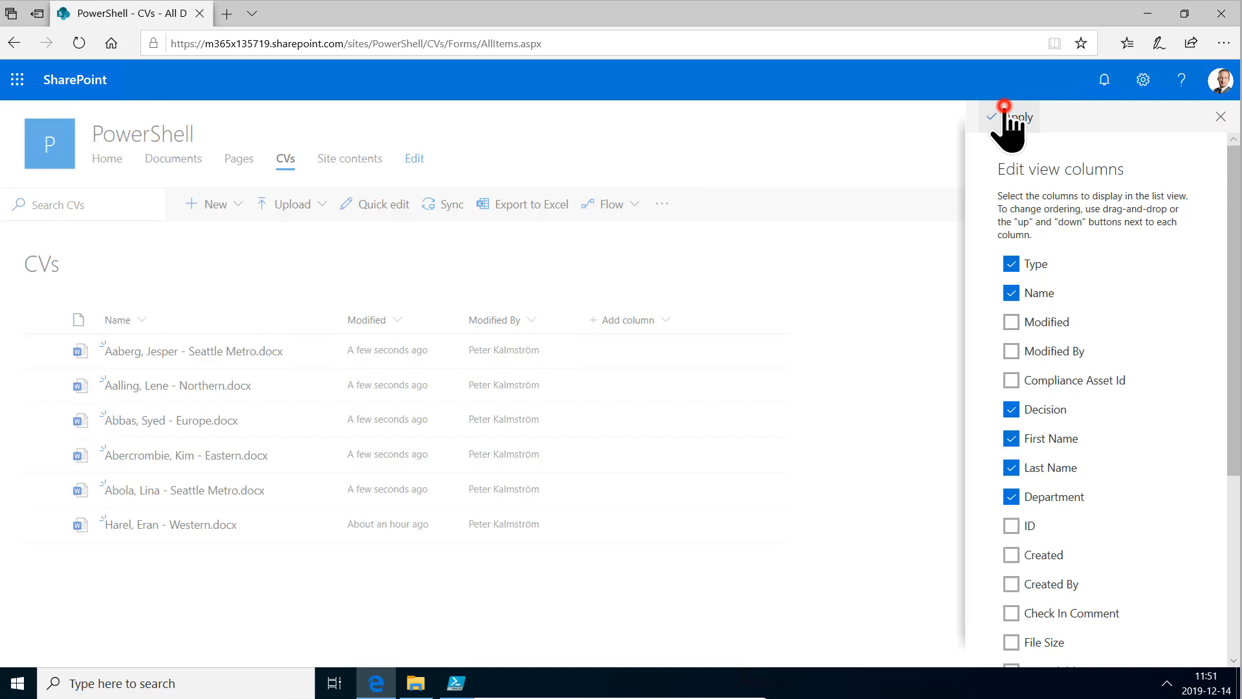
{"action": "left_click", "coordinate": [1012, 117]}
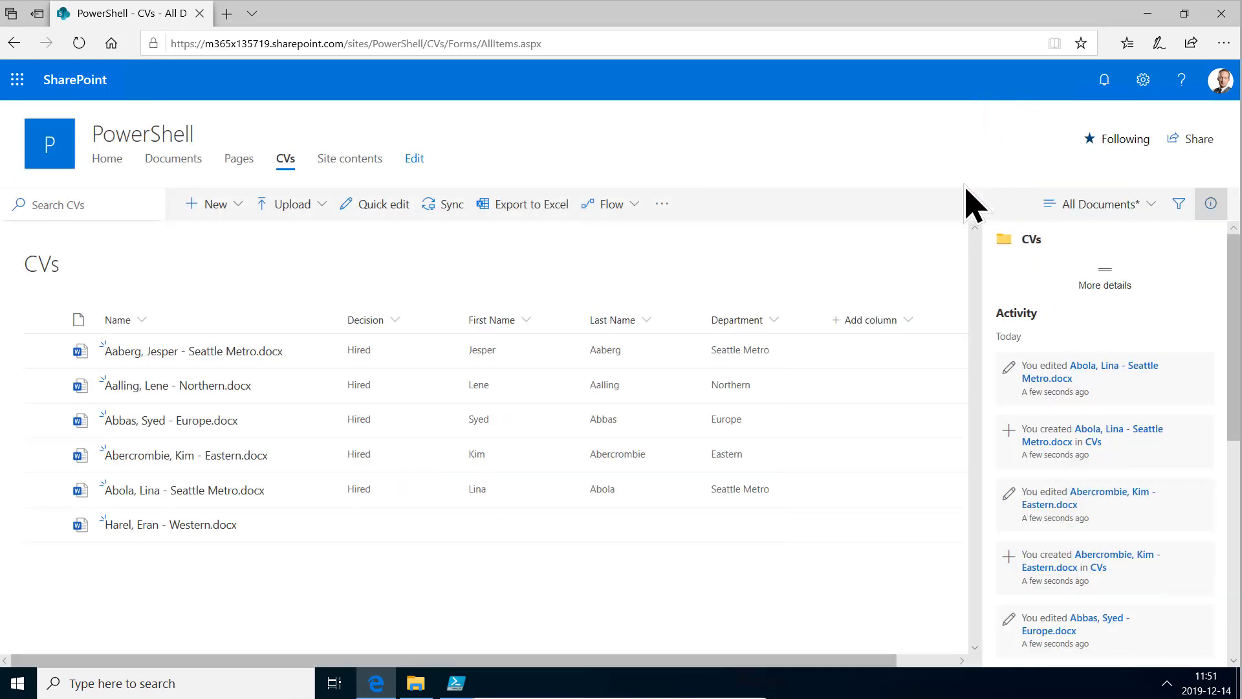
{"action": "mouse_move", "coordinate": [674, 484]}
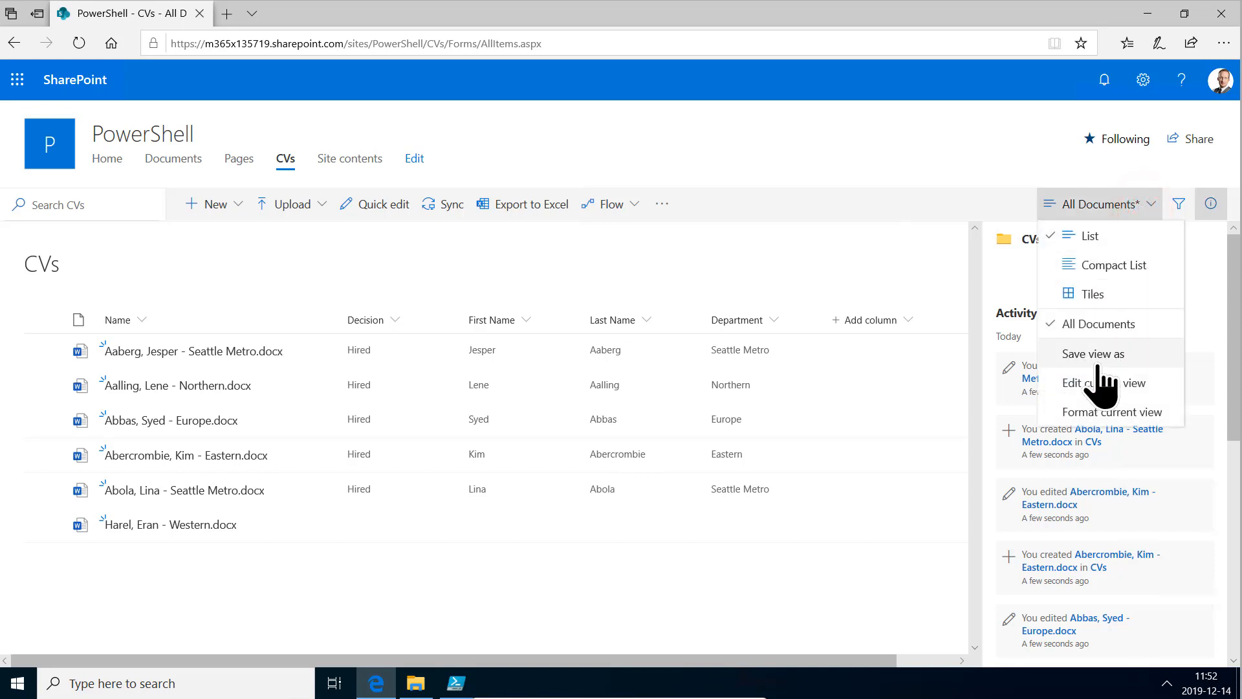
- Save the All Documents view and select the uploaded CV files for deletion
{"action": "left_click", "coordinate": [1094, 354]}
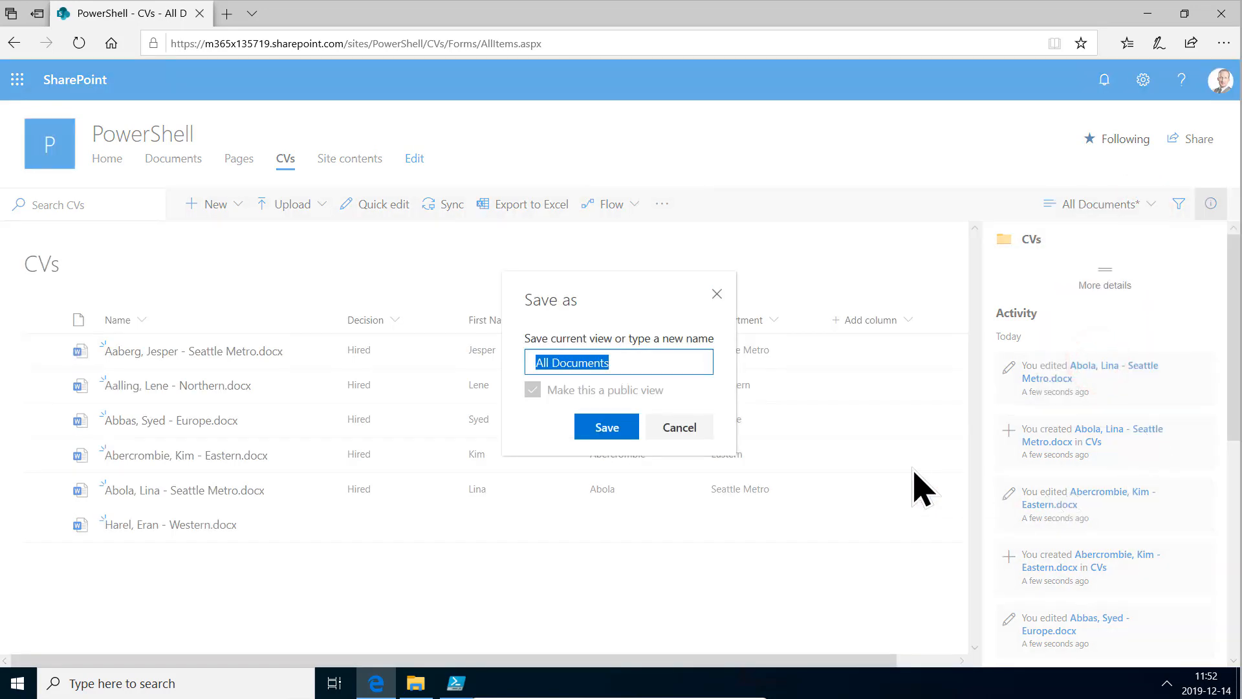
{"action": "left_click", "coordinate": [606, 427]}
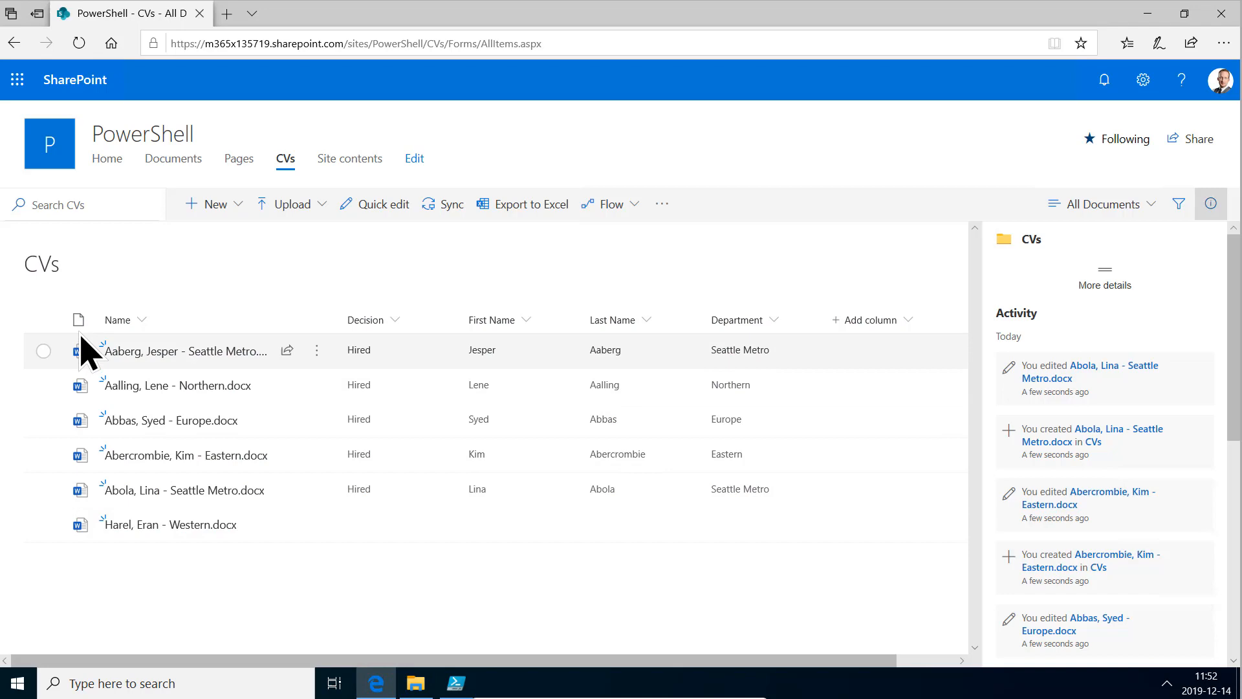
{"action": "left_click", "coordinate": [42, 320]}
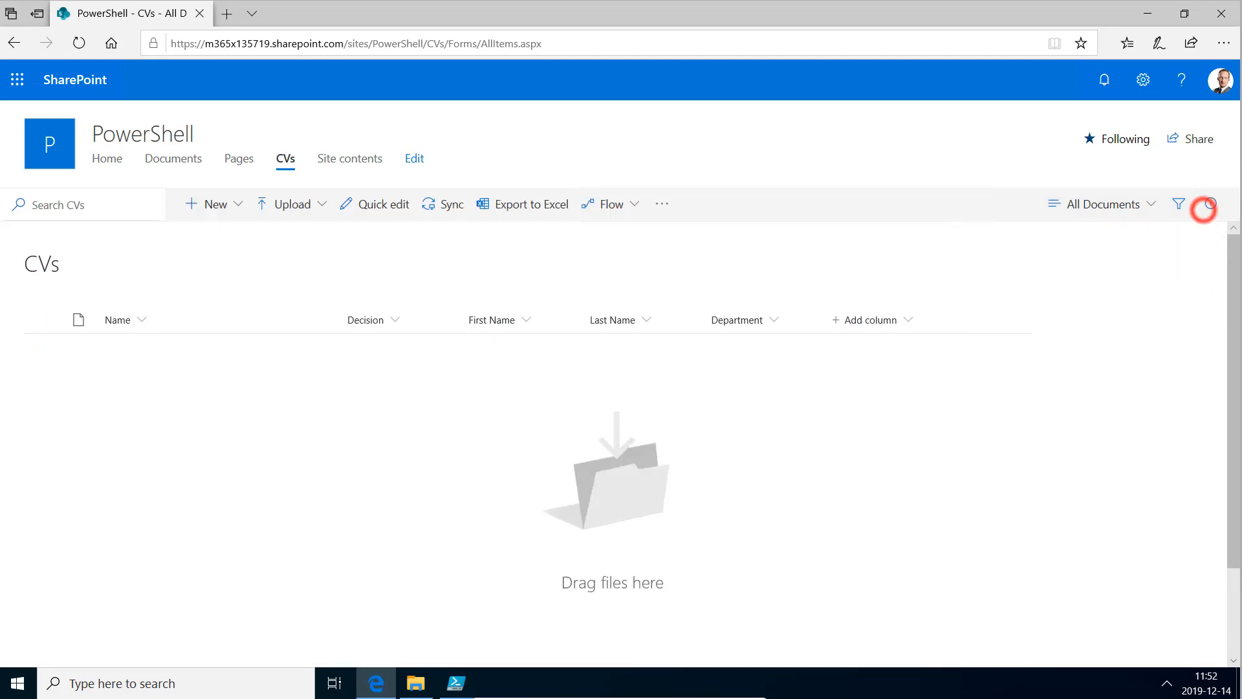
- Rerun the upload loop and refresh the CVs library to watch metadata-filled CVs arrive
{"action": "left_click", "coordinate": [455, 684]}
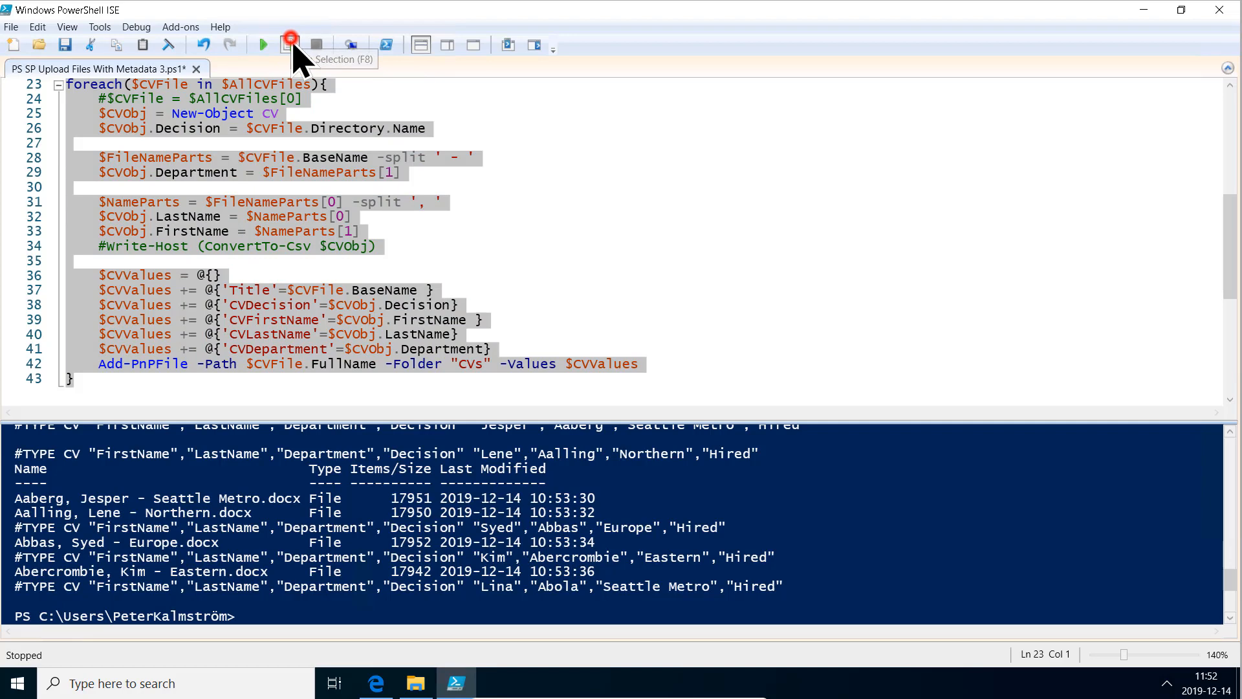
{"action": "left_click", "coordinate": [289, 43]}
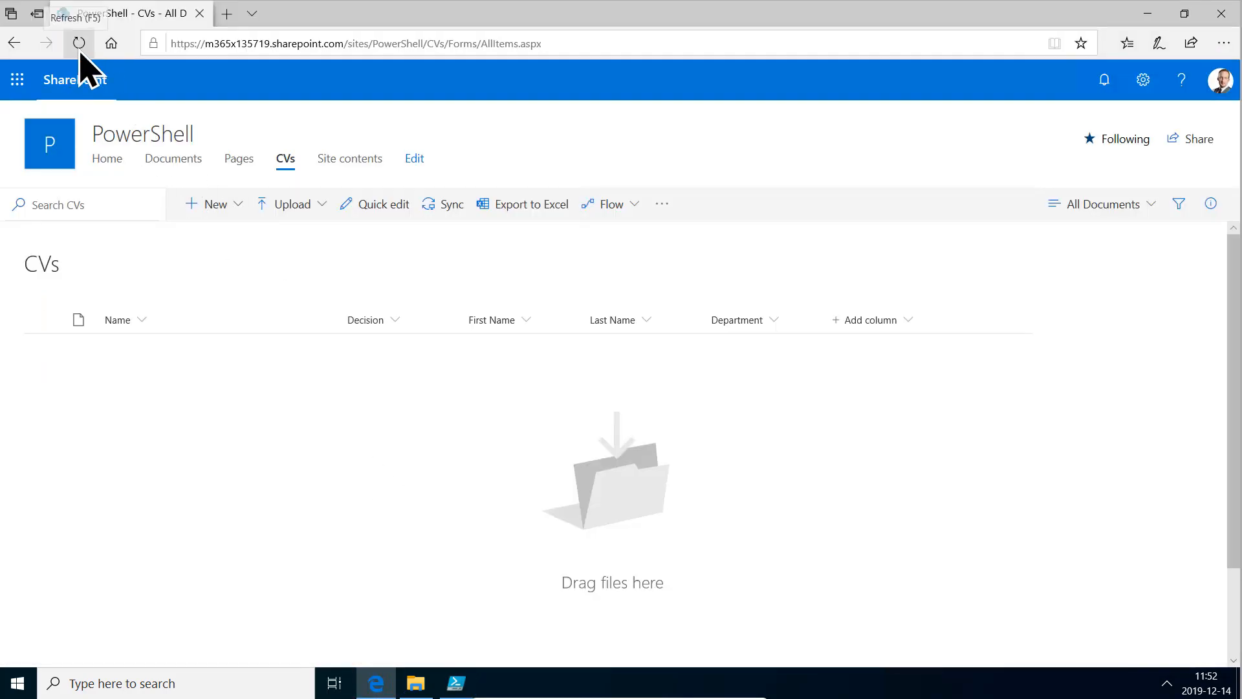
{"action": "left_click", "coordinate": [79, 44]}
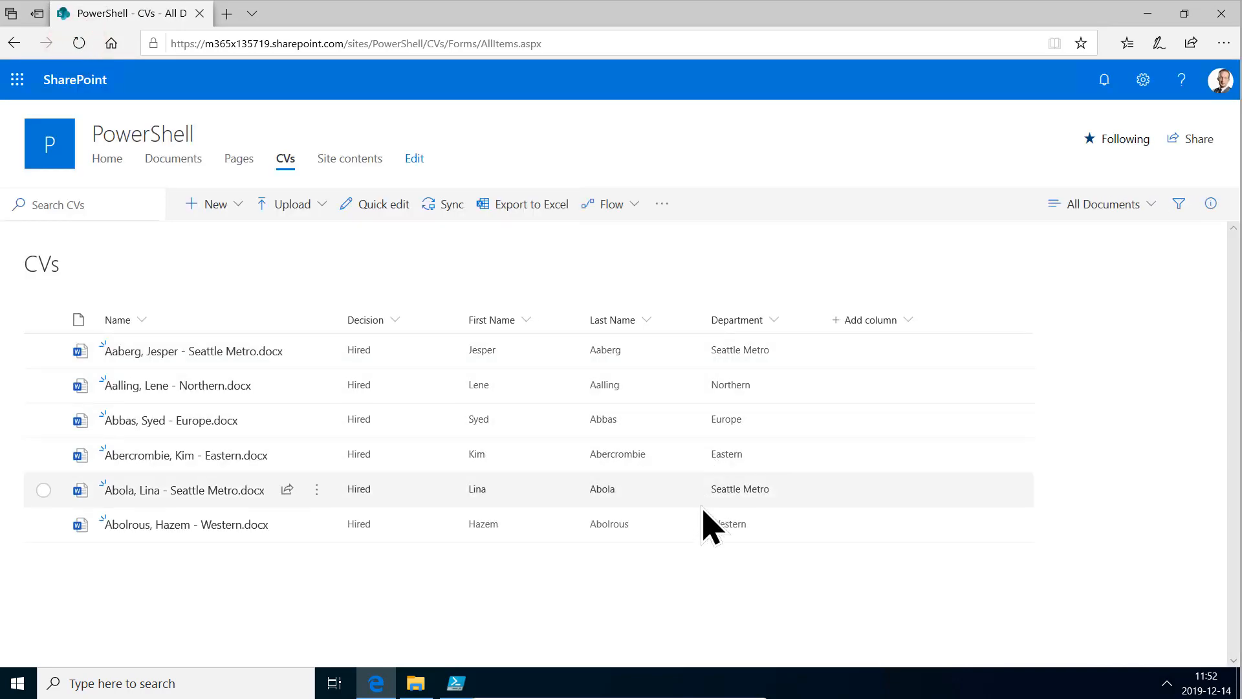
{"action": "left_click", "coordinate": [455, 683]}
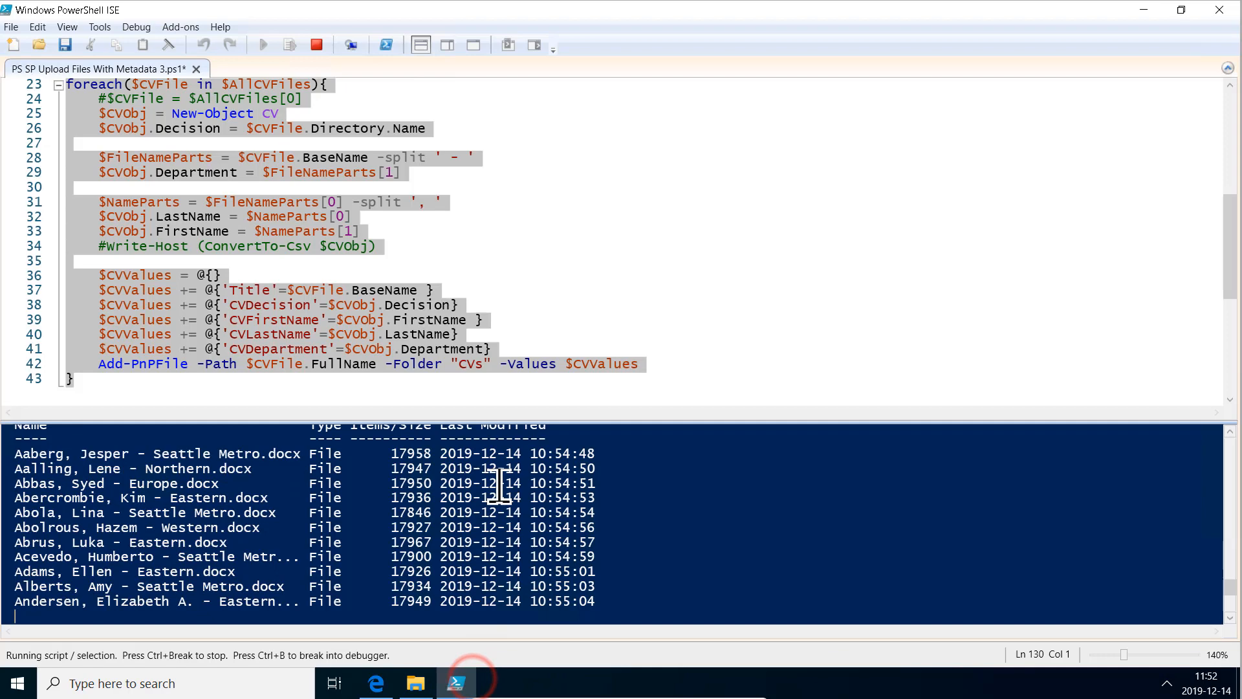